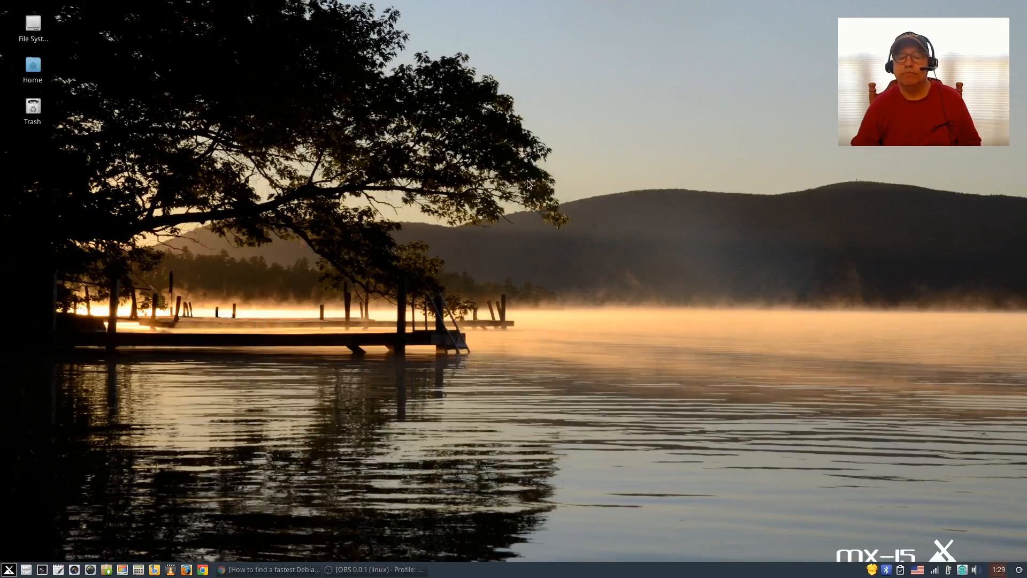
mouse_move(523, 334)
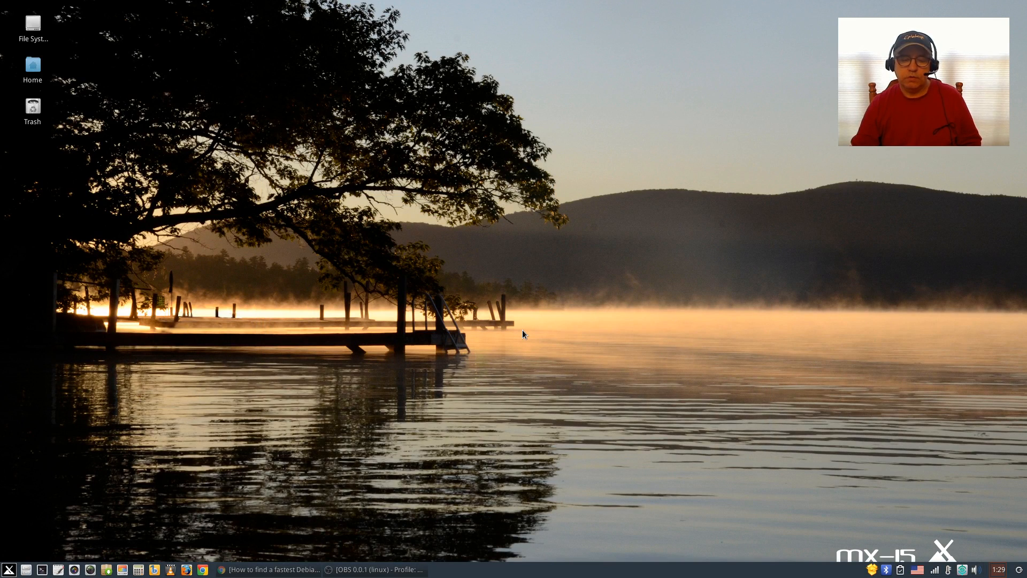
mouse_move(451, 467)
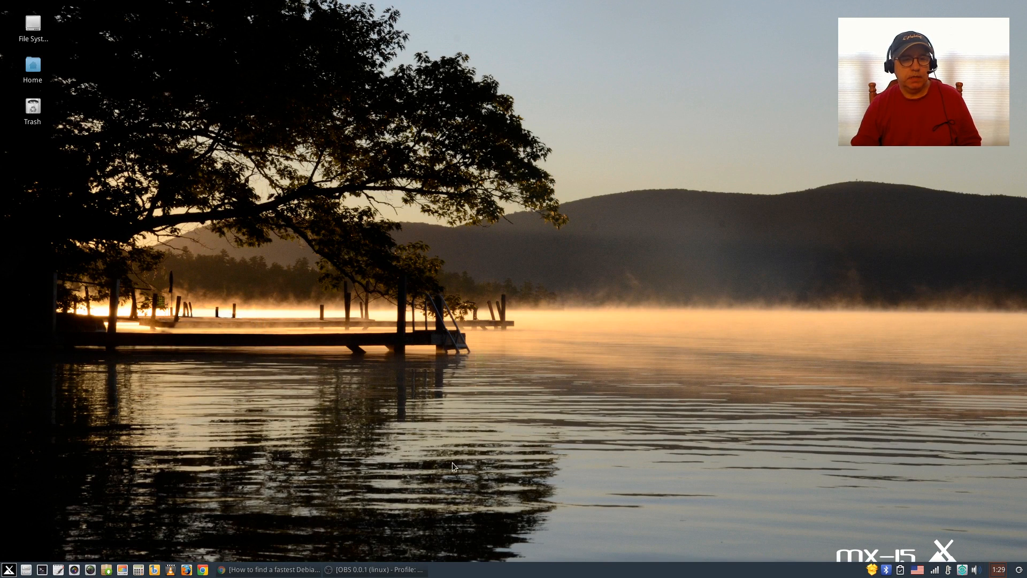
mouse_move(302, 256)
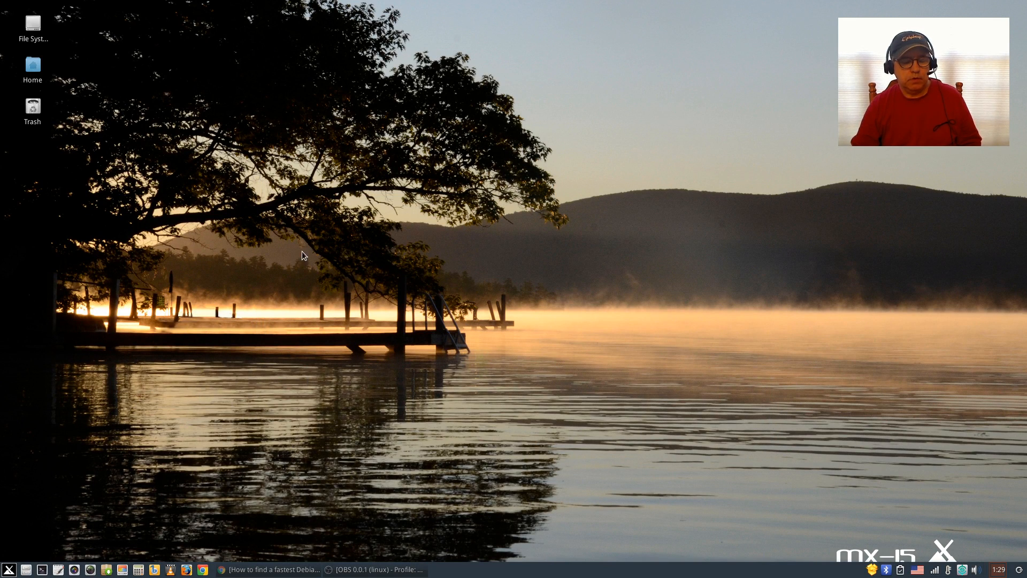
mouse_move(512, 255)
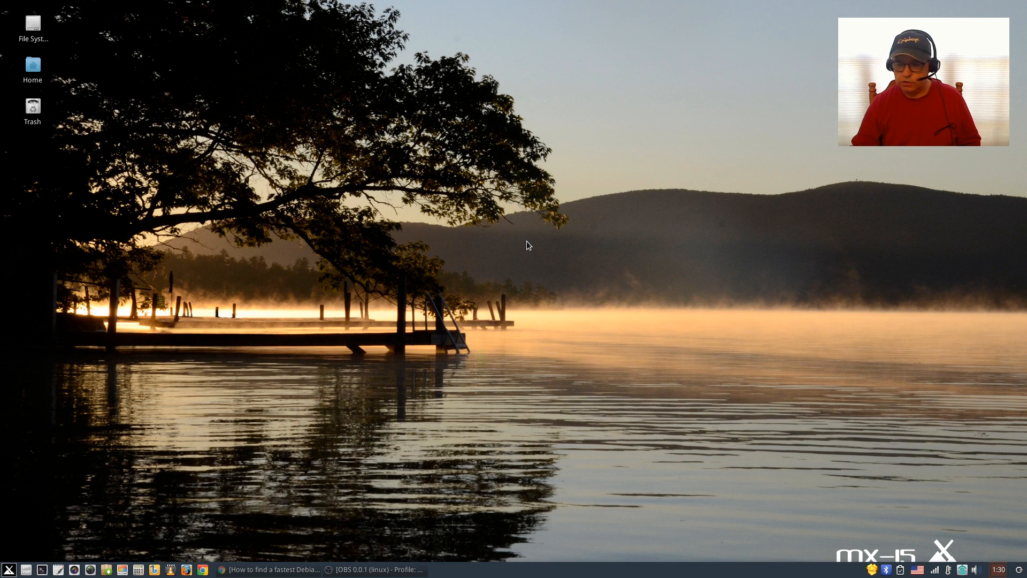
mouse_move(493, 262)
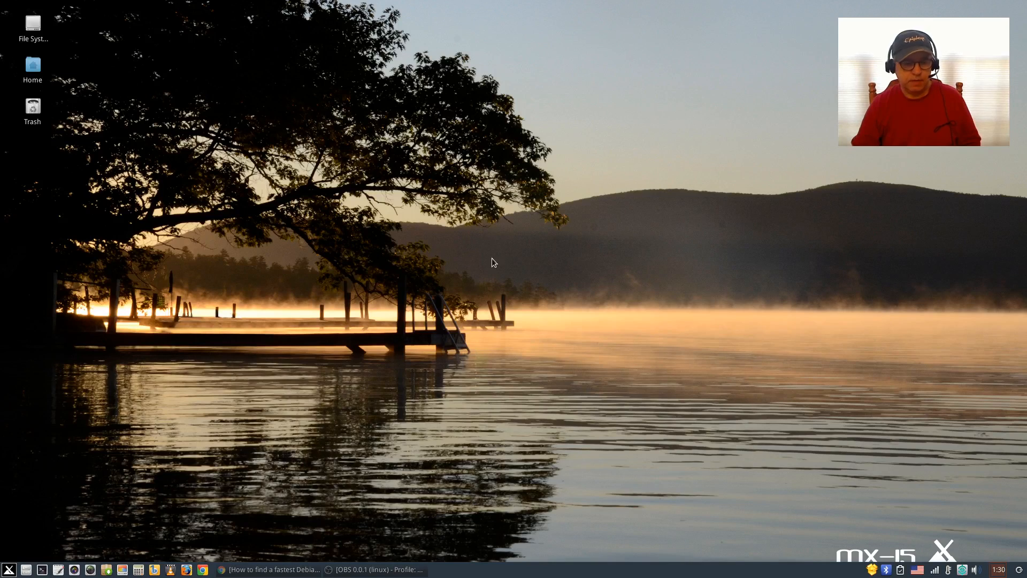
mouse_move(518, 236)
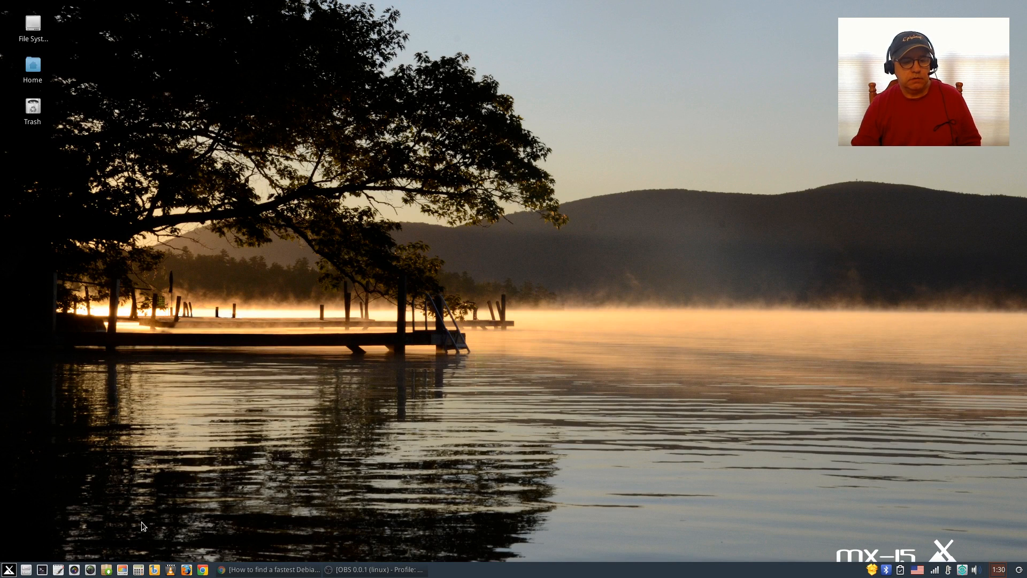
Step: Launch a terminal from the panel and move its window lower on the screen
click(42, 569)
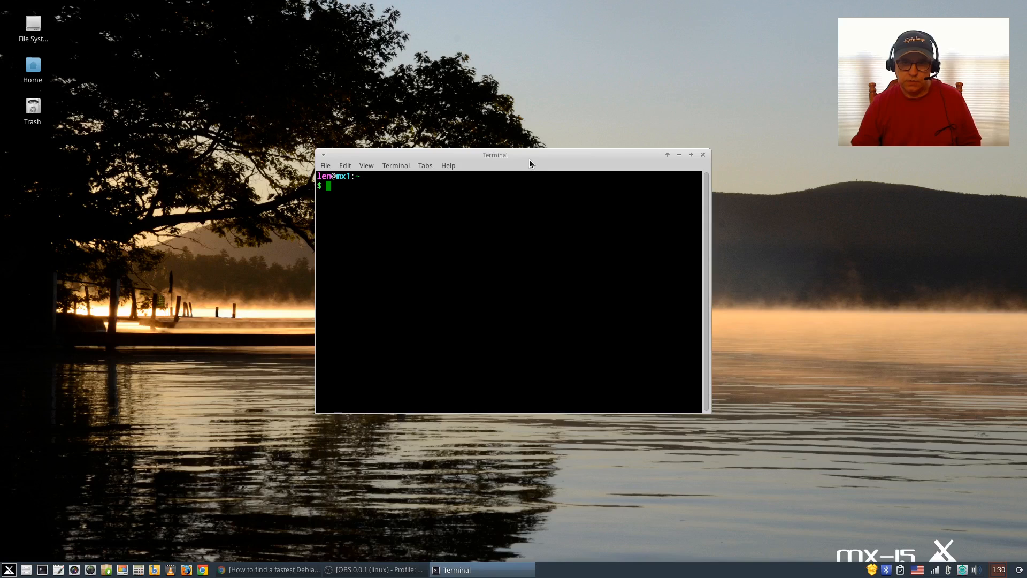
drag(494, 154, 494, 209)
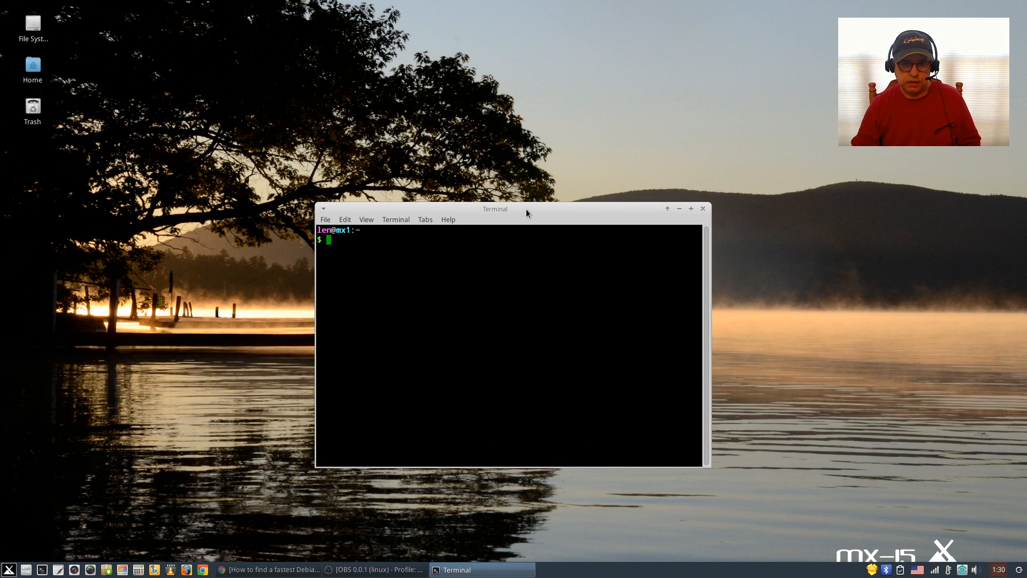
mouse_move(509, 136)
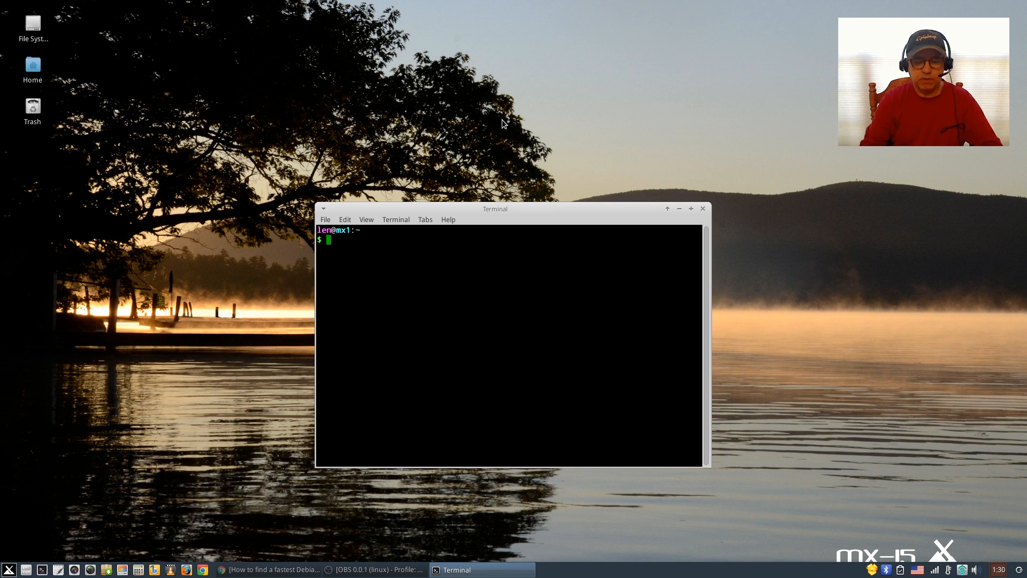
Step: Run sudo apt-get install netselect-apt, enter the password and confirm with Y
text(sudo)
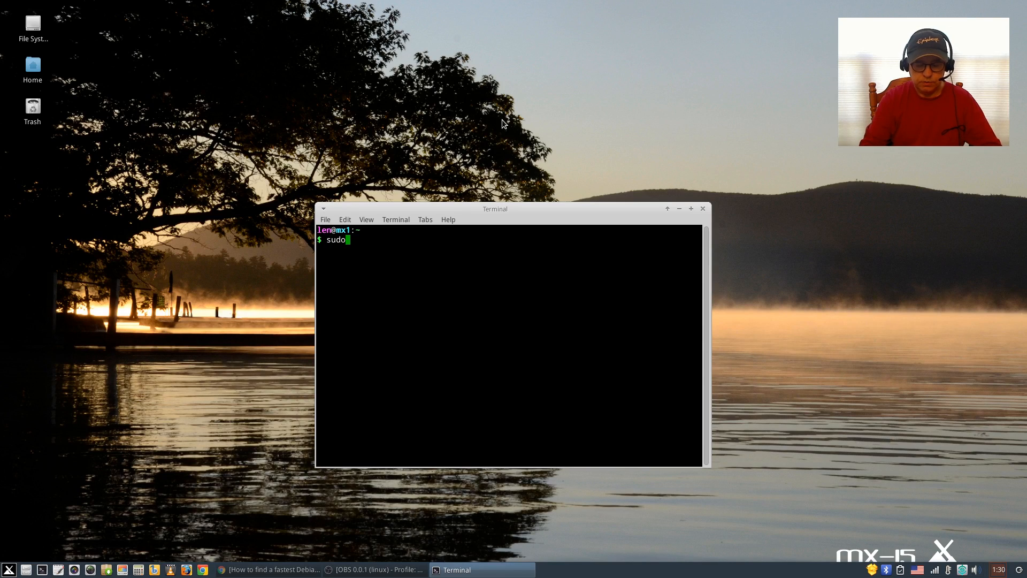
text(apt-get insta)
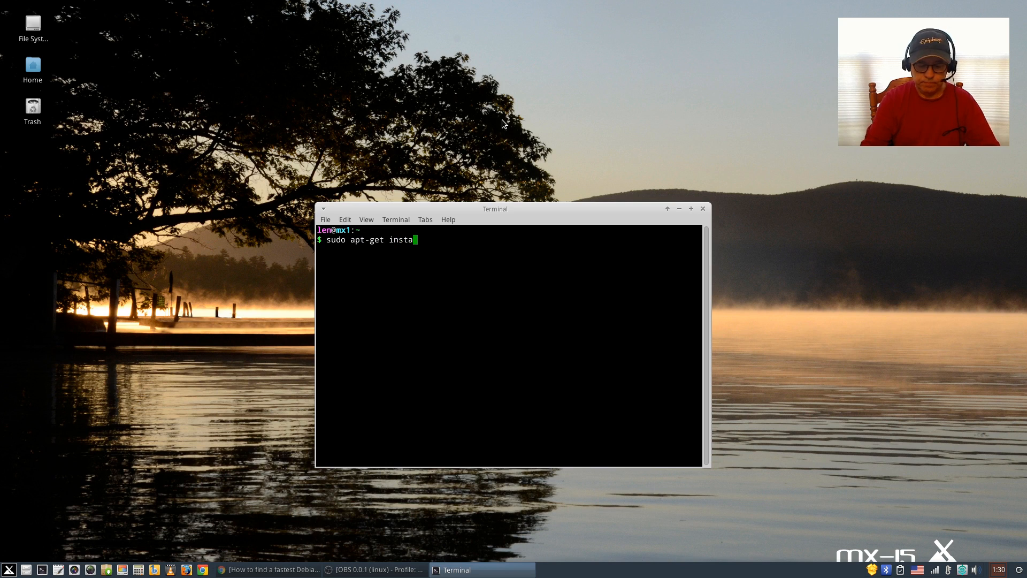
text(ll netselec)
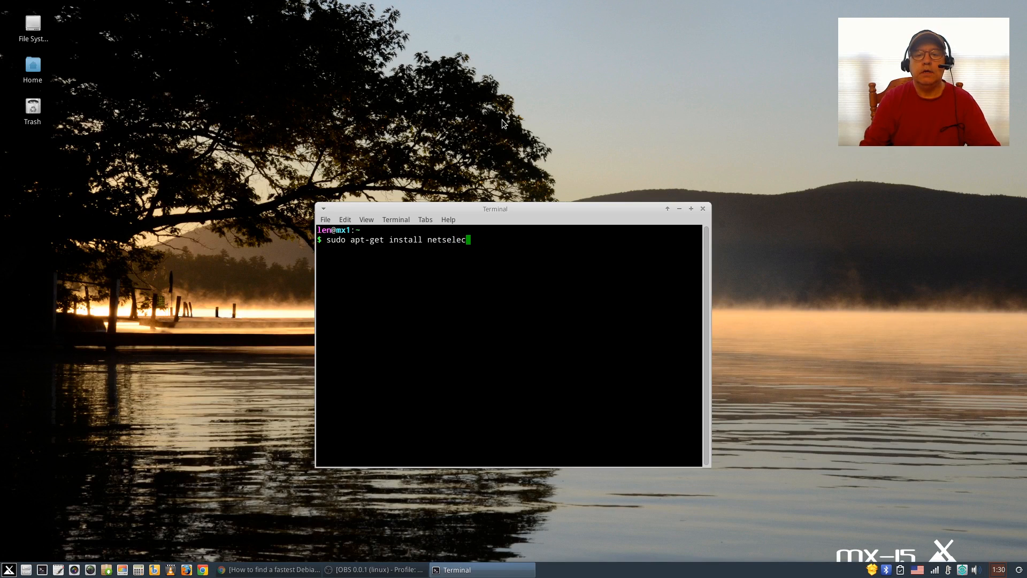
text(t)
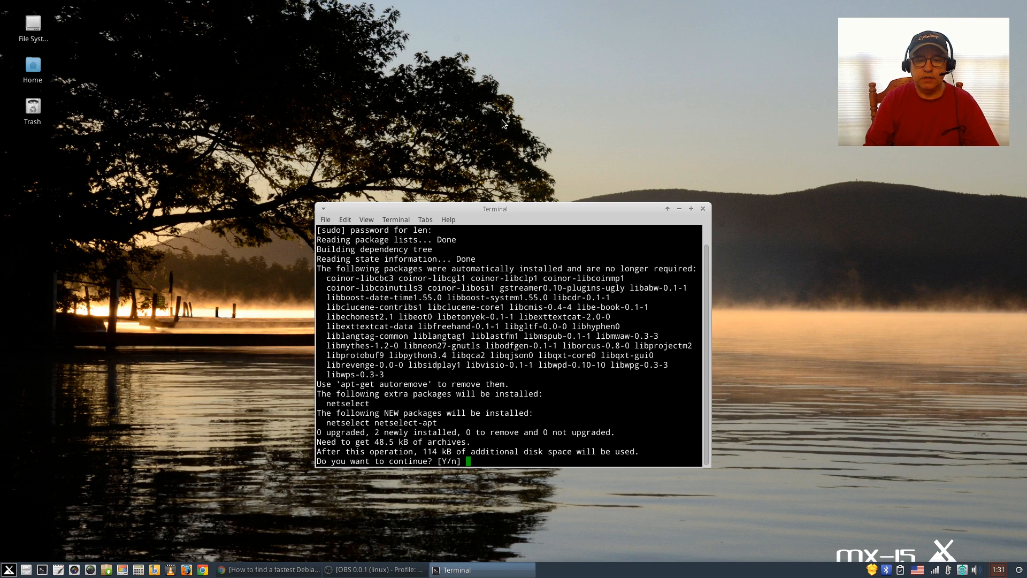
text(Y)
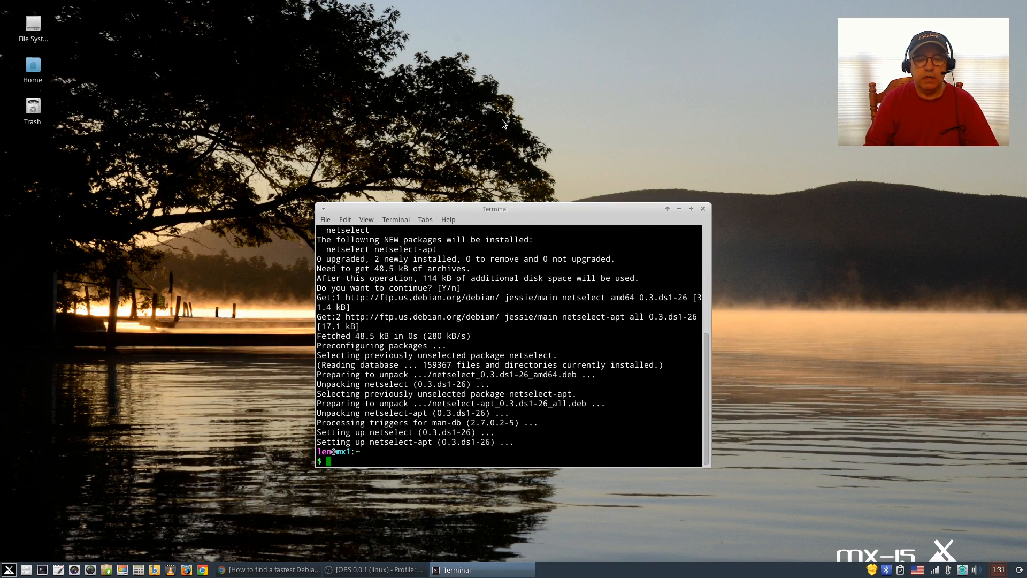
mouse_move(370, 48)
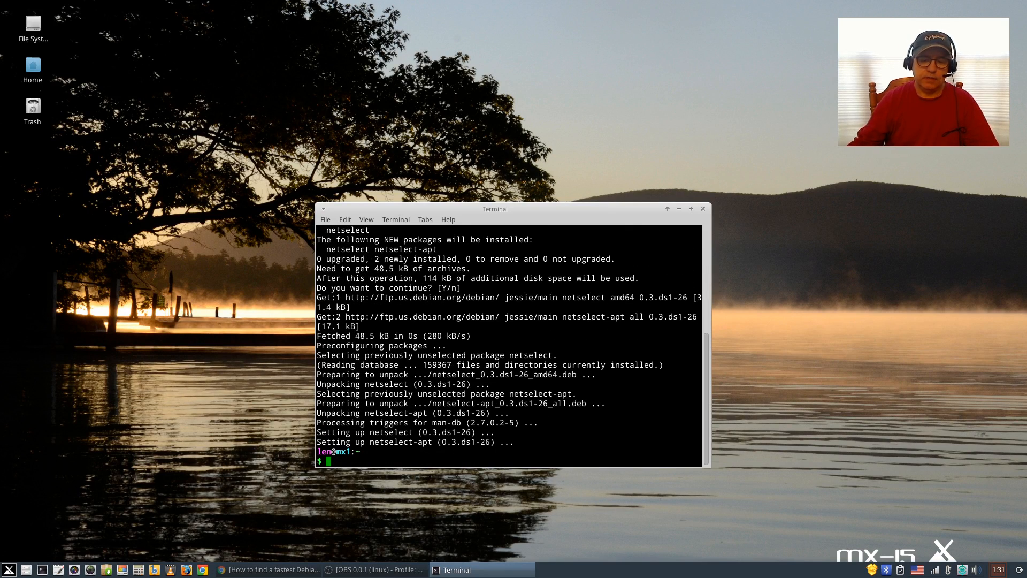
Step: Close the finished terminal and relaunch a fresh one positioned at the left of the screen
click(702, 208)
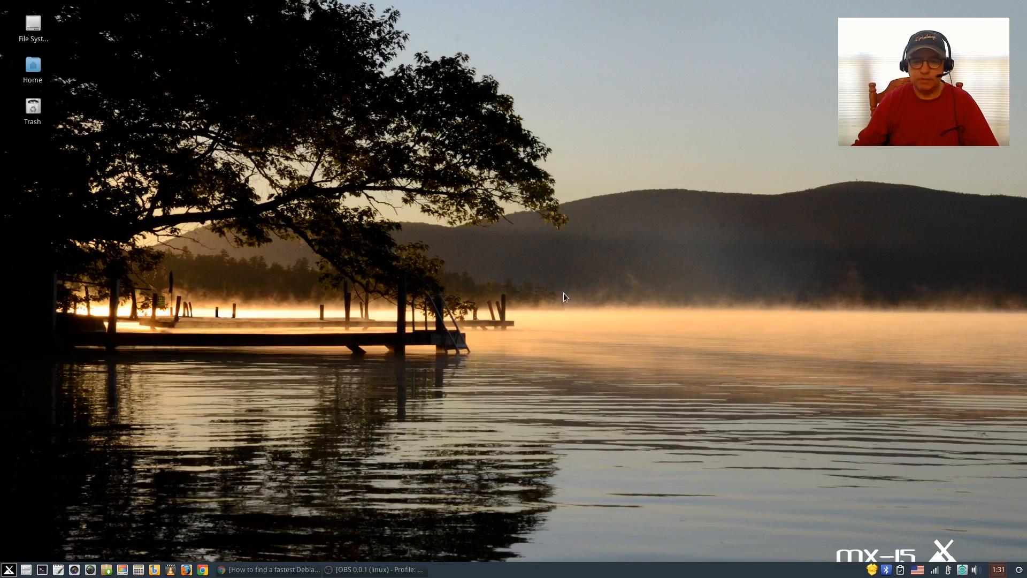
mouse_move(575, 314)
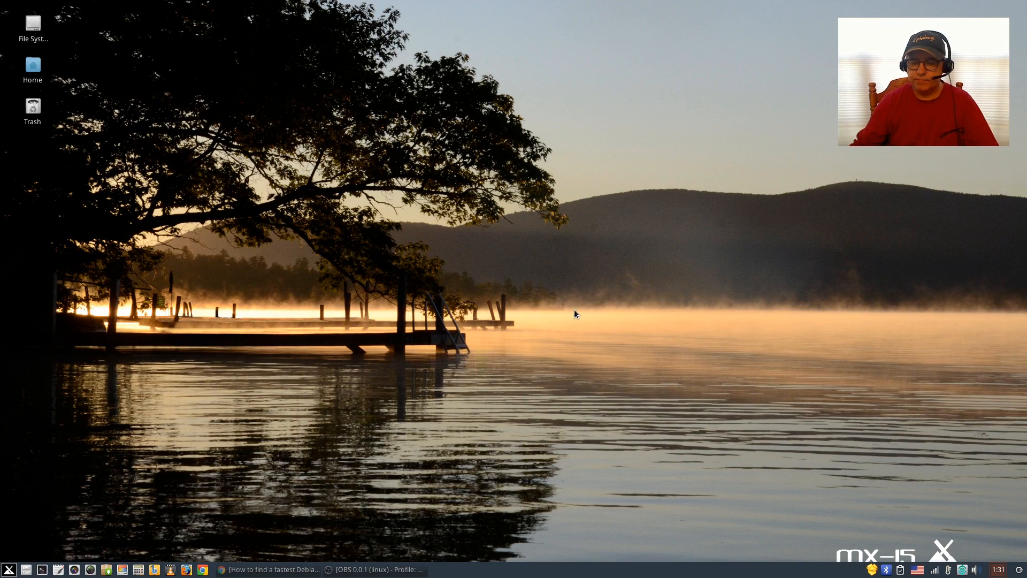
mouse_move(459, 219)
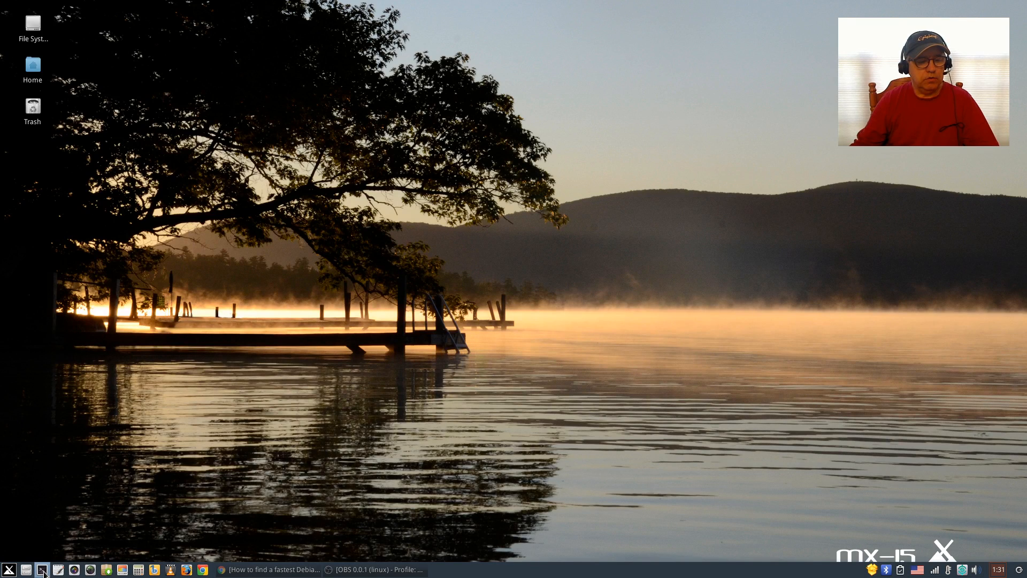
mouse_move(42, 568)
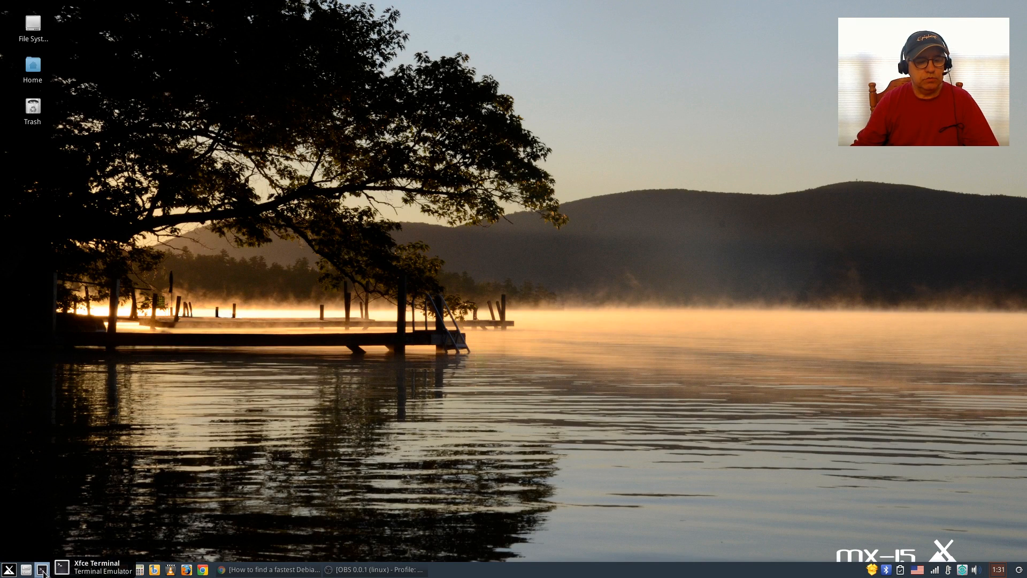
click(41, 568)
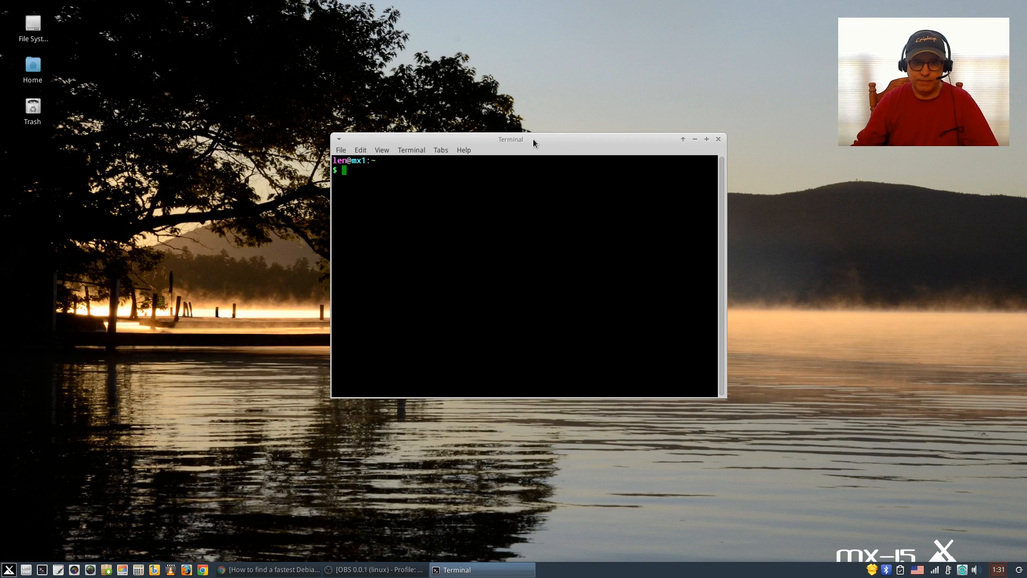
drag(510, 139, 196, 141)
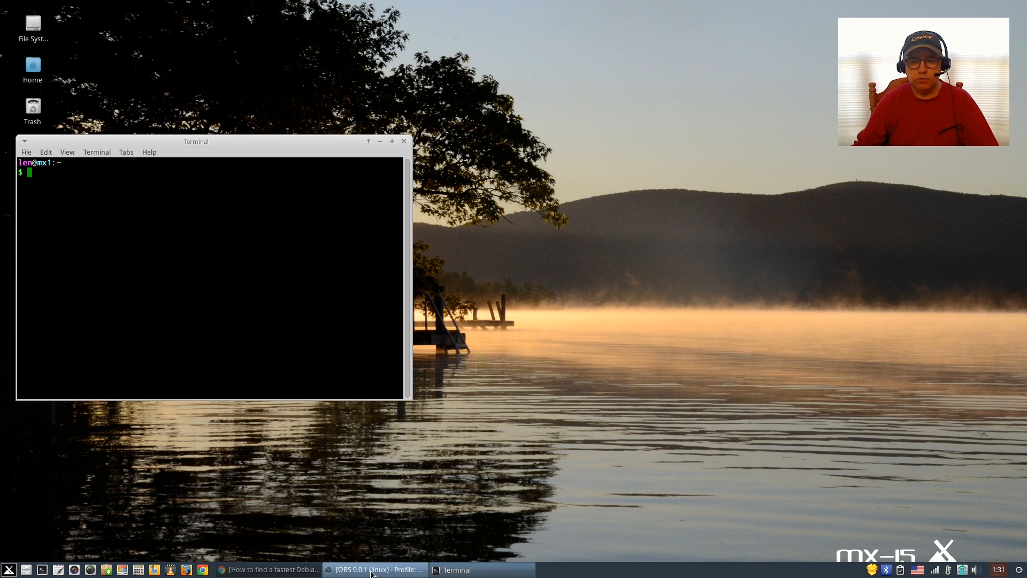
mouse_move(265, 568)
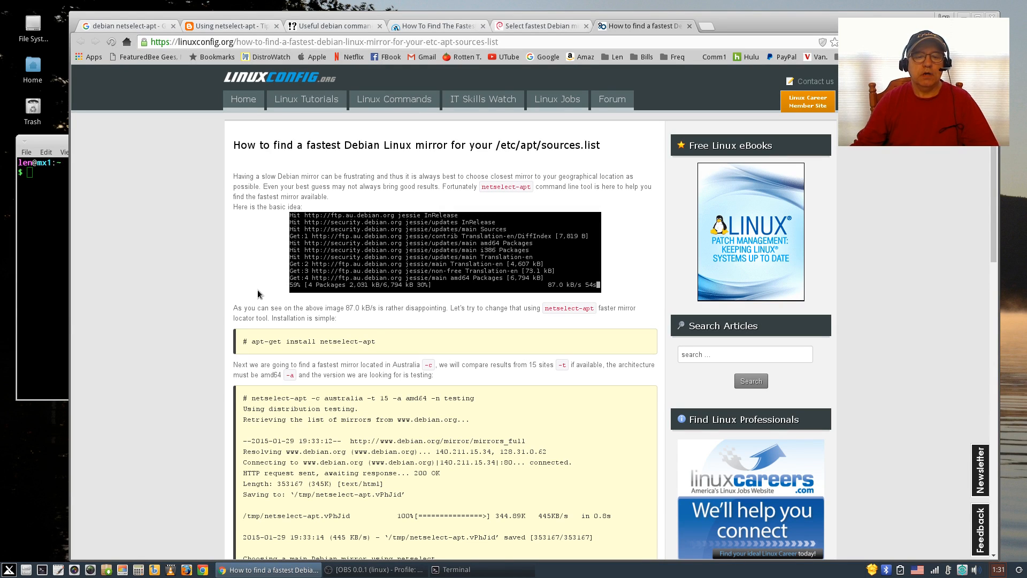
mouse_move(401, 349)
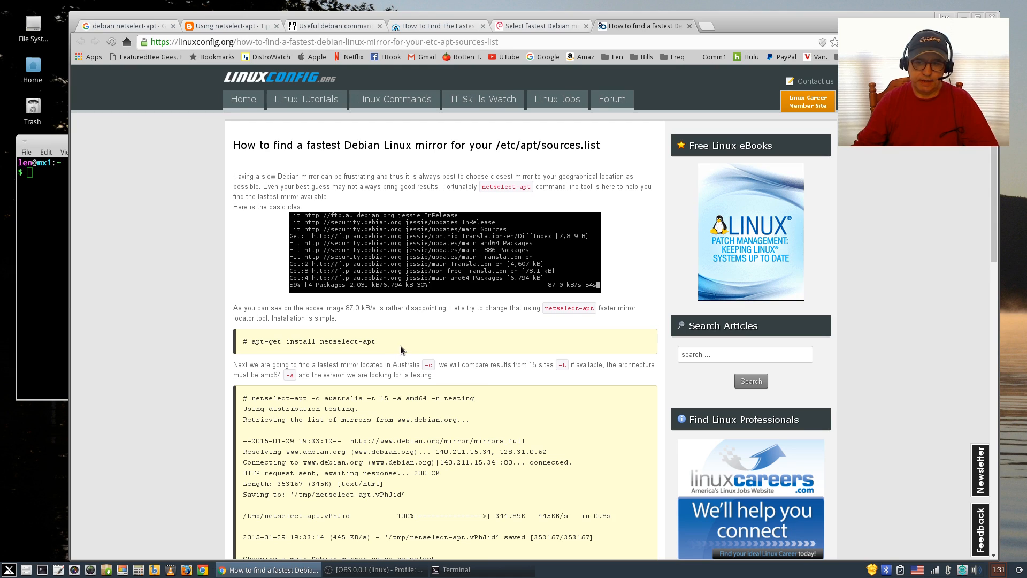
mouse_move(435, 354)
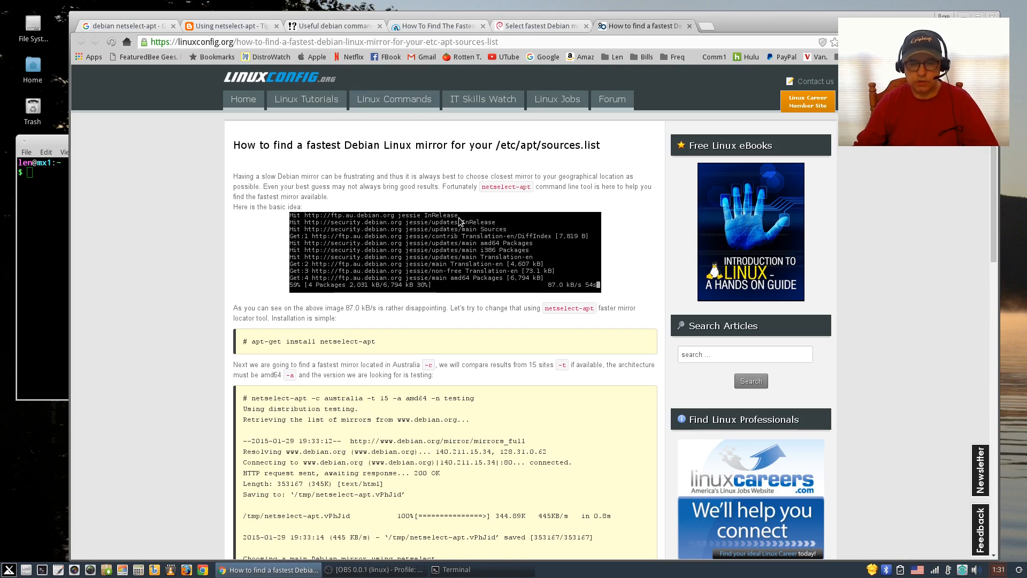
mouse_move(426, 367)
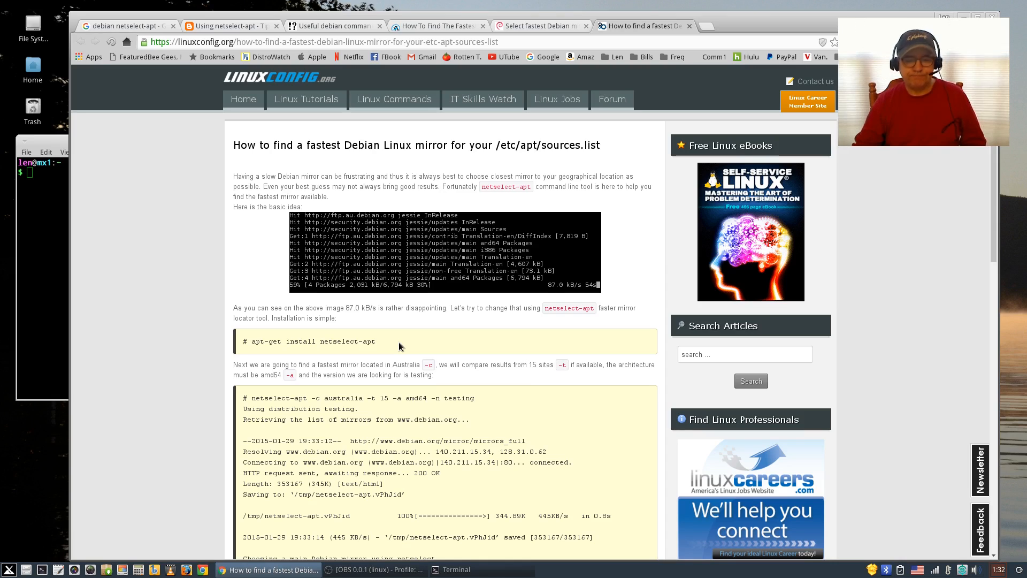
mouse_move(391, 347)
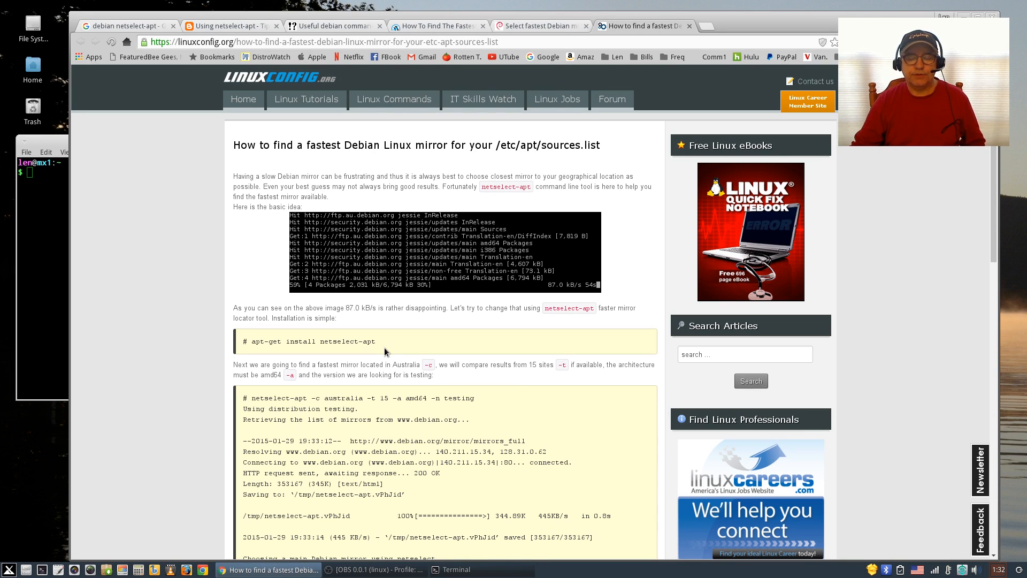
mouse_move(445, 400)
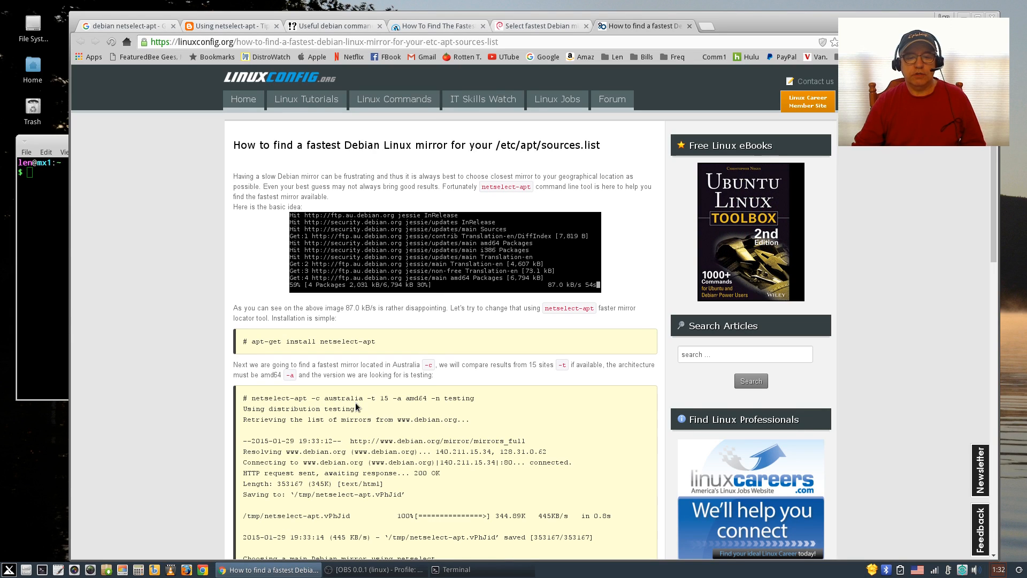
mouse_move(392, 410)
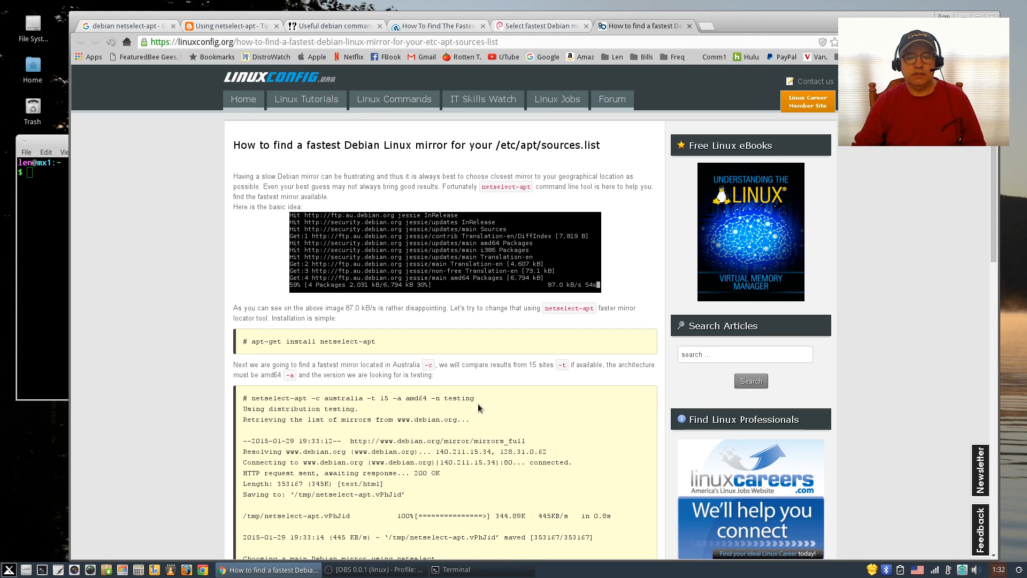
mouse_move(331, 459)
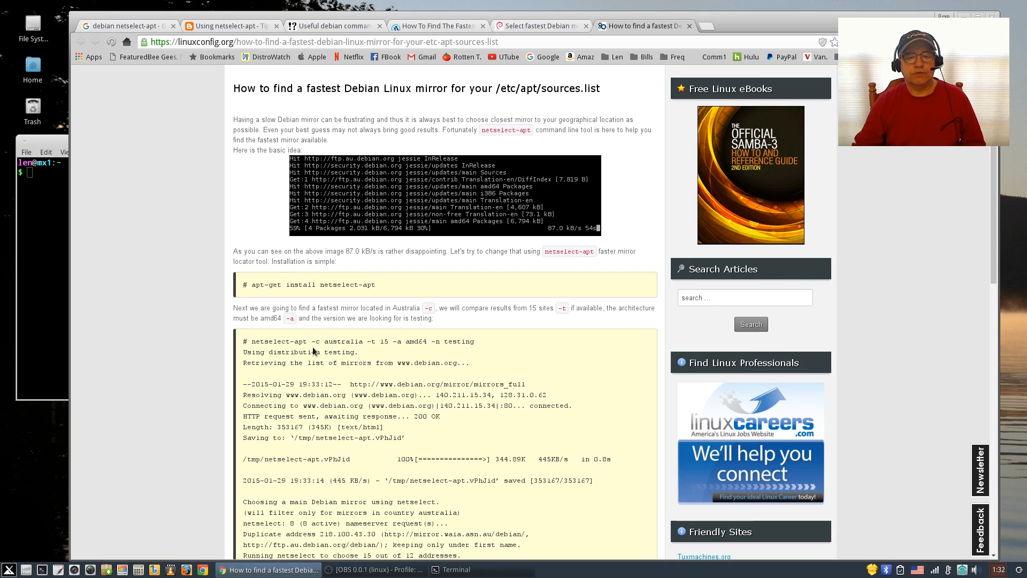
mouse_move(404, 353)
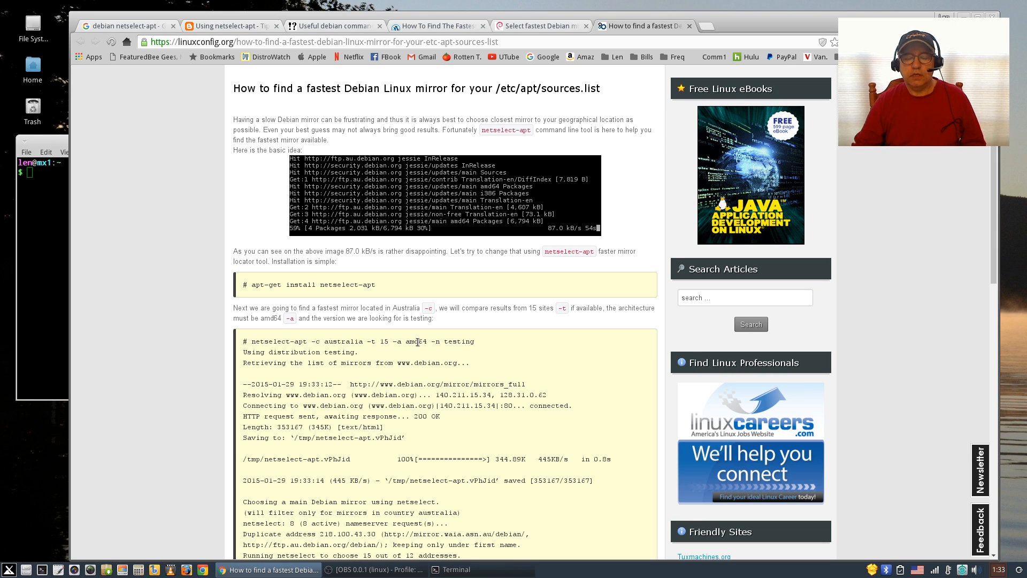
mouse_move(459, 362)
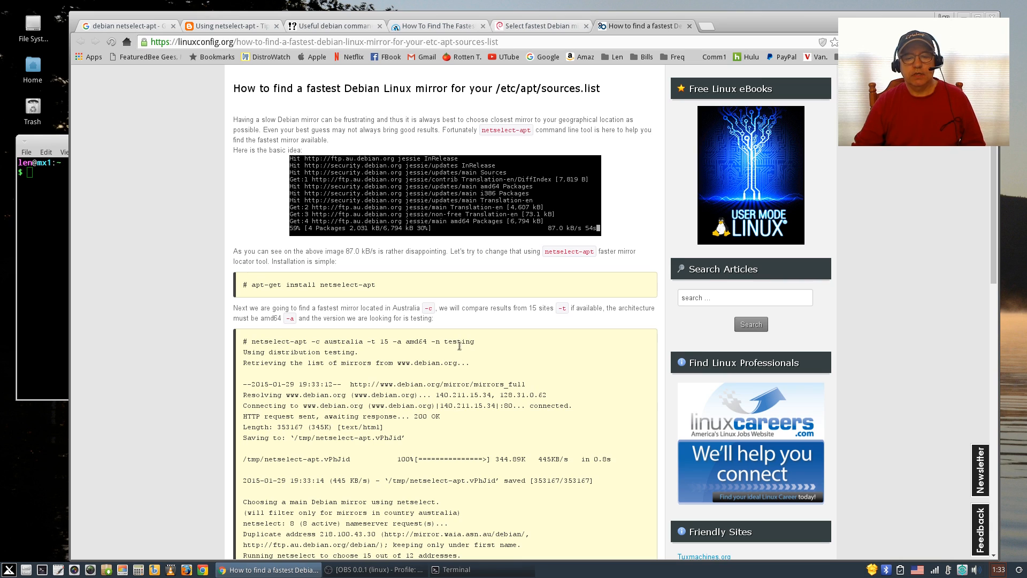
mouse_move(479, 413)
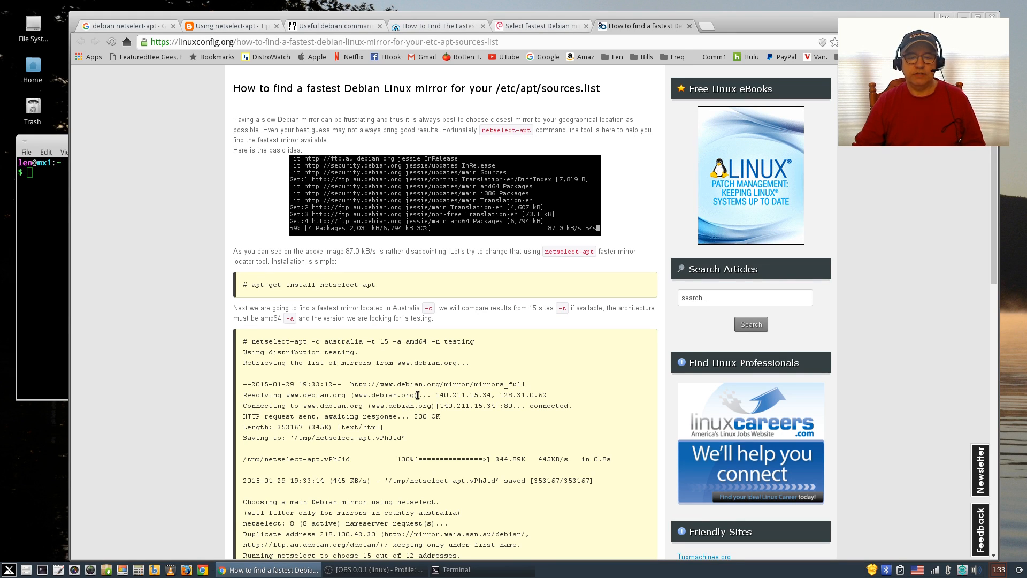
mouse_move(419, 403)
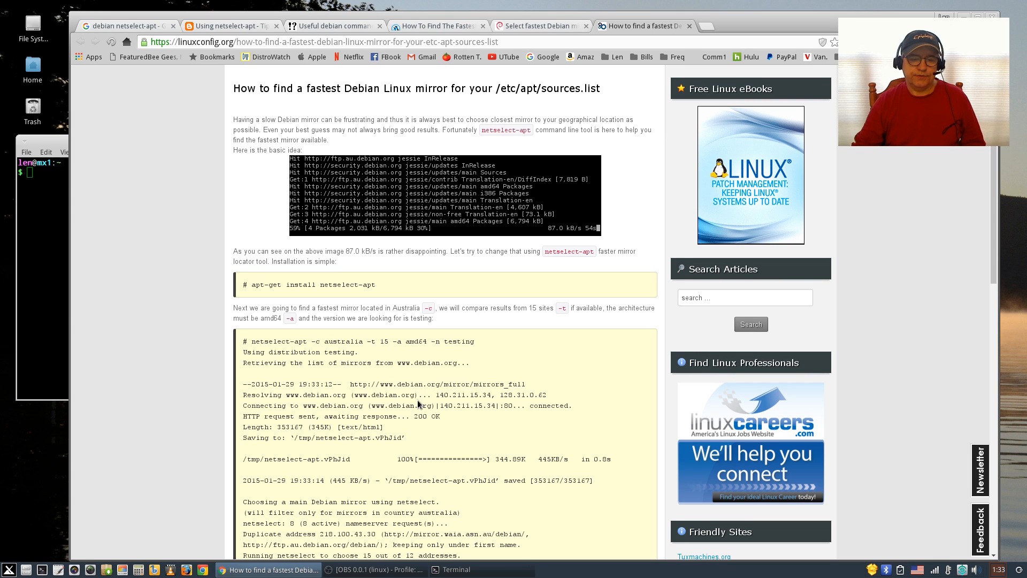
Step: Scroll the LinuxConfig article down to the netselect-apt testing and cp/mv sources.list commands
scroll(down, 3)
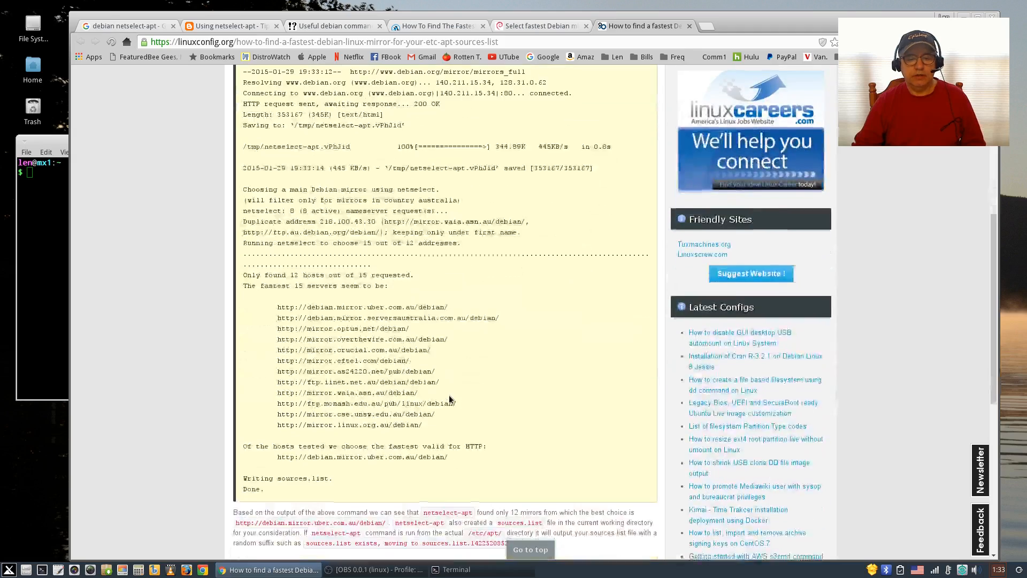
scroll(down, 3)
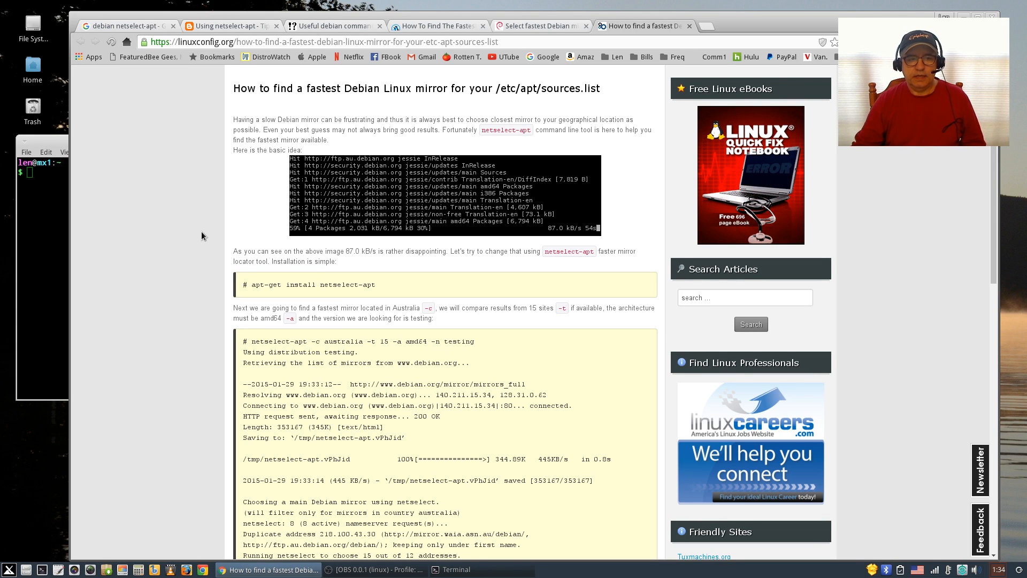
scroll(down, 3)
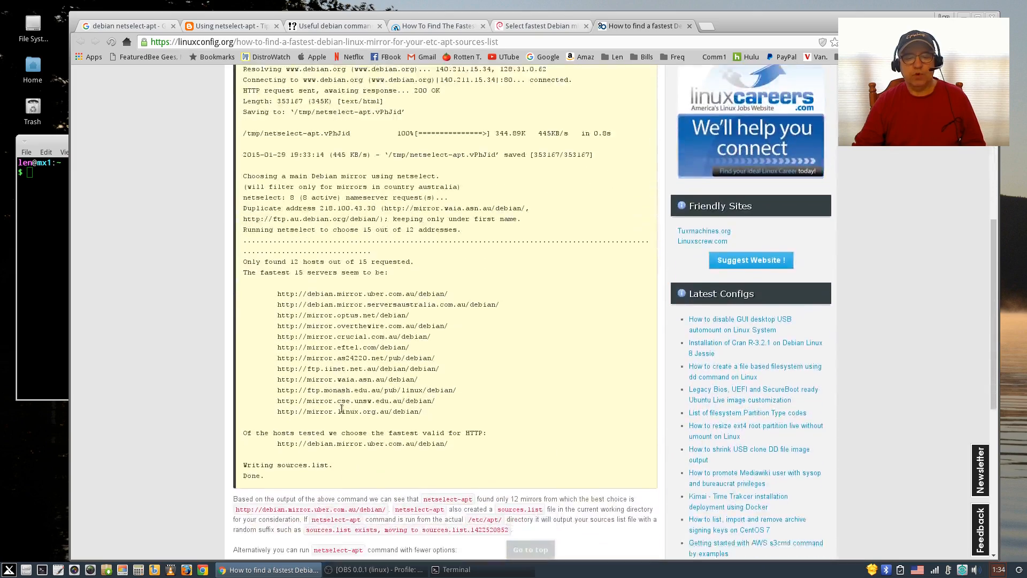
scroll(down, 3)
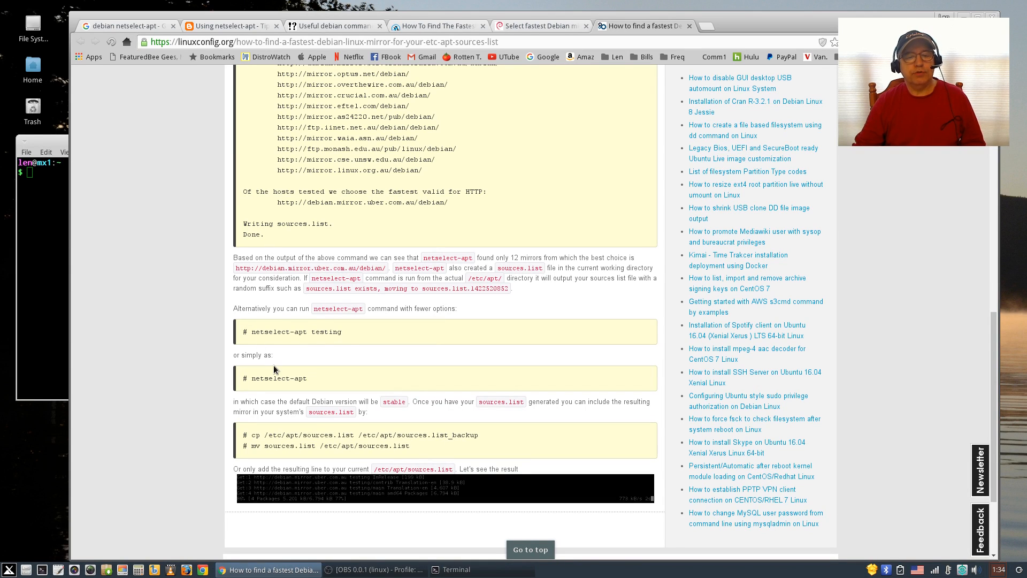
mouse_move(315, 389)
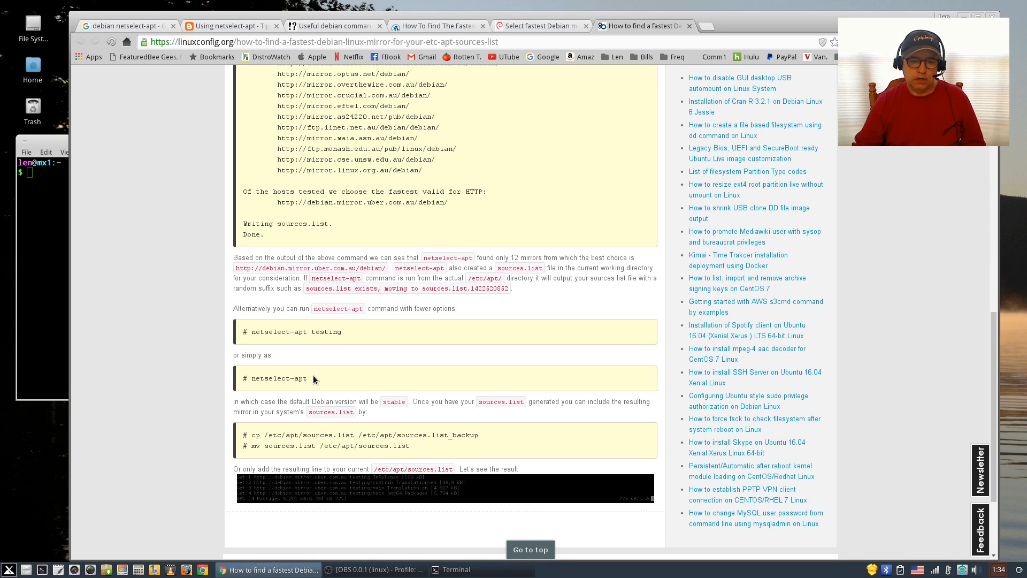
mouse_move(389, 410)
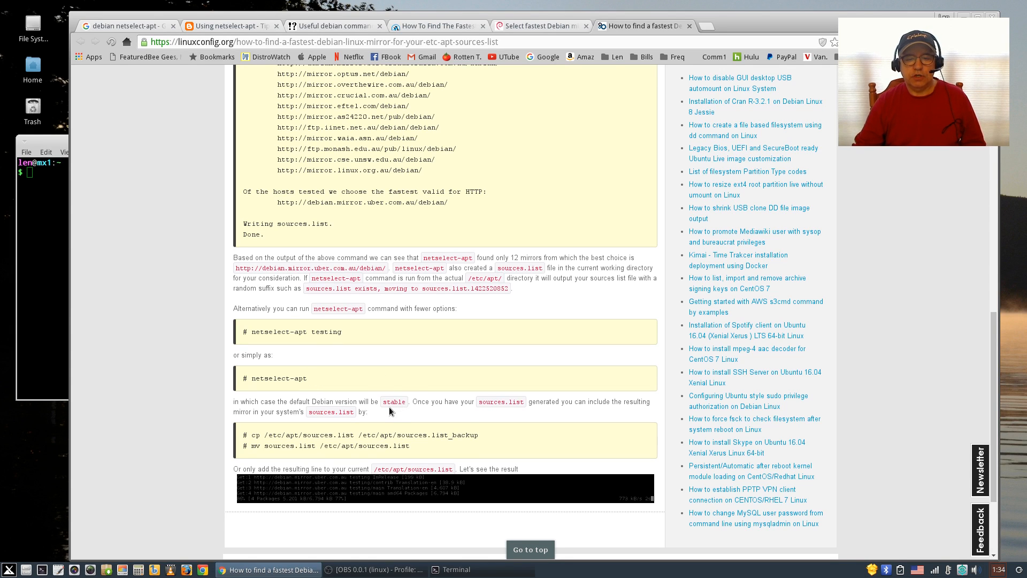
mouse_move(393, 402)
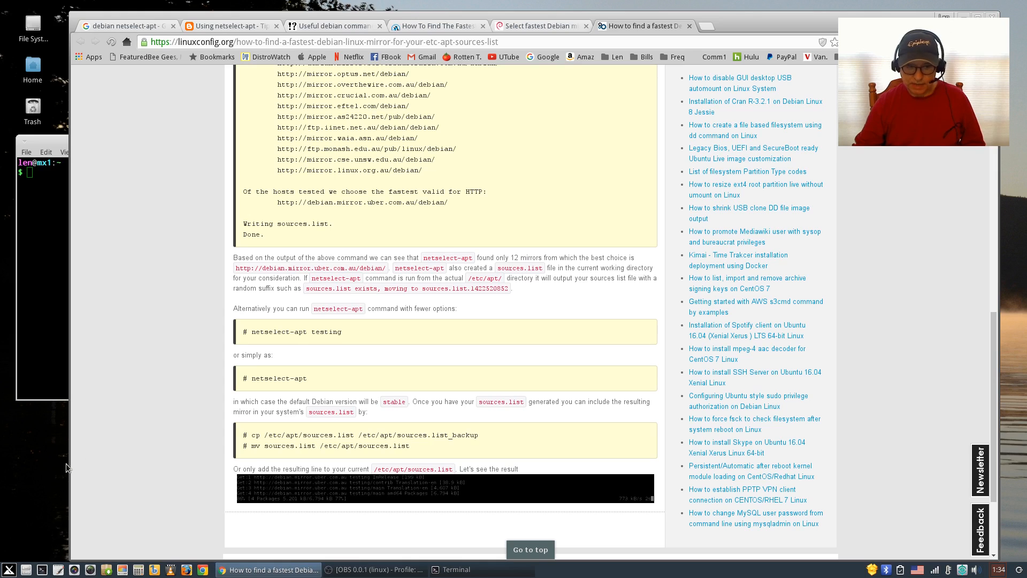
mouse_move(386, 392)
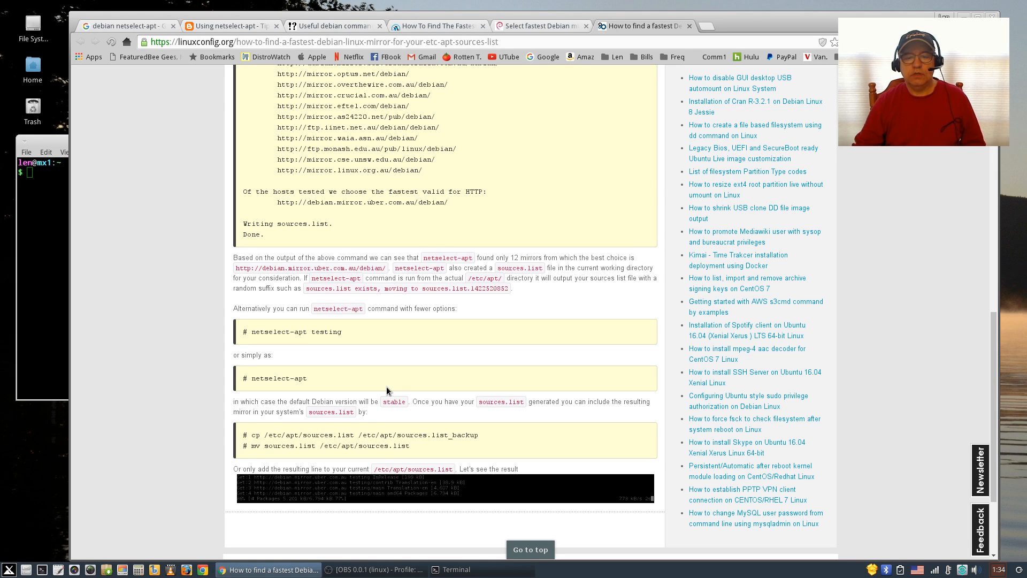
mouse_move(400, 404)
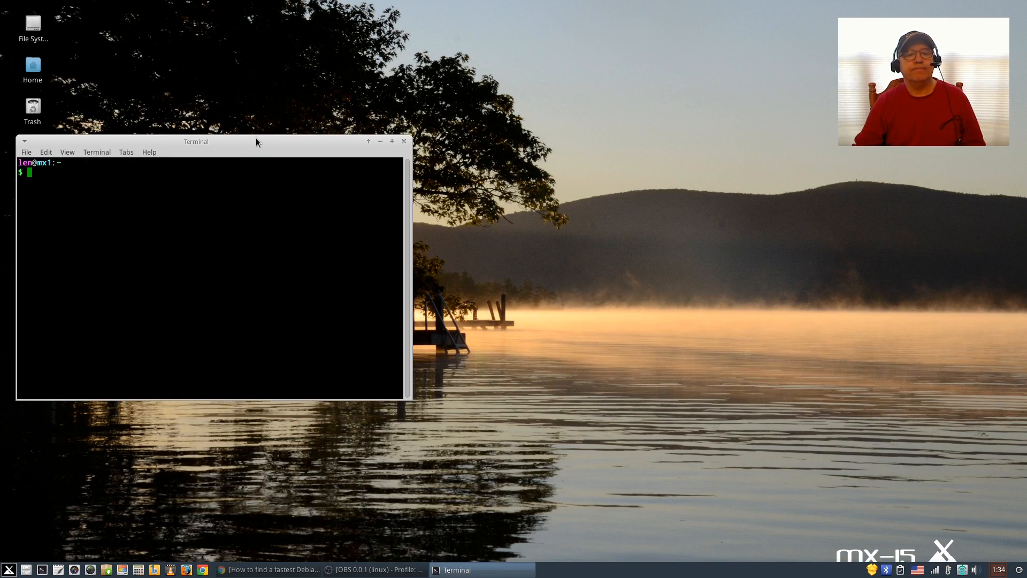
Step: Run sudo netselect-apt, which selects mirror.cogentco.com and writes sources.list
drag(195, 141, 489, 167)
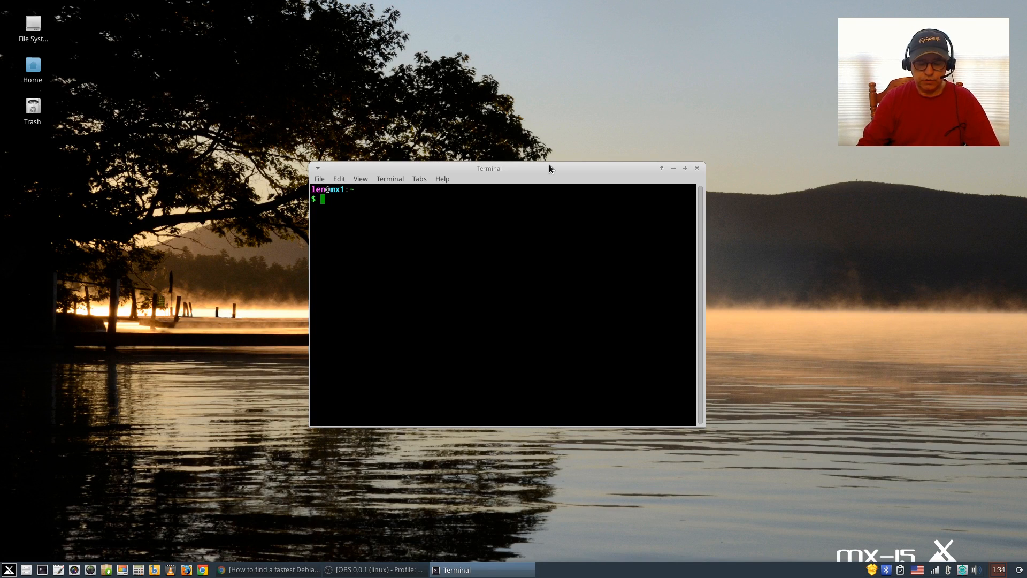
text(sudo ne)
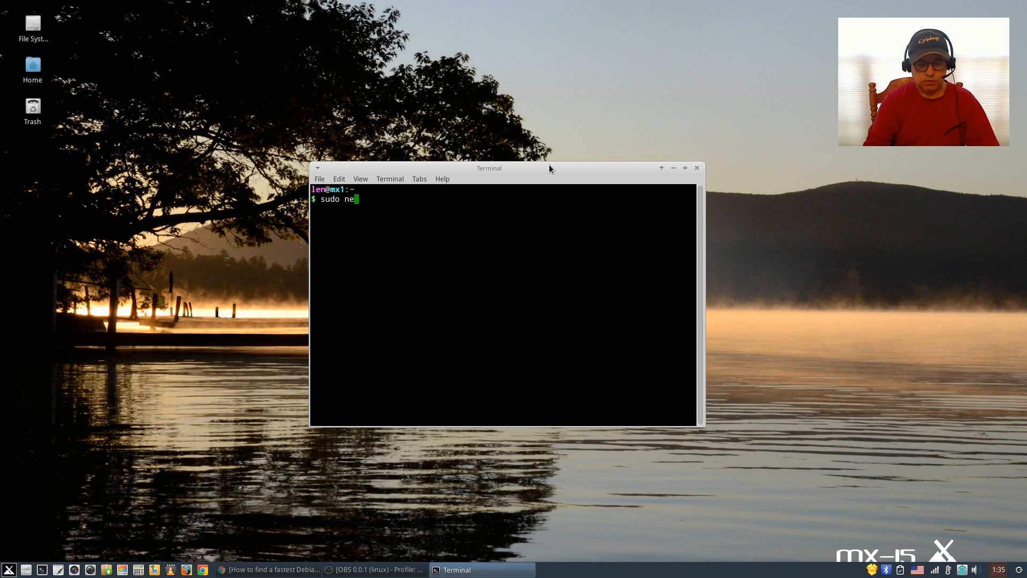
text(tselect-)
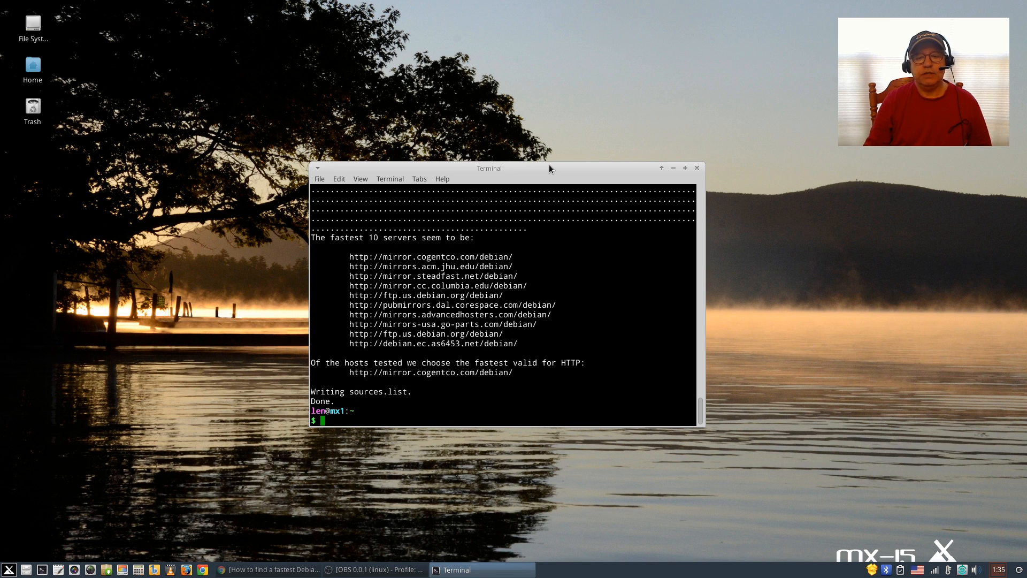
mouse_move(430, 266)
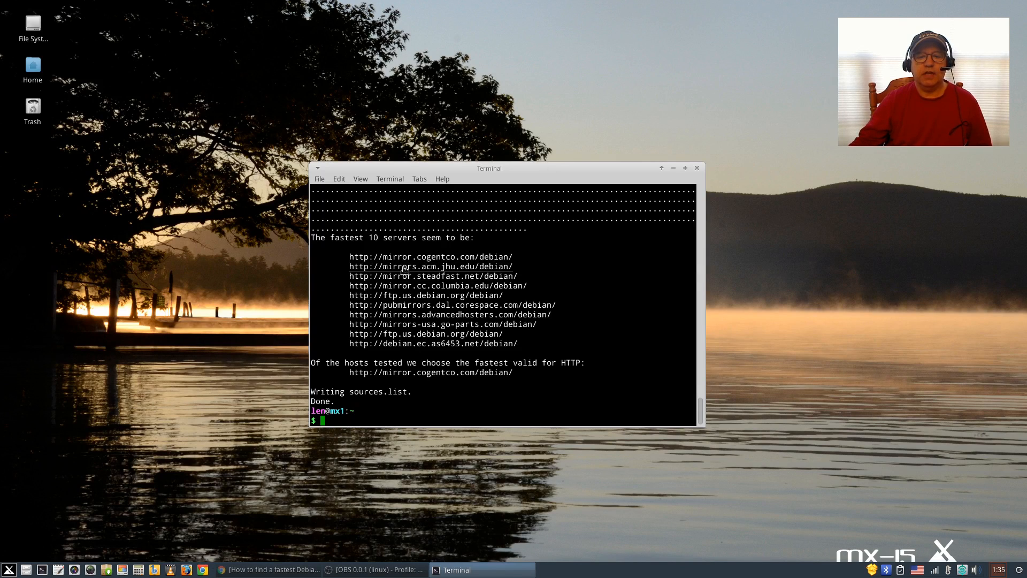
mouse_move(400, 347)
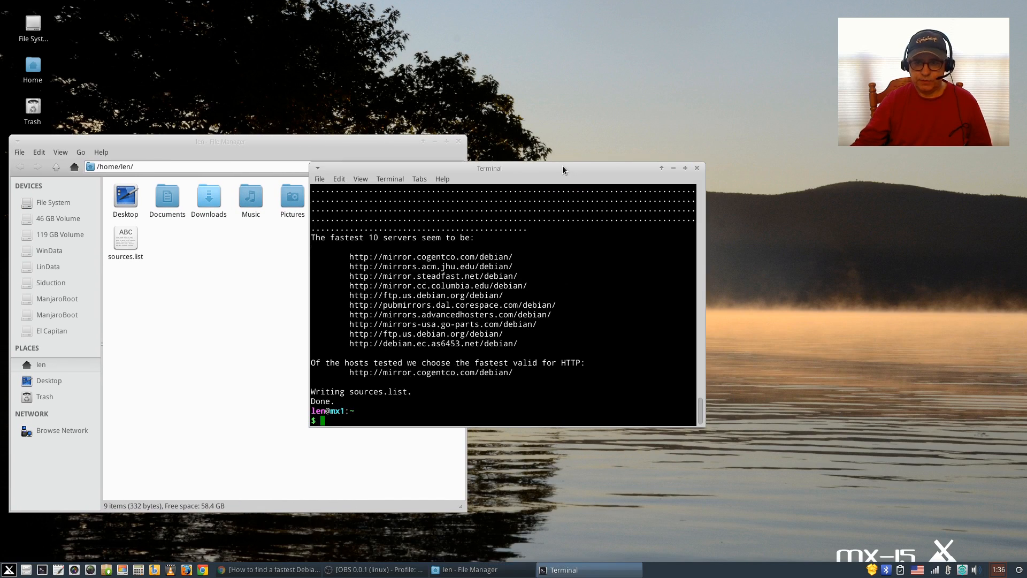
Step: Move the terminal to the right so the home folder with sources.list is visible
drag(489, 167, 763, 98)
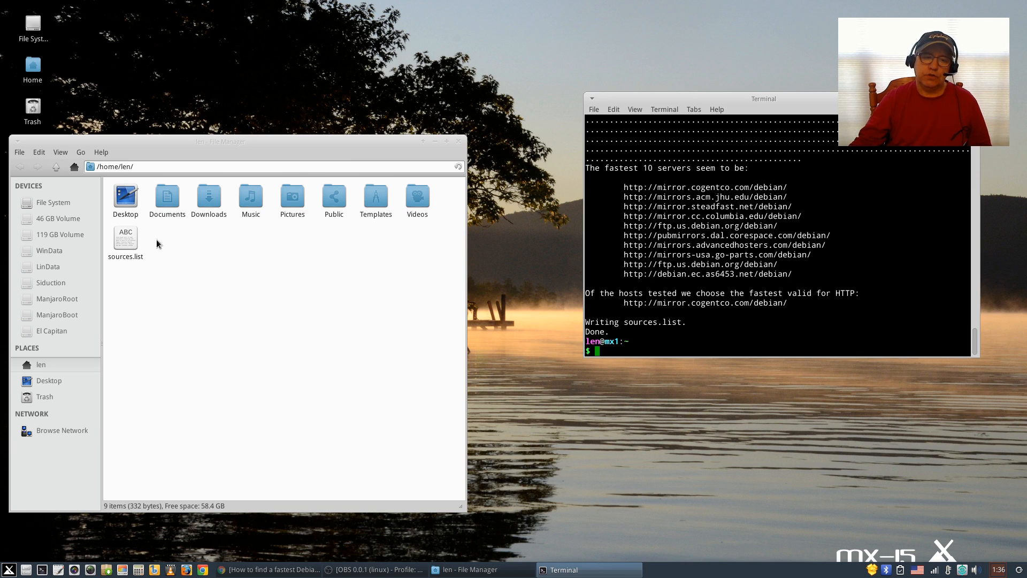
Step: View sources.list in Mousepad, enlarging the window to show the cogentco.com stable lines
double_click(125, 238)
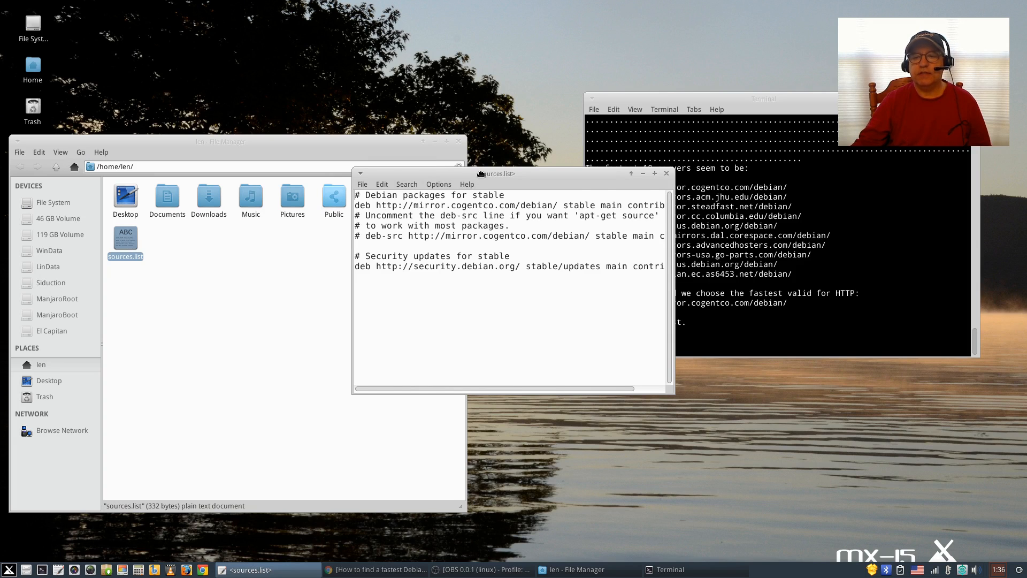
drag(495, 173, 661, 256)
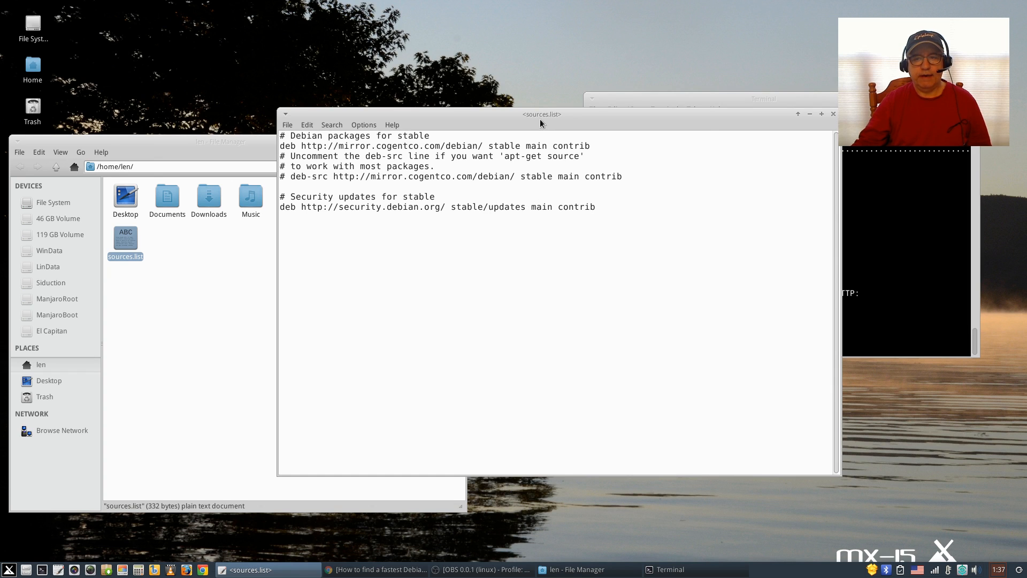
mouse_move(653, 123)
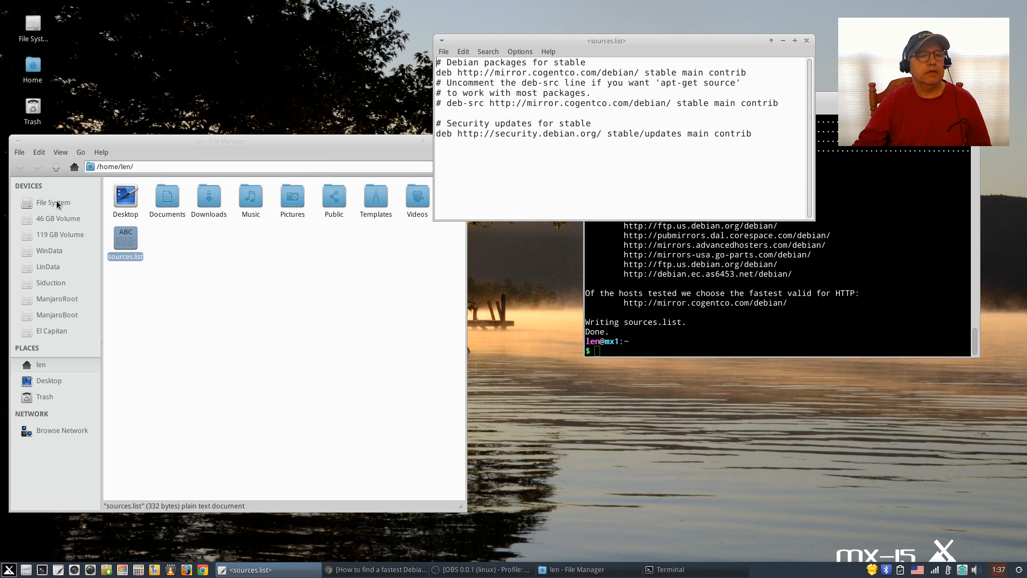
Step: Browse in Thunar through etc and apt to the /etc/apt/sources.list.d folder
click(54, 202)
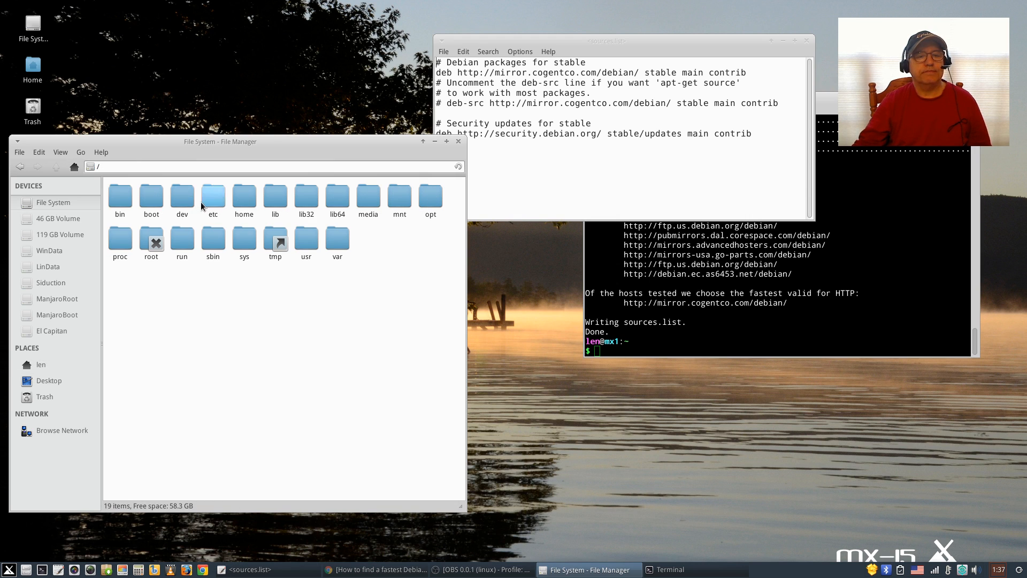
double_click(212, 196)
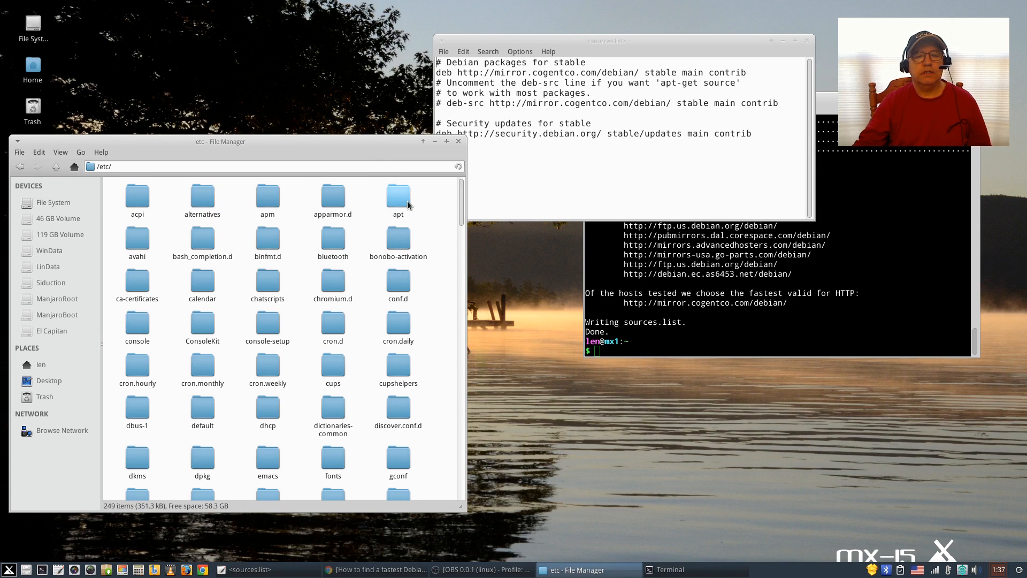
double_click(397, 196)
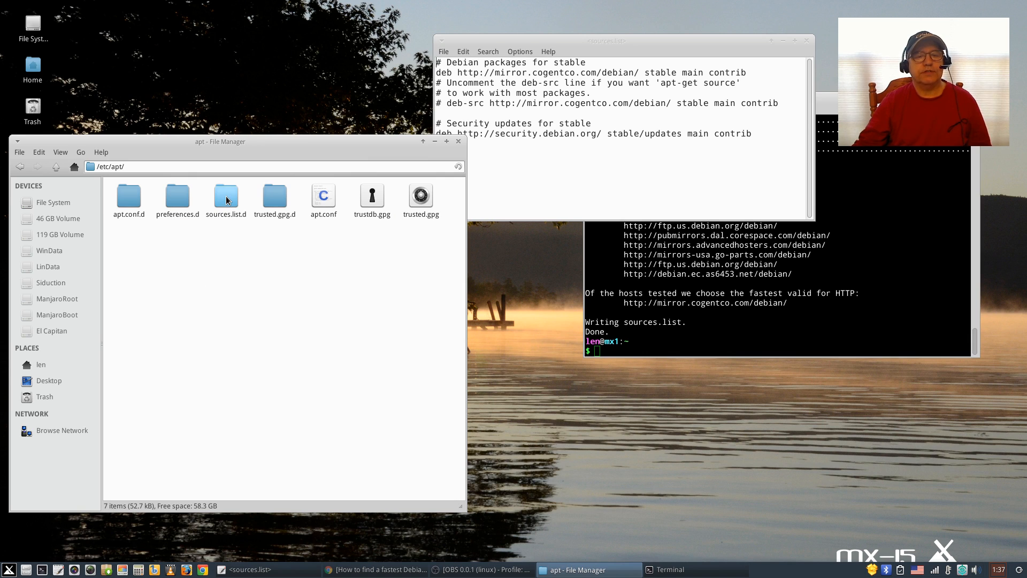
double_click(226, 197)
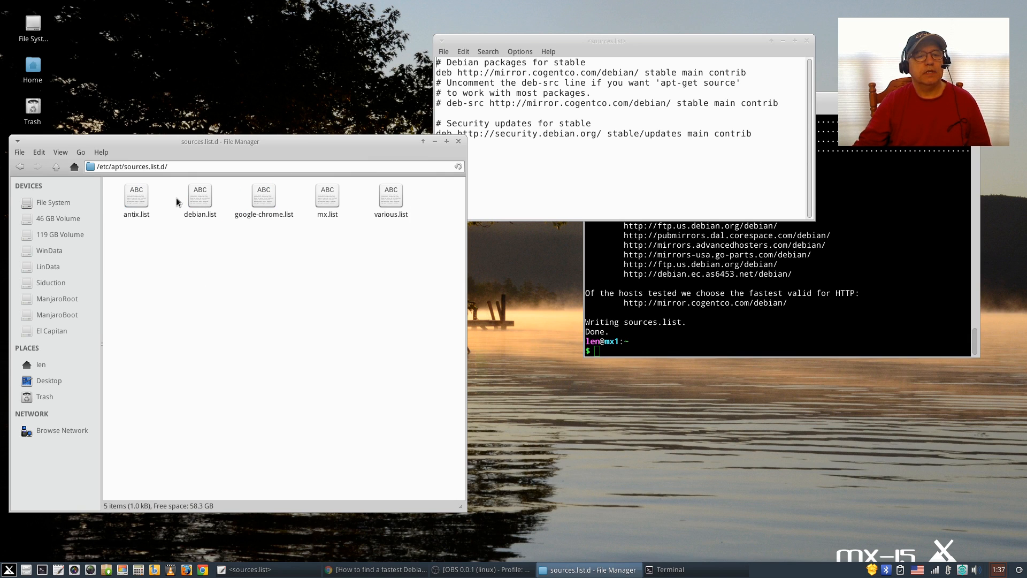
mouse_move(200, 197)
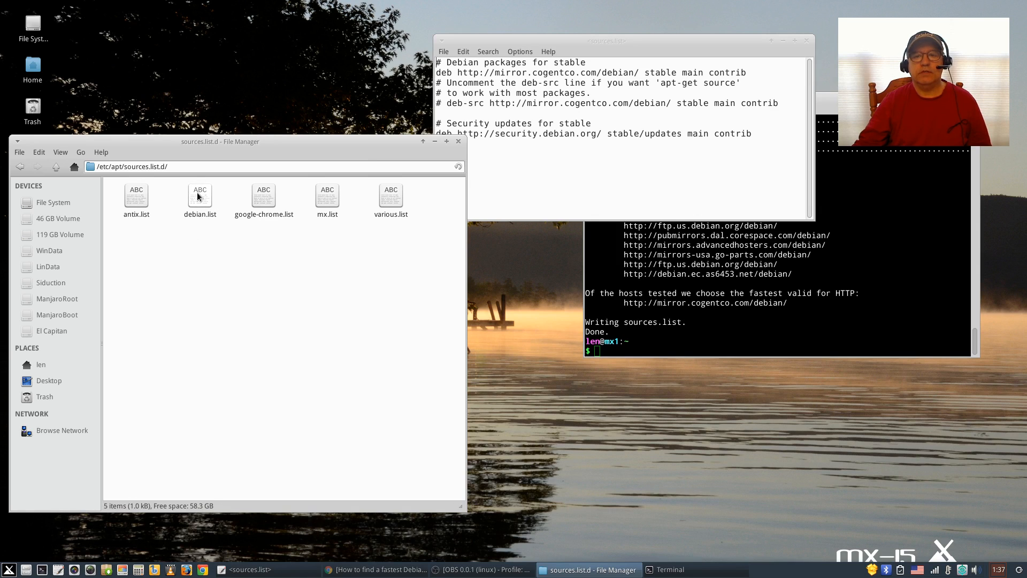
Step: Read debian.list's jessie repository lines in Mousepad, then close it and answer the save prompt
double_click(200, 197)
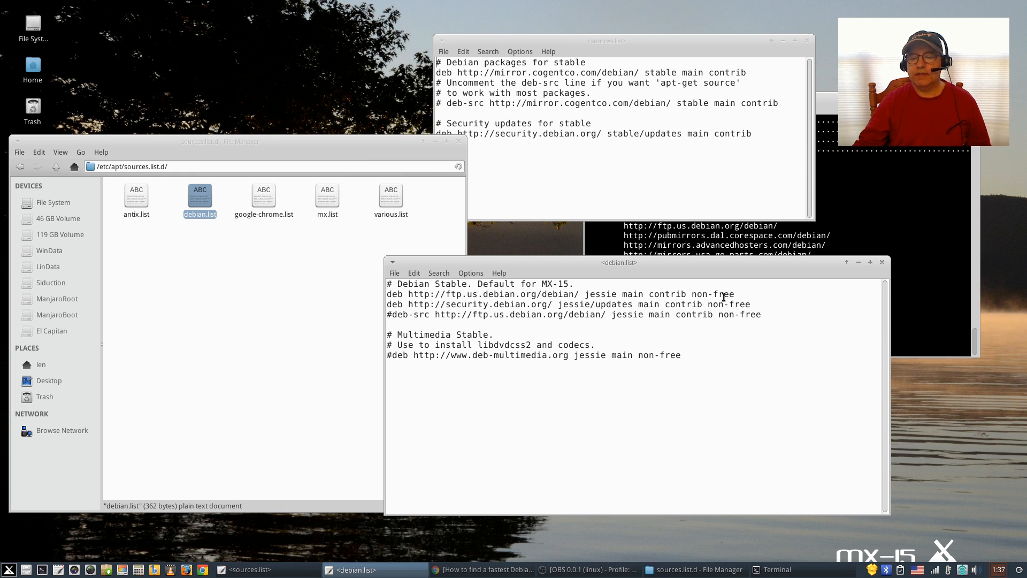
mouse_move(537, 271)
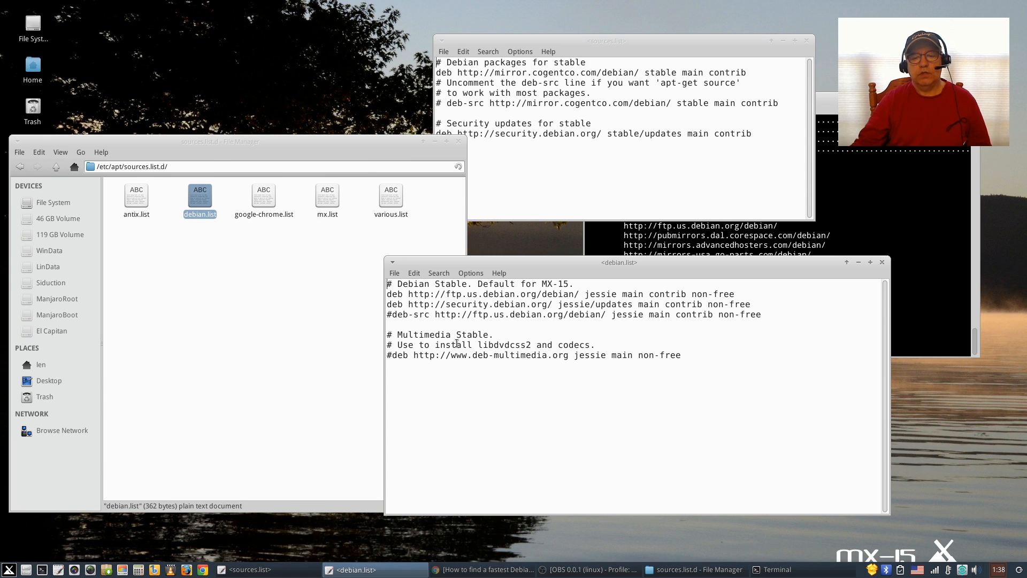
mouse_move(543, 269)
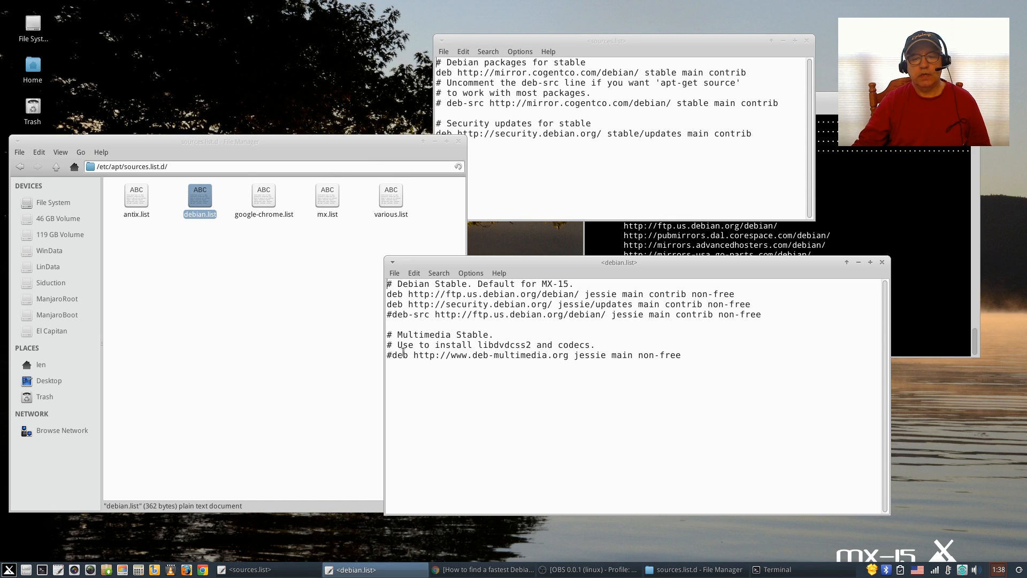
mouse_move(626, 357)
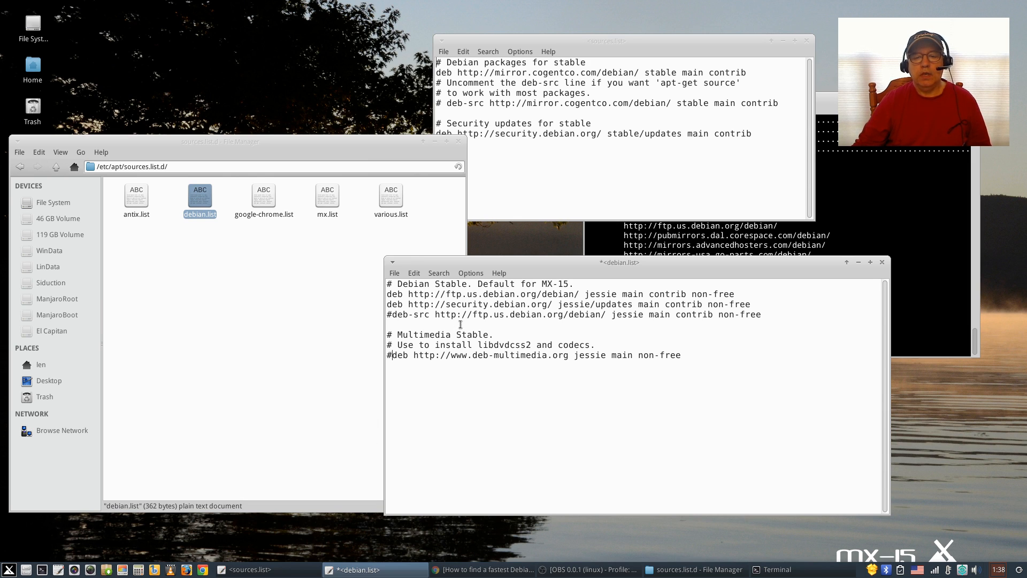
drag(619, 262, 653, 259)
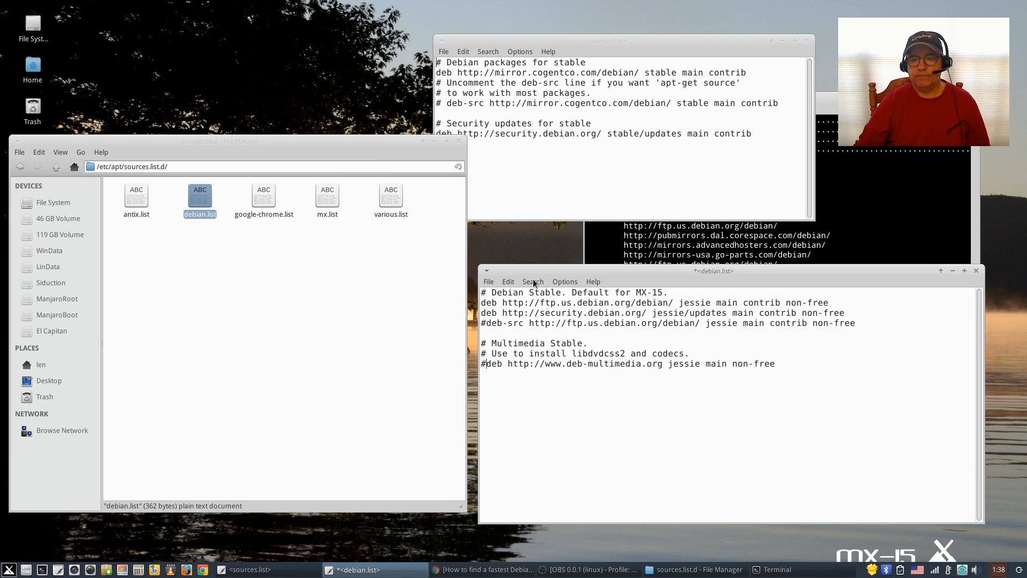
mouse_move(685, 282)
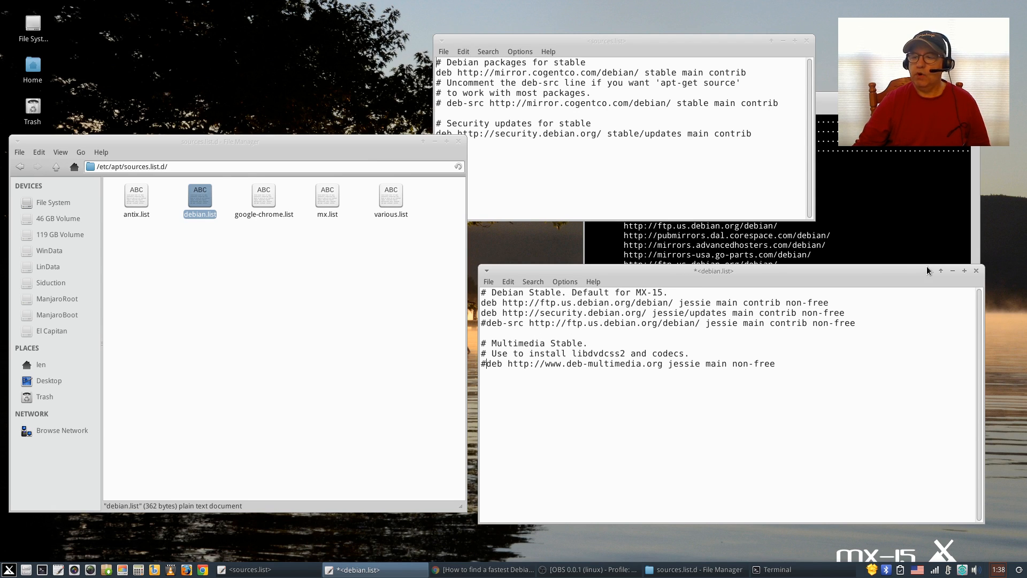
click(976, 270)
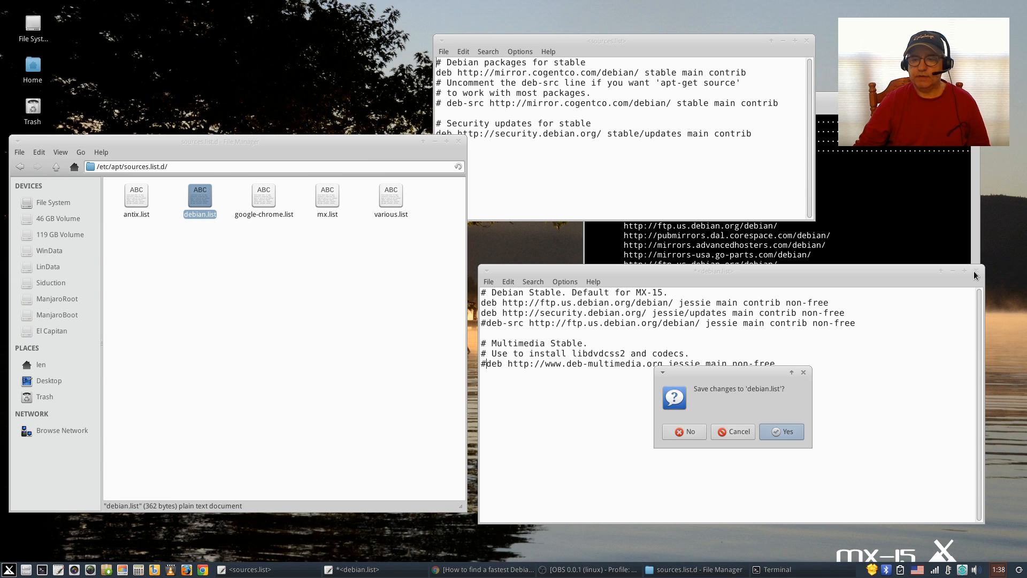
click(684, 431)
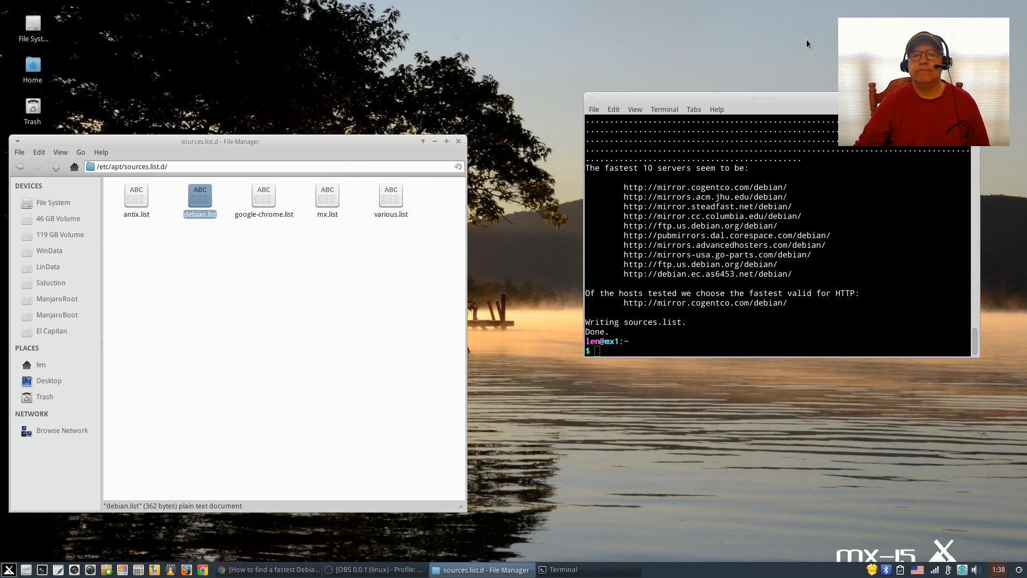
Step: Close the file manager and return to the LinuxConfig netselect-apt article in Chrome
click(458, 142)
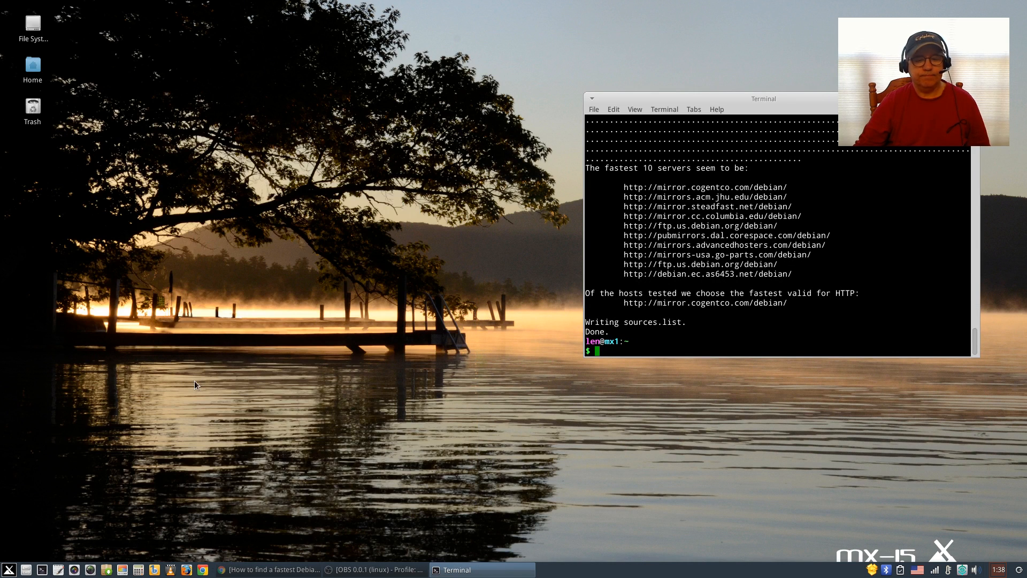
click(374, 568)
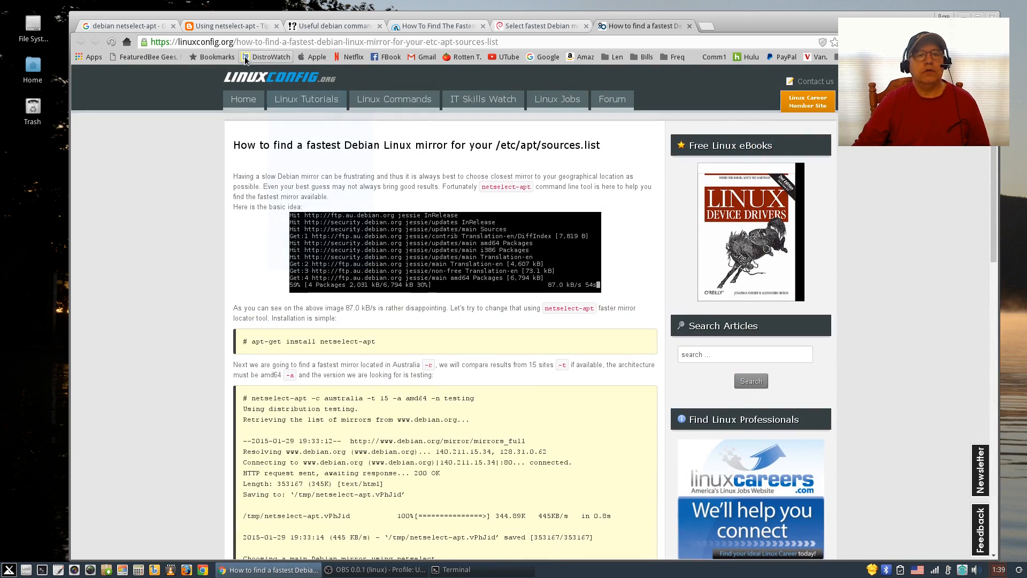
Step: Scroll the article down to its advice on adding the chosen mirror to sources.list
scroll(down, 3)
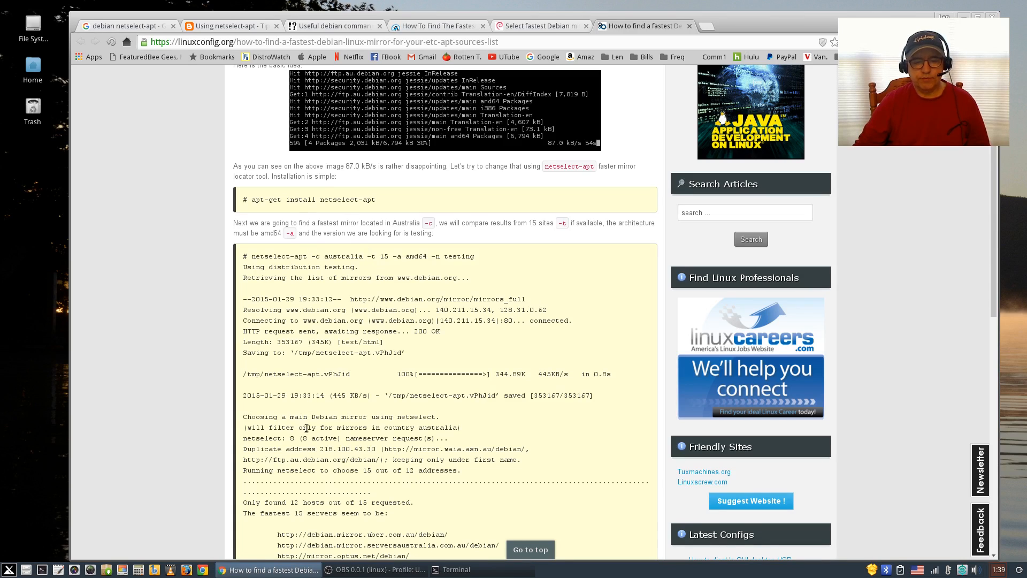
mouse_move(329, 425)
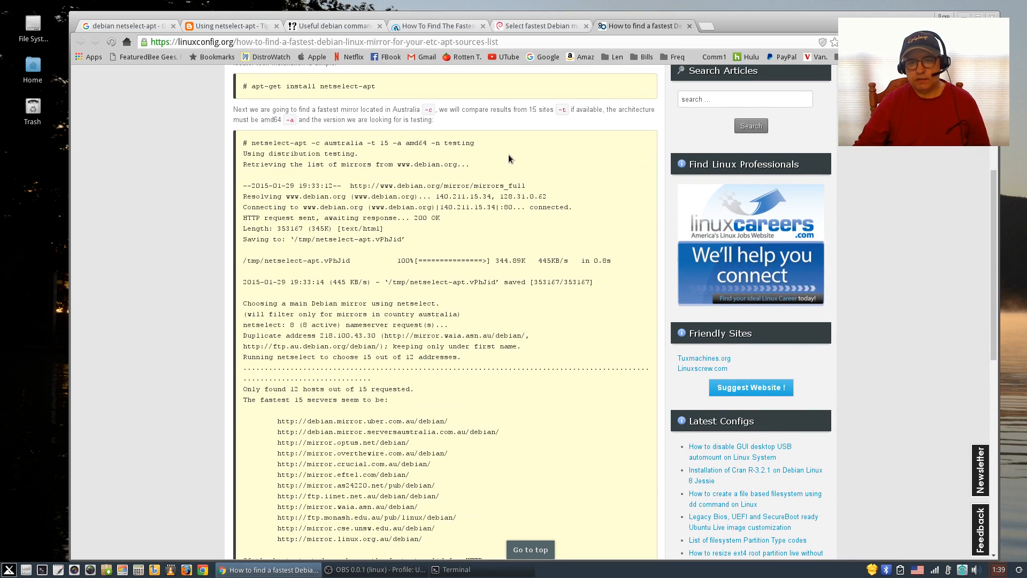
scroll(down, 3)
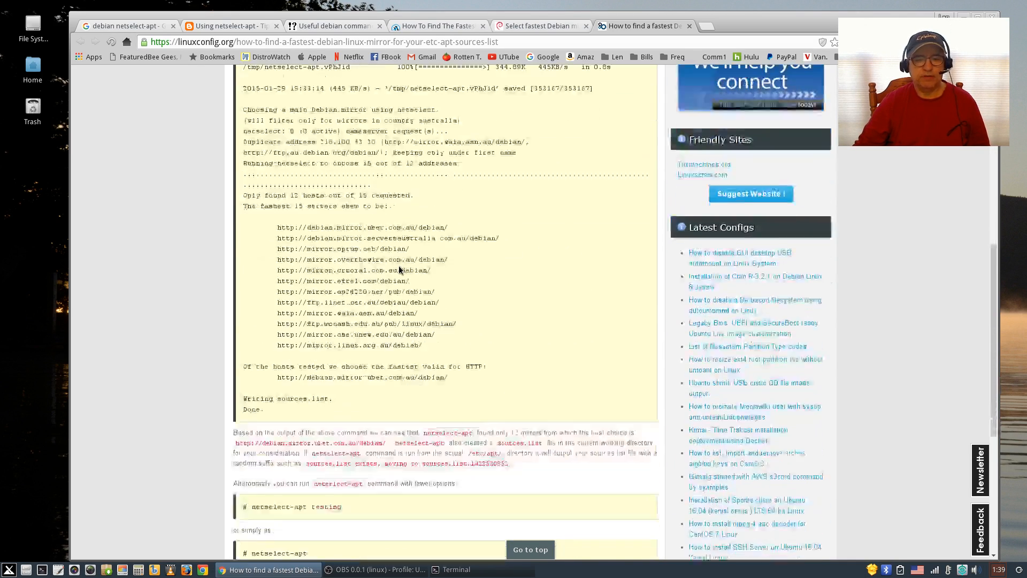
scroll(down, 3)
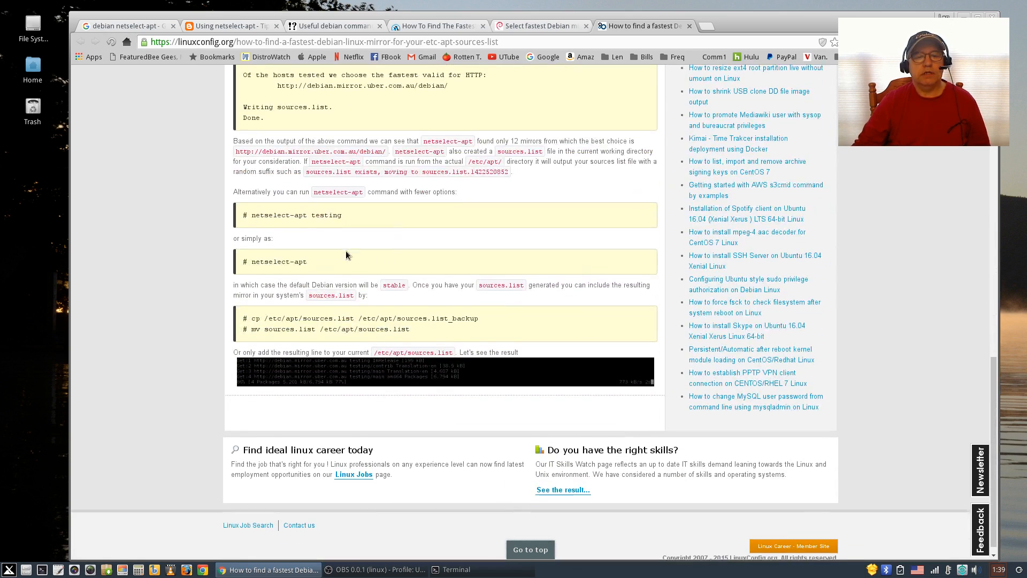
scroll(down, 3)
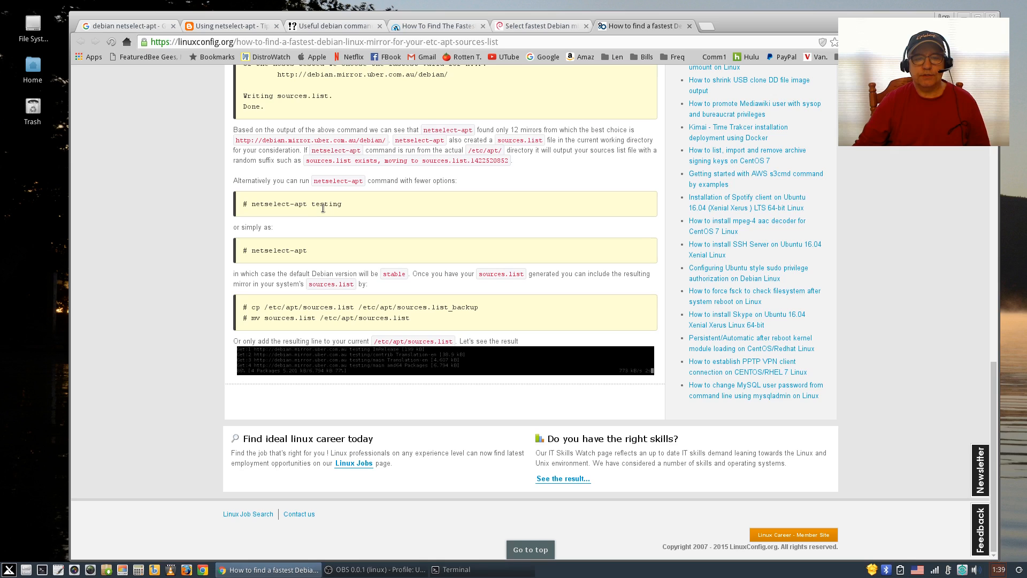
mouse_move(321, 224)
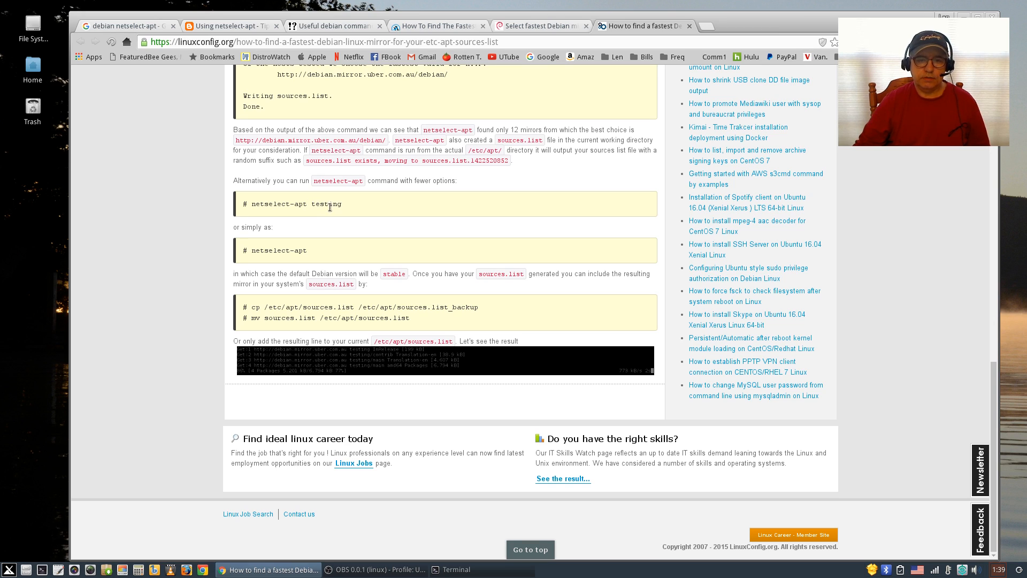
mouse_move(316, 215)
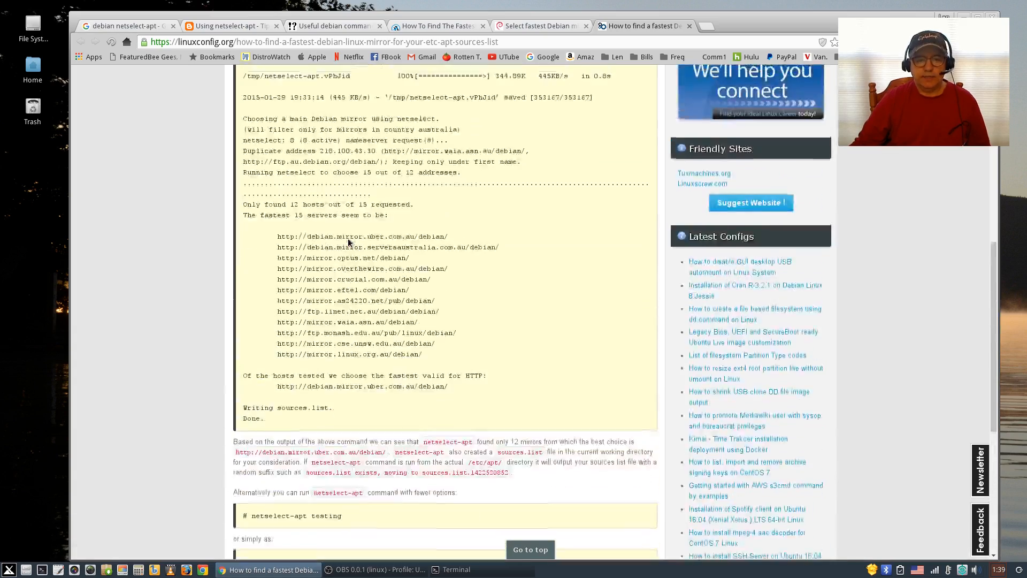
scroll(down, 3)
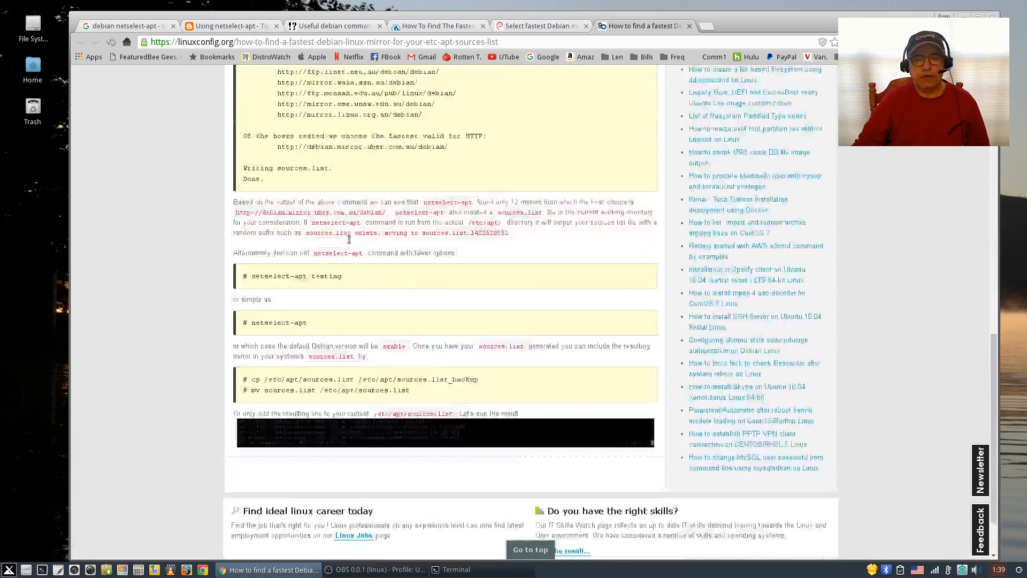
scroll(down, 3)
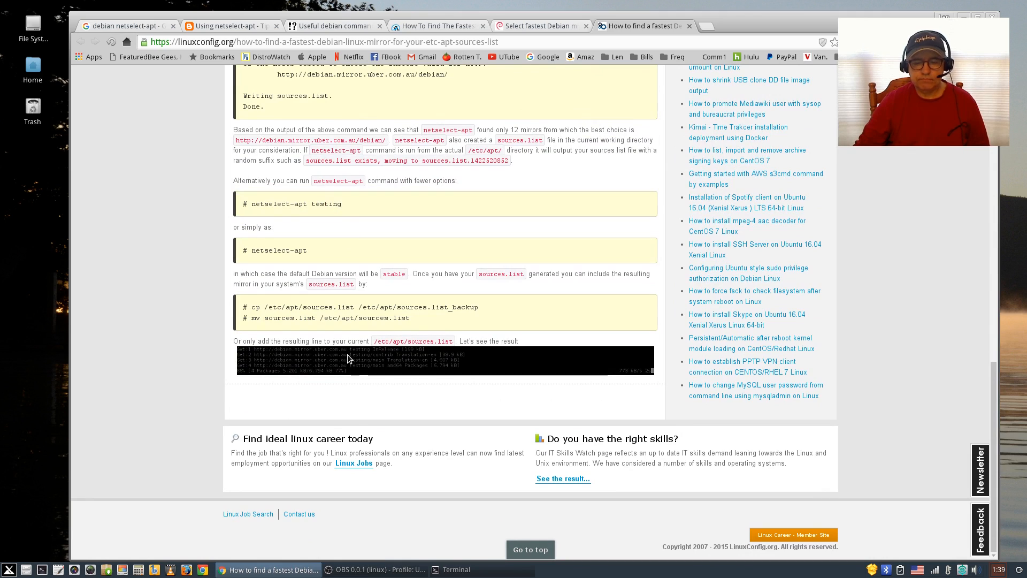
mouse_move(340, 334)
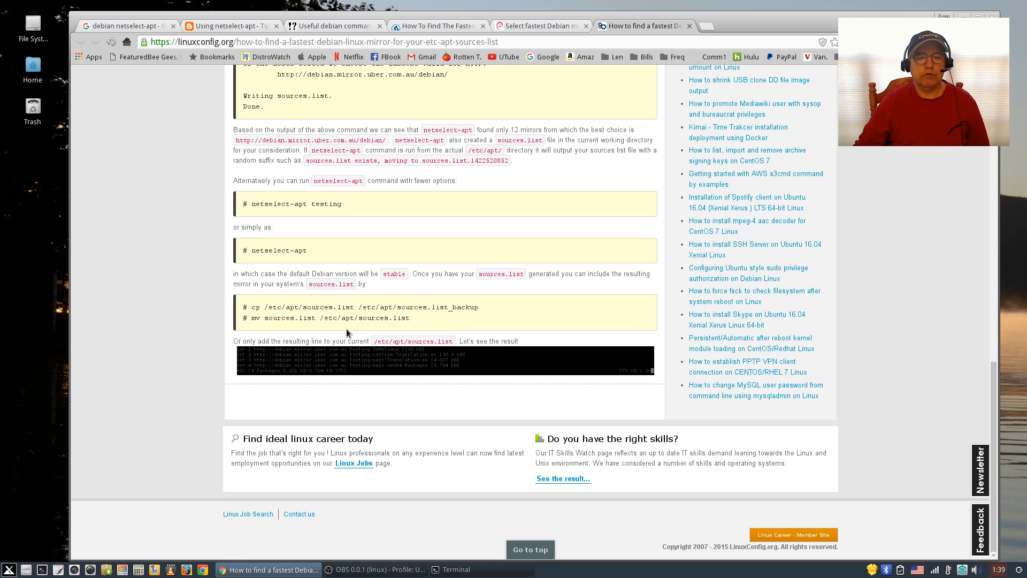
mouse_move(235, 314)
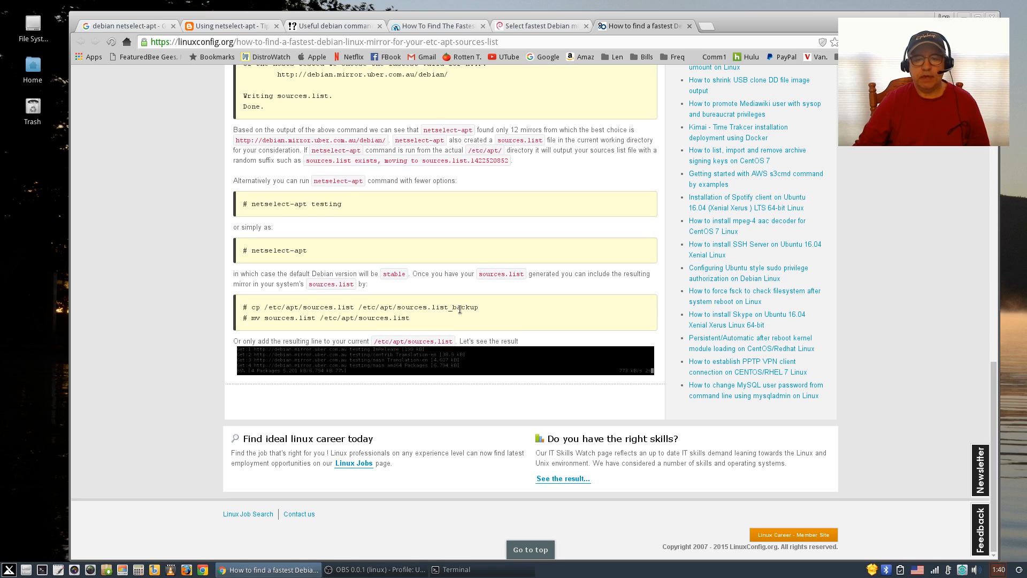
mouse_move(303, 432)
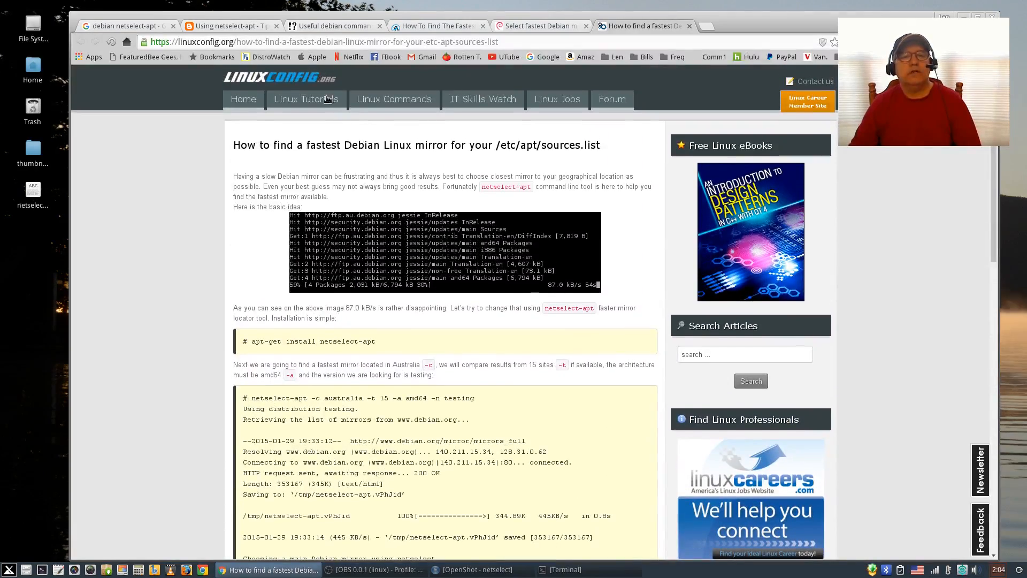
Step: Scroll the article further to the cp/mv sources.list instructions
scroll(down, 3)
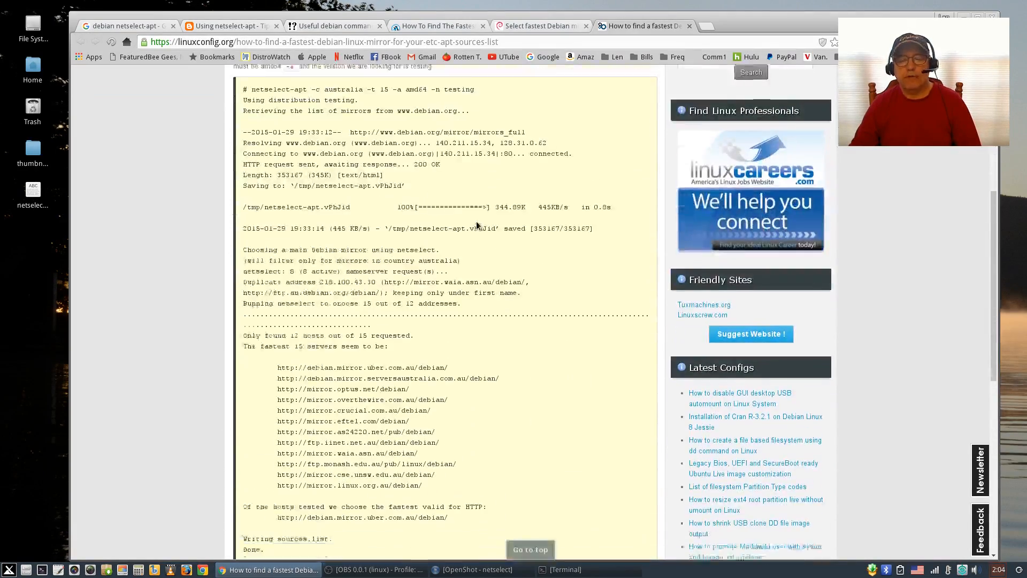
scroll(down, 3)
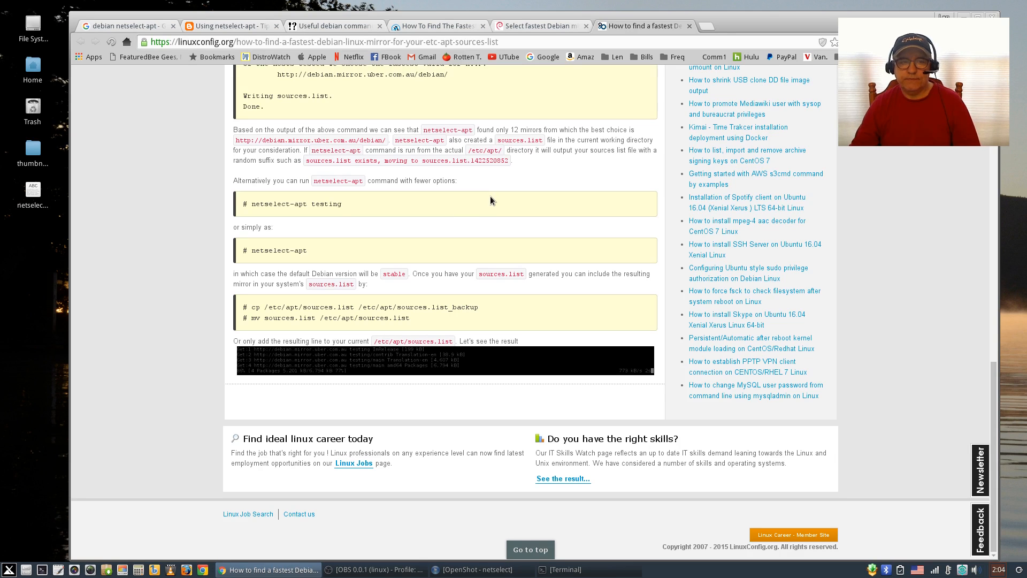
mouse_move(47, 77)
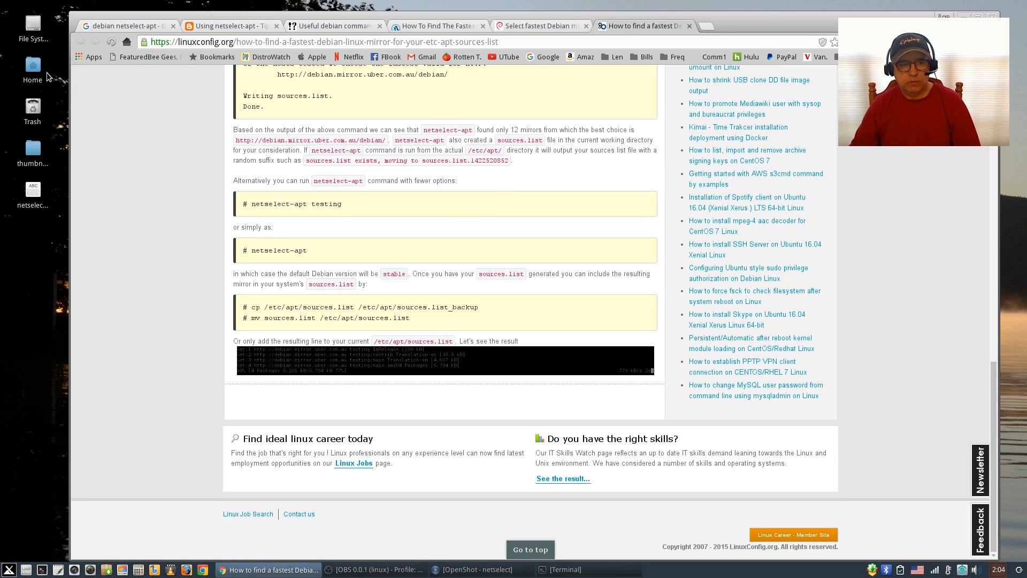
mouse_move(32, 69)
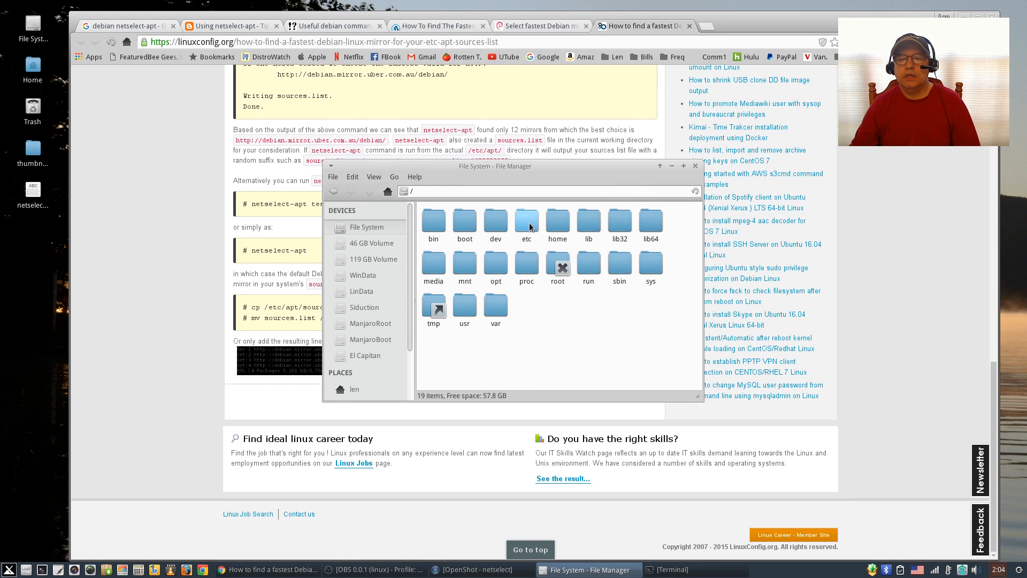
Step: Copy the sources.list.d folder from /etc/apt
double_click(527, 221)
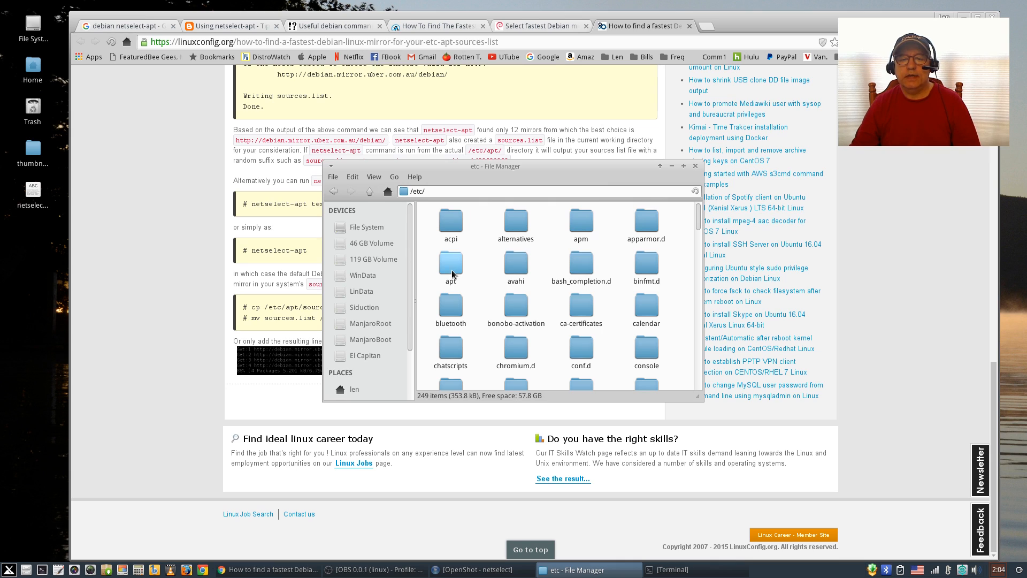
double_click(451, 268)
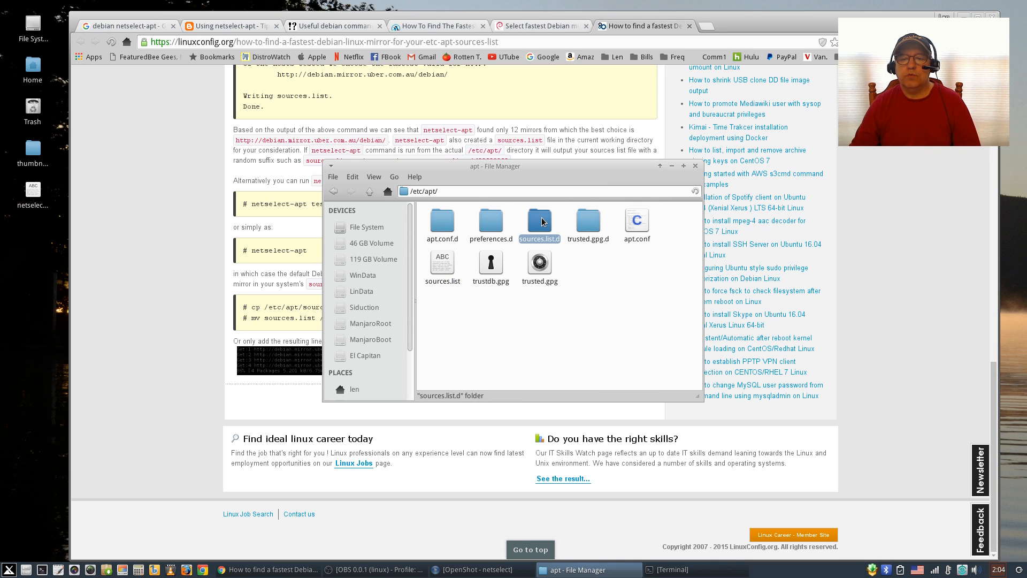
right_click(539, 220)
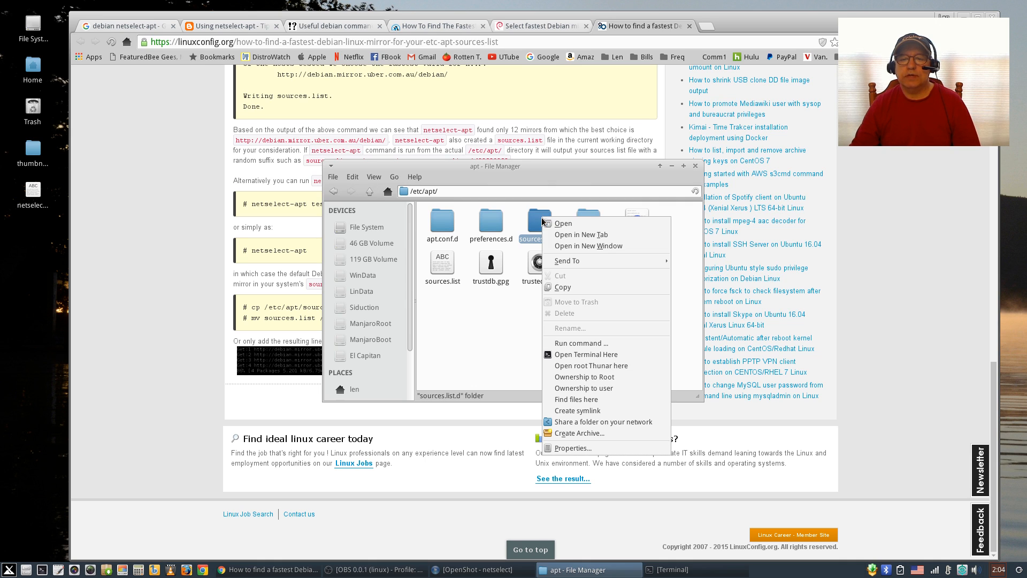
click(591, 294)
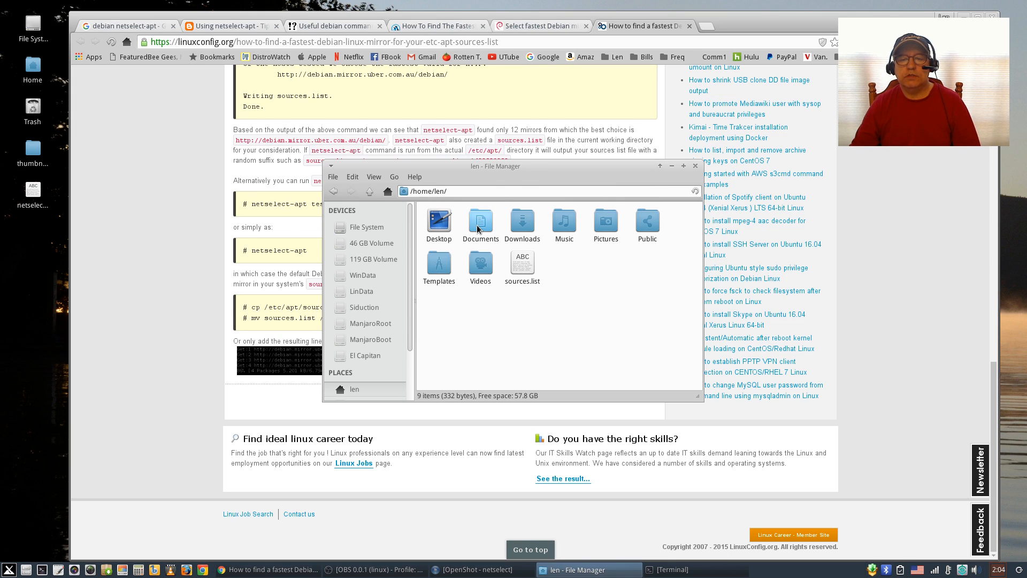
Step: Paste sources.list.d into Documents and close Thunar
double_click(480, 223)
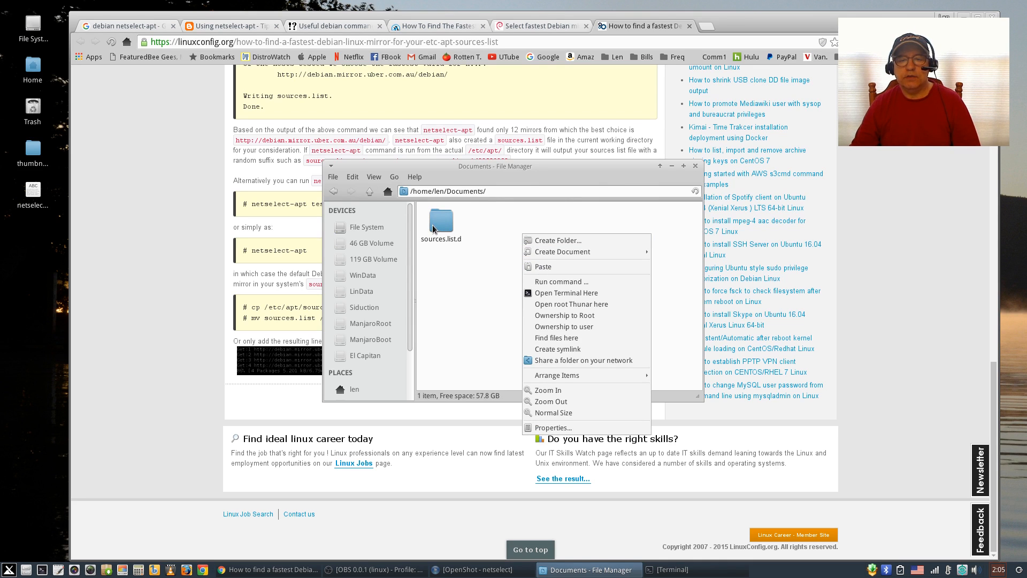
click(468, 273)
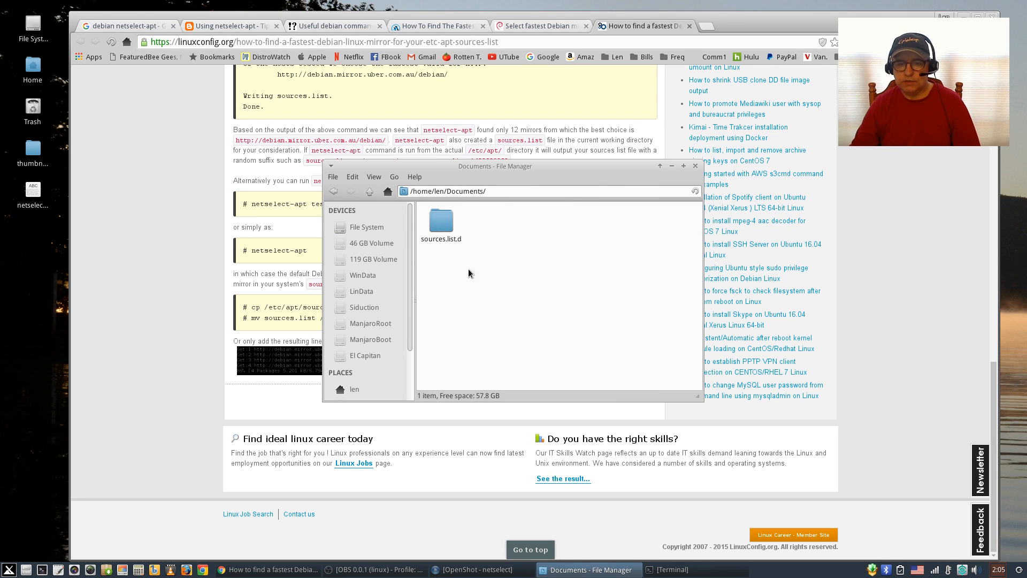
click(439, 220)
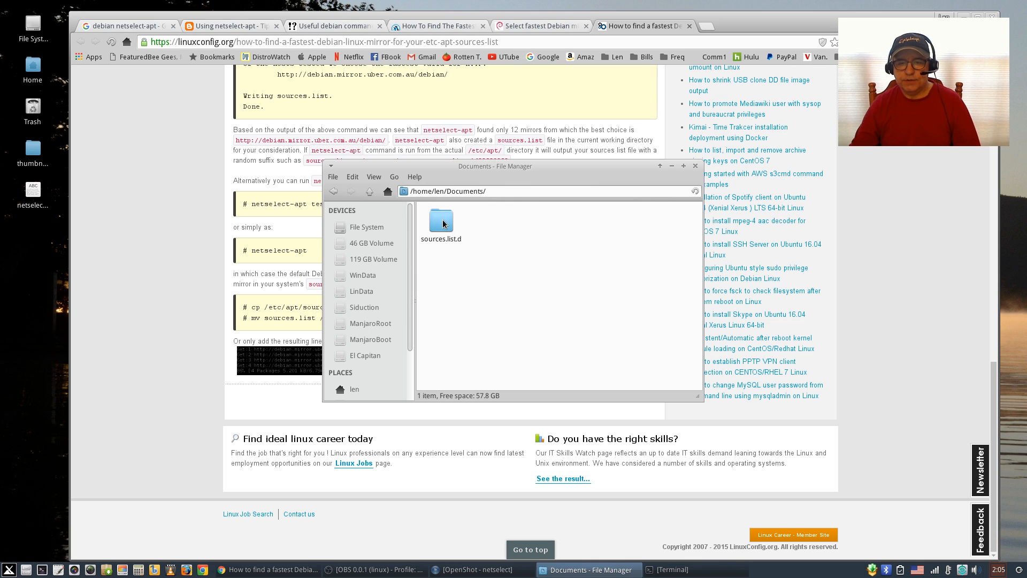
mouse_move(593, 175)
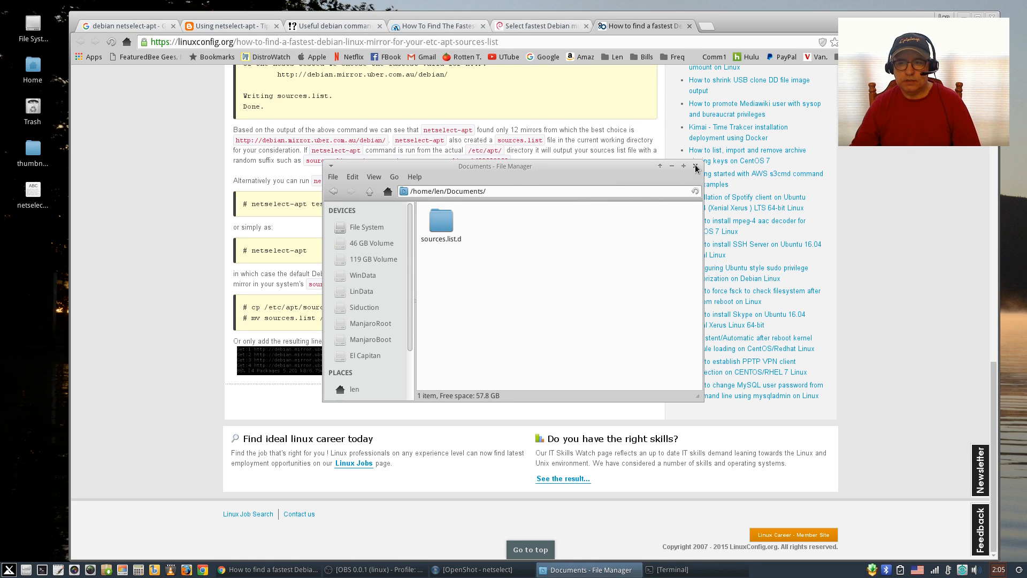
click(695, 166)
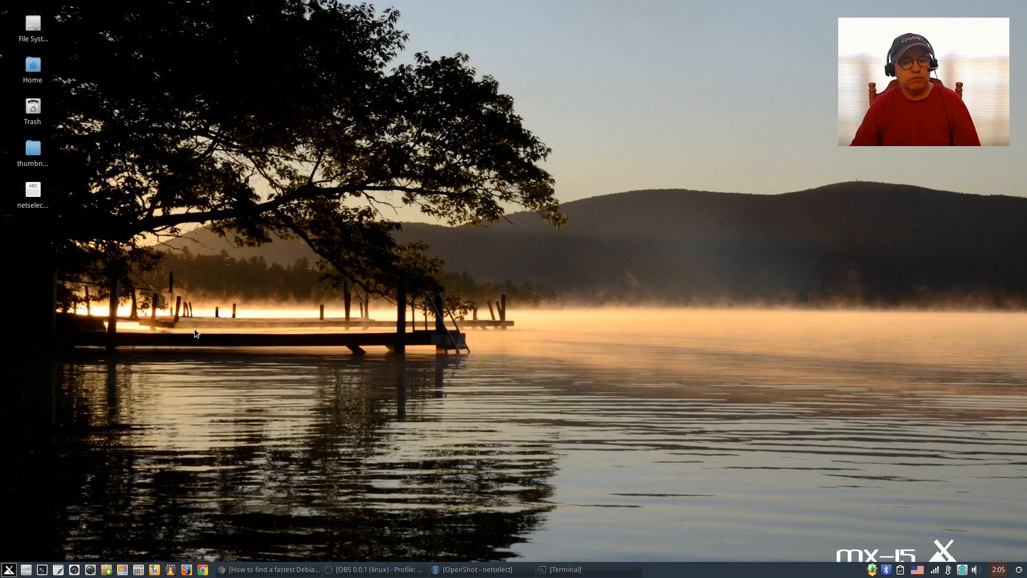
mouse_move(46, 503)
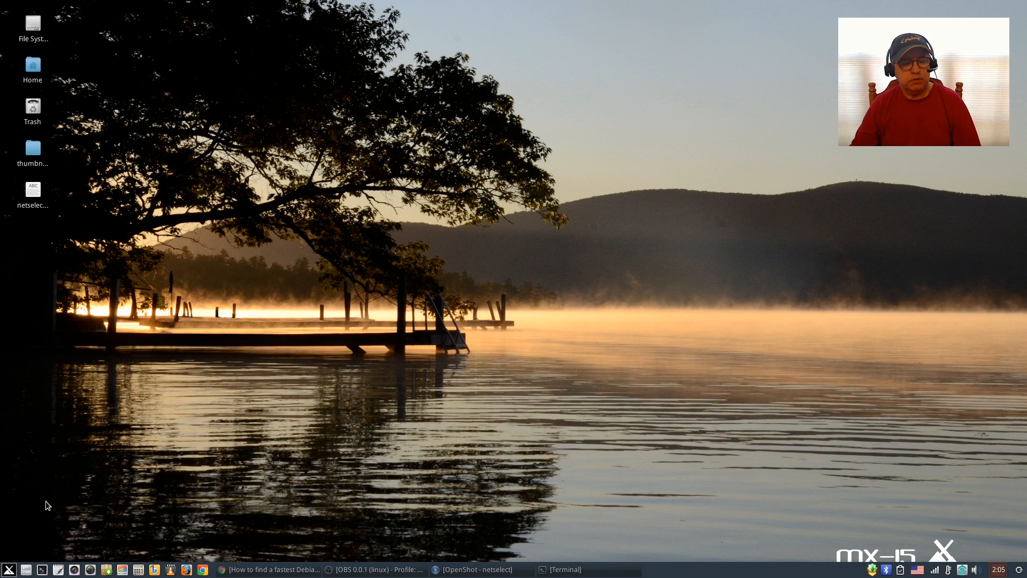
mouse_move(68, 191)
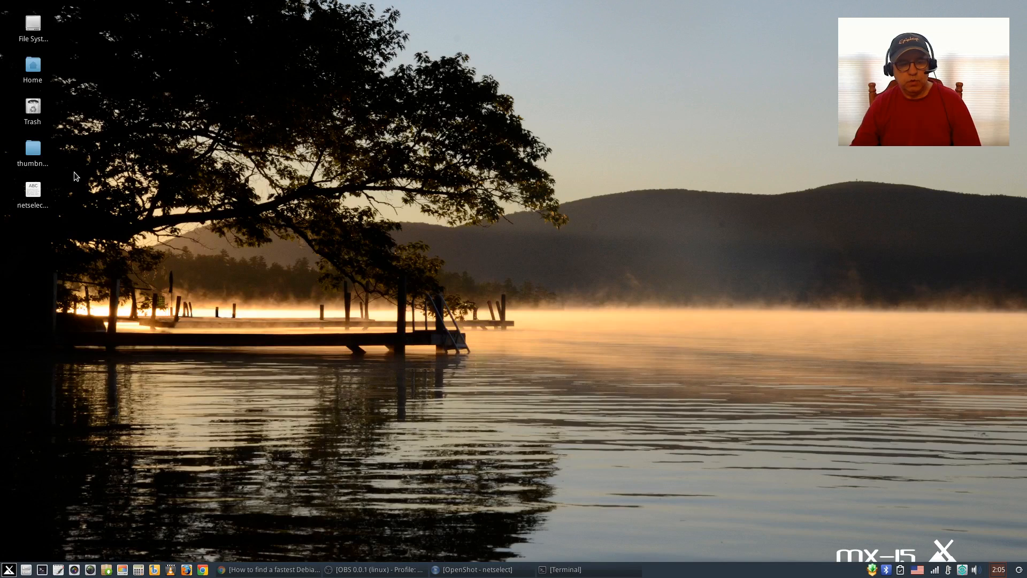
mouse_move(95, 175)
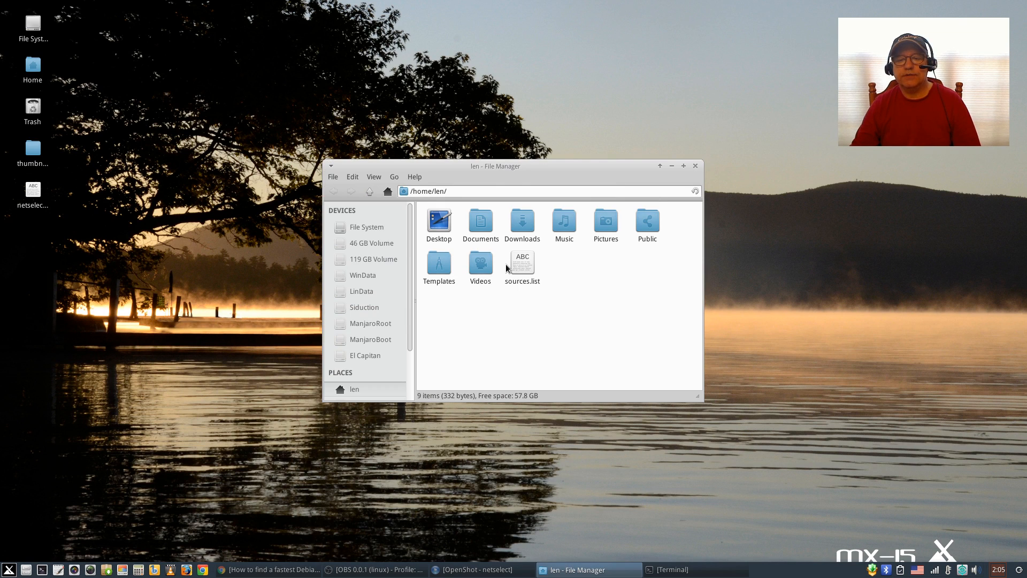
Step: Open the generated sources.list in Leafpad and start a terminal for a root editor
double_click(522, 266)
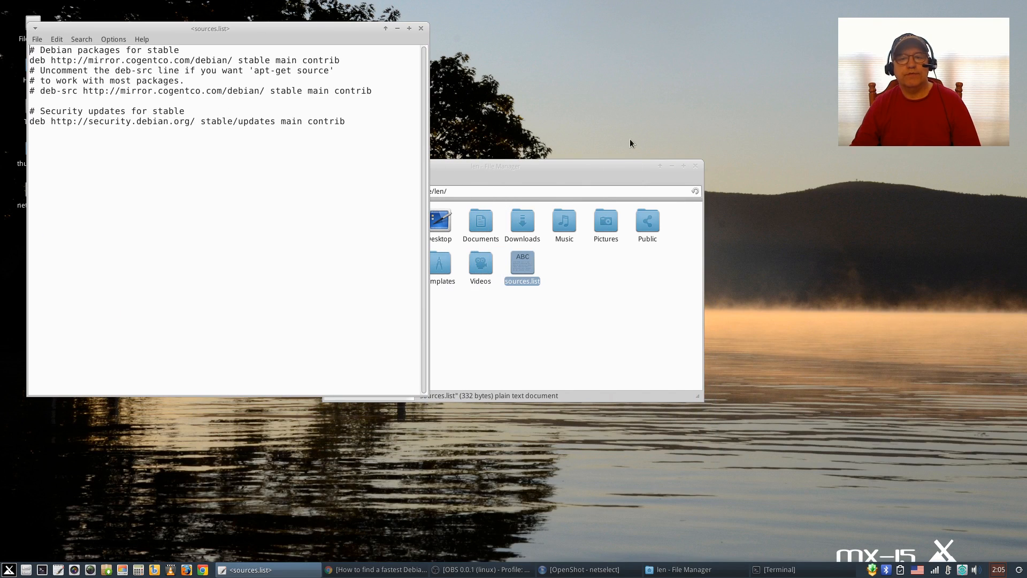
click(694, 166)
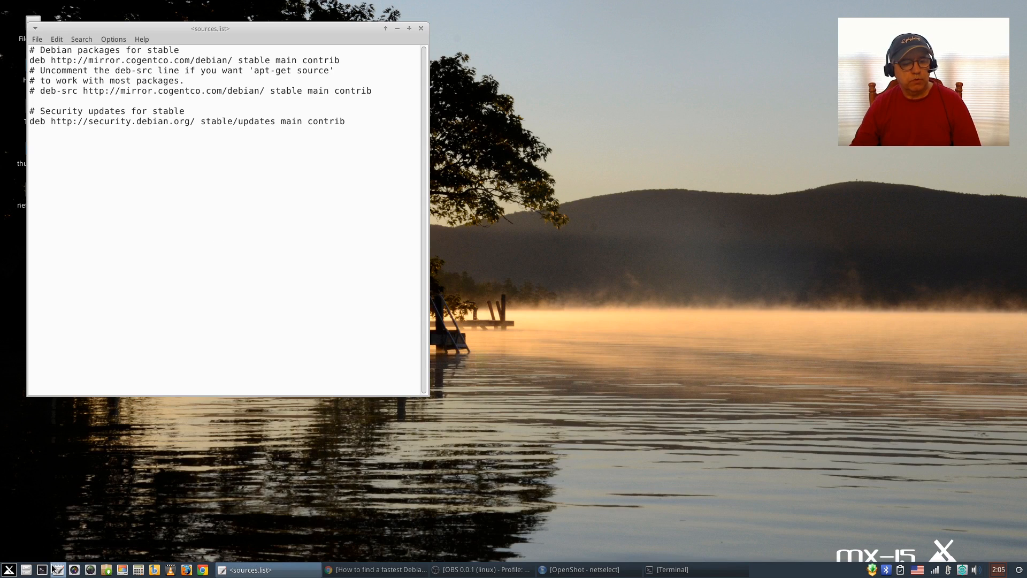
click(672, 568)
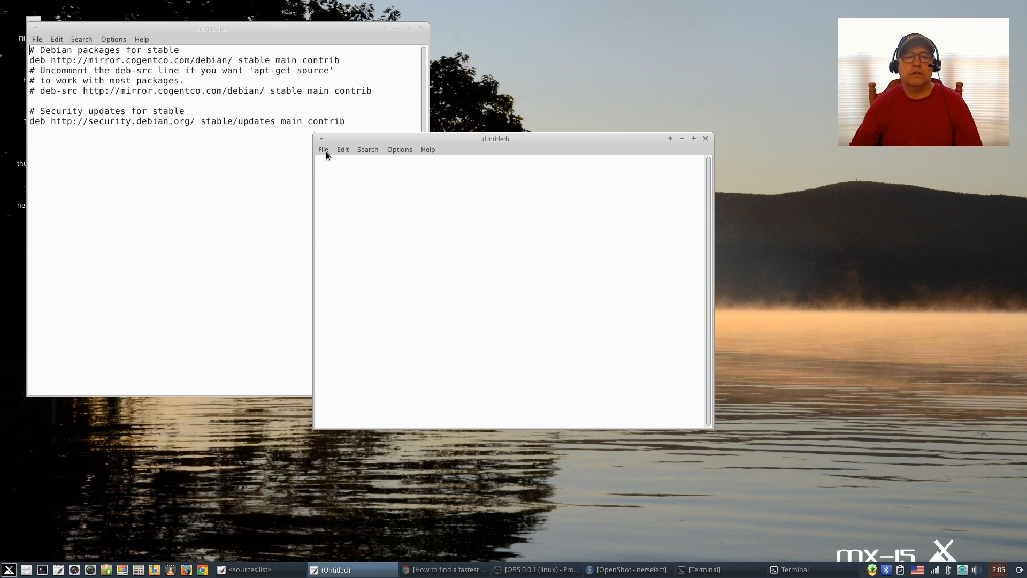
Step: Browse the root Leafpad's Open dialog into /etc/apt/sources.list.d for debian.list
click(323, 149)
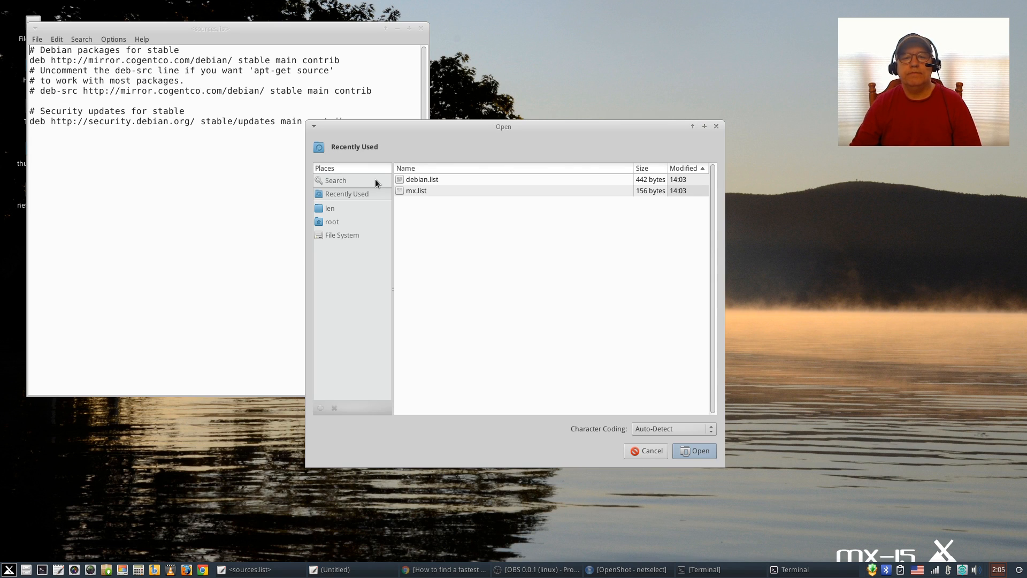
mouse_move(335, 234)
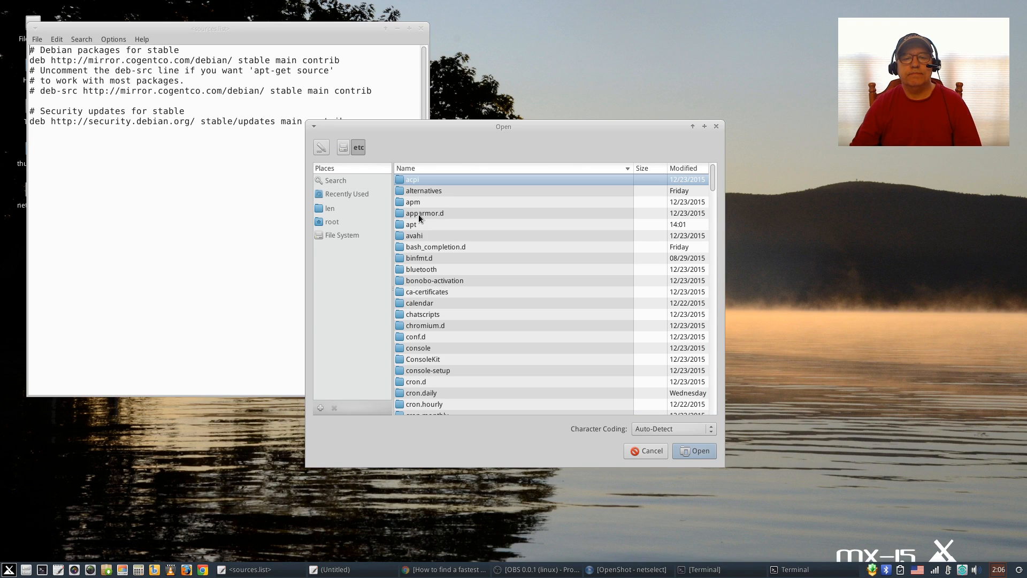
double_click(410, 224)
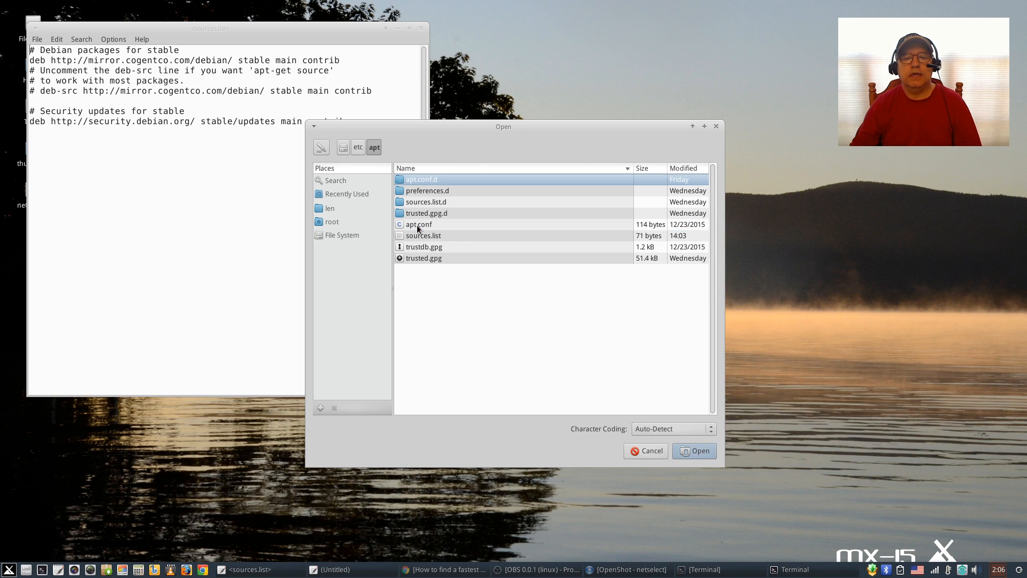
click(427, 202)
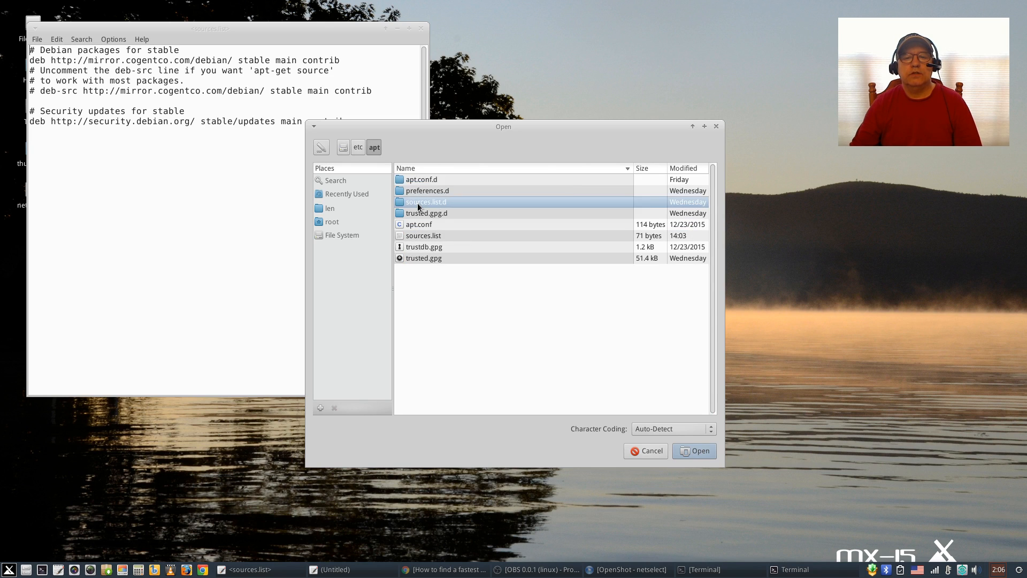
double_click(426, 202)
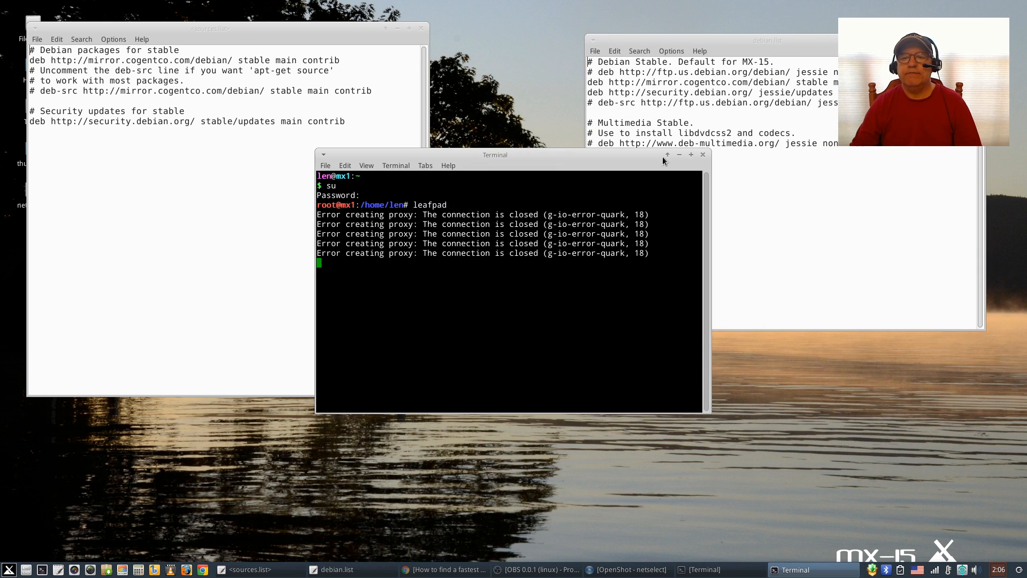
Step: Hide the terminal and copy the cogentco stable mirror line from sources.list
click(702, 154)
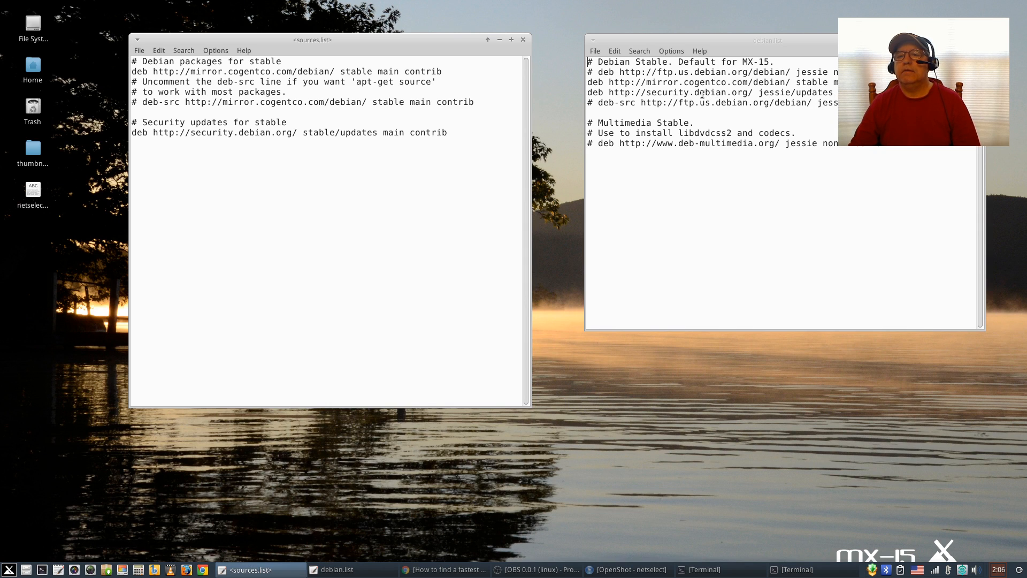
click(766, 40)
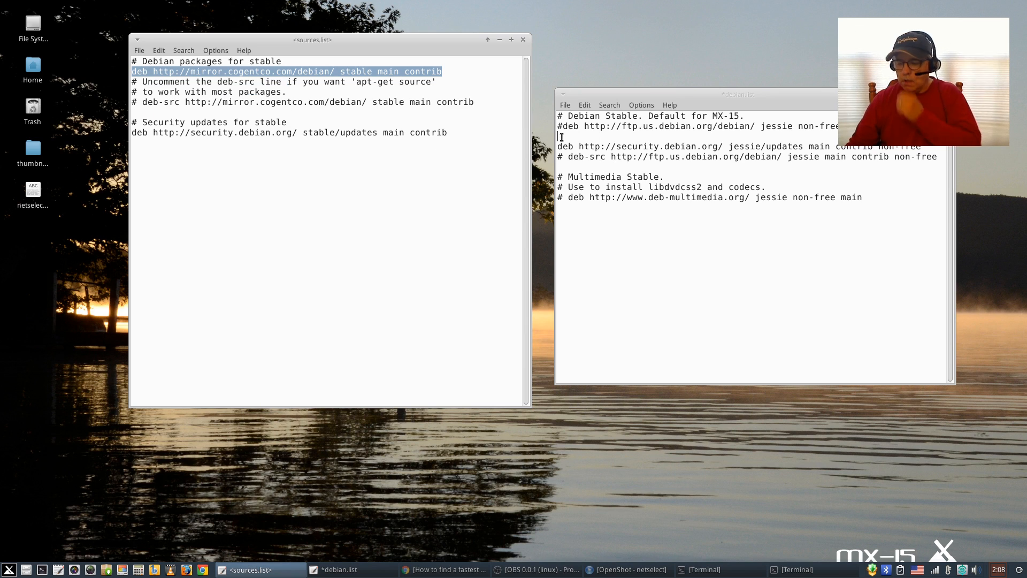
Step: Paste the cogentco stable line into debian.list, save it, and close sources.list
right_click(561, 136)
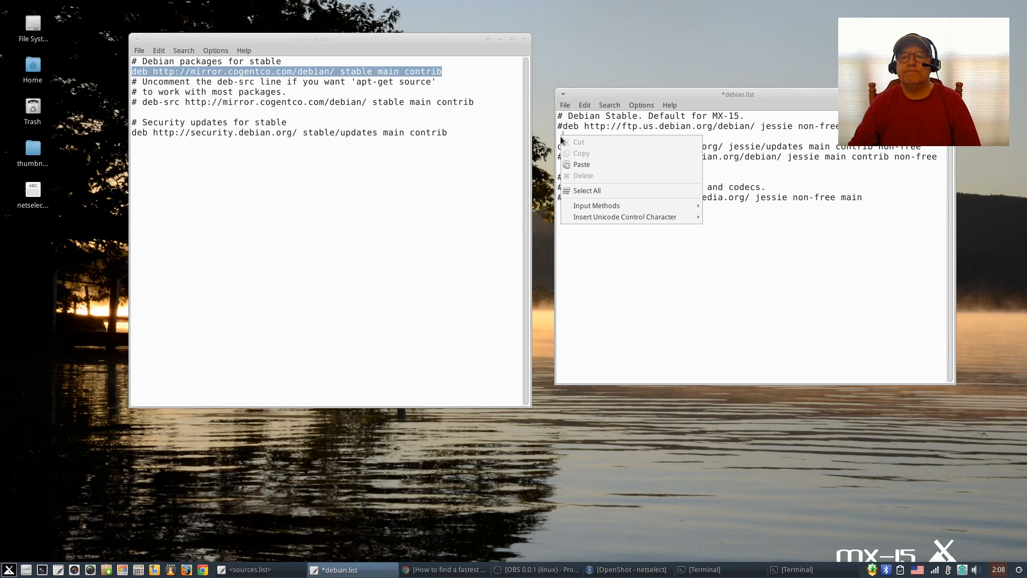
click(579, 165)
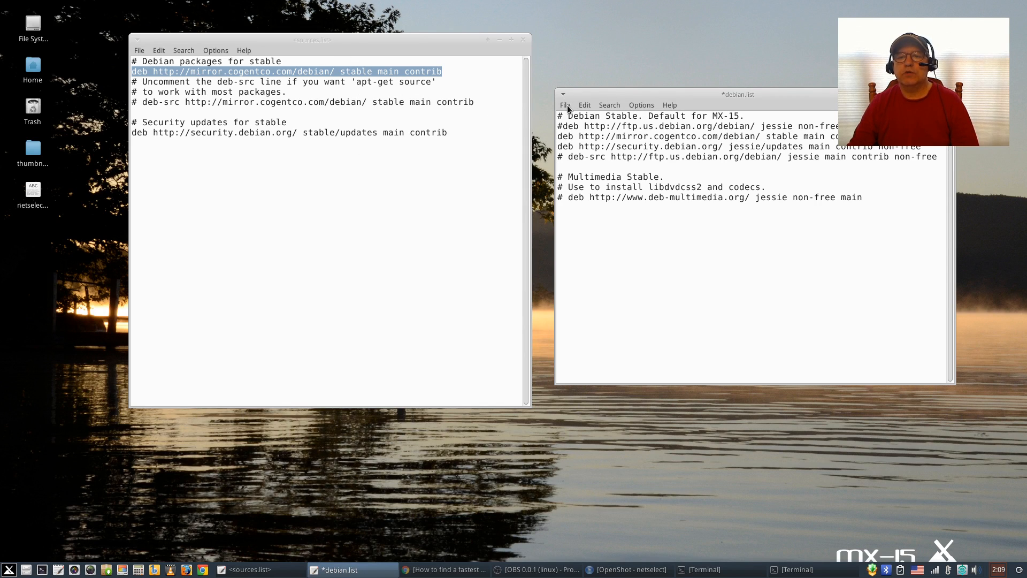
click(564, 105)
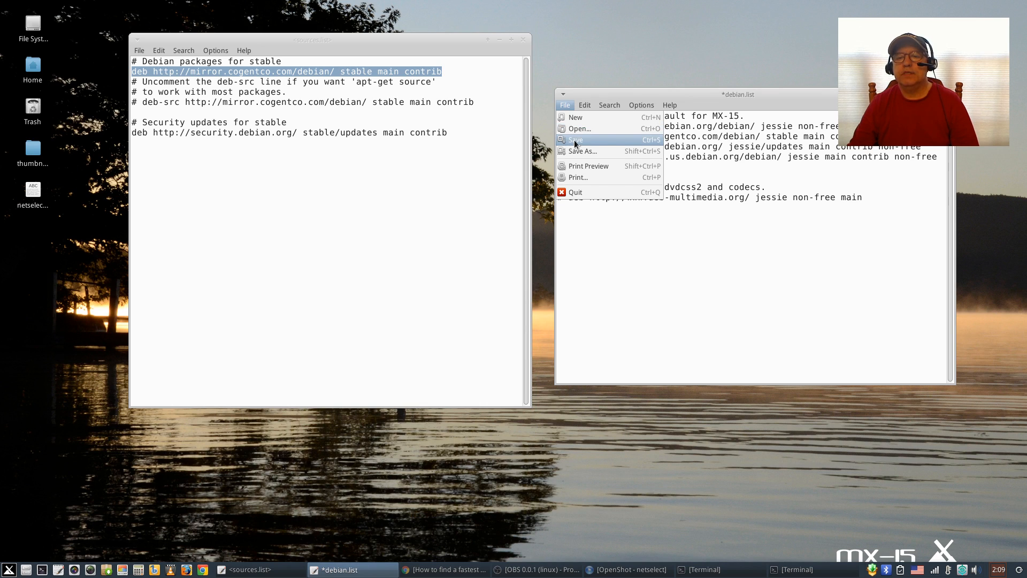
click(575, 140)
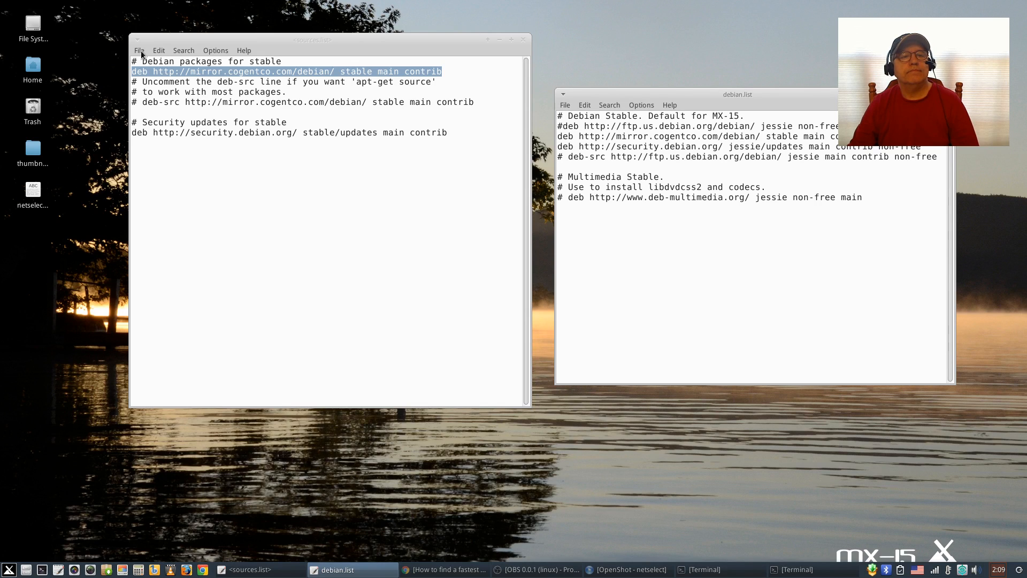
mouse_move(268, 121)
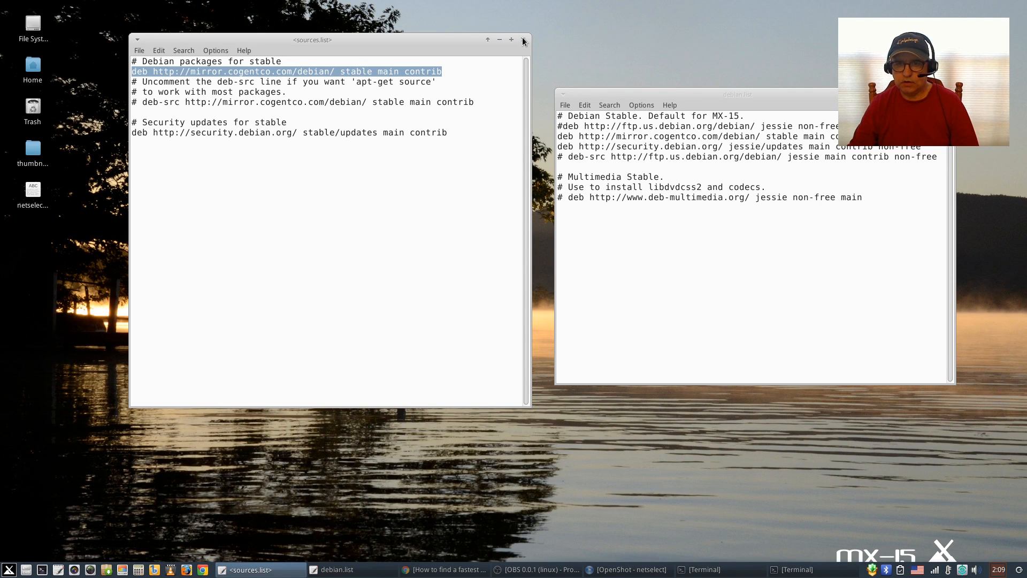
click(522, 40)
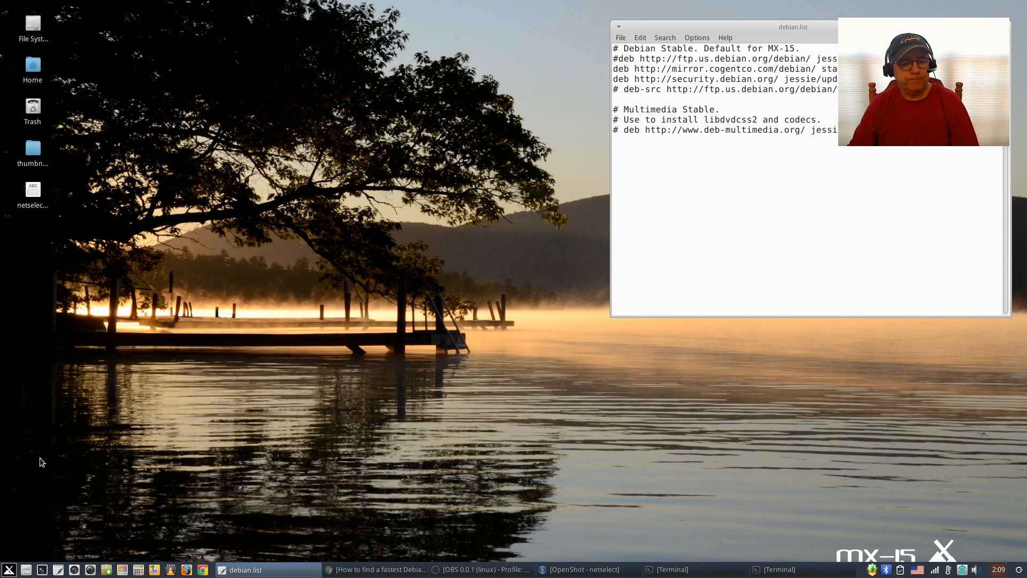
Step: Launch Synaptic as root, authenticating and dismissing the duplicate-entry error
click(106, 569)
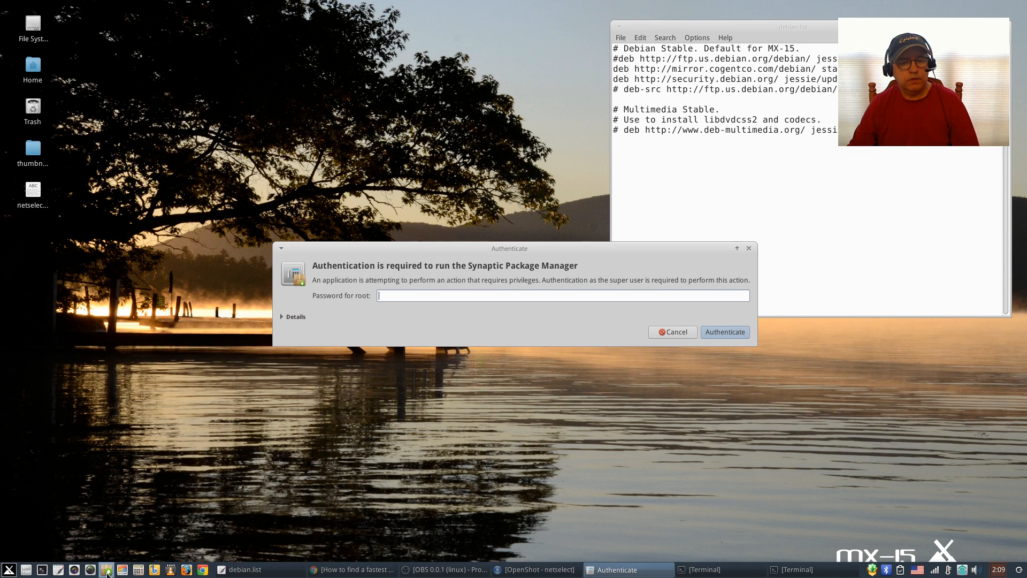
text(•)
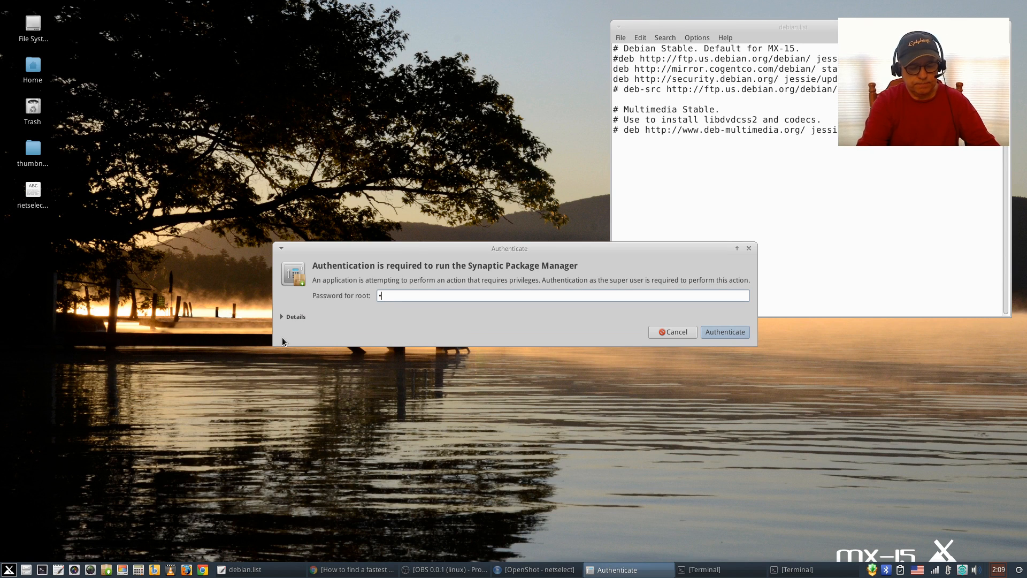
click(724, 332)
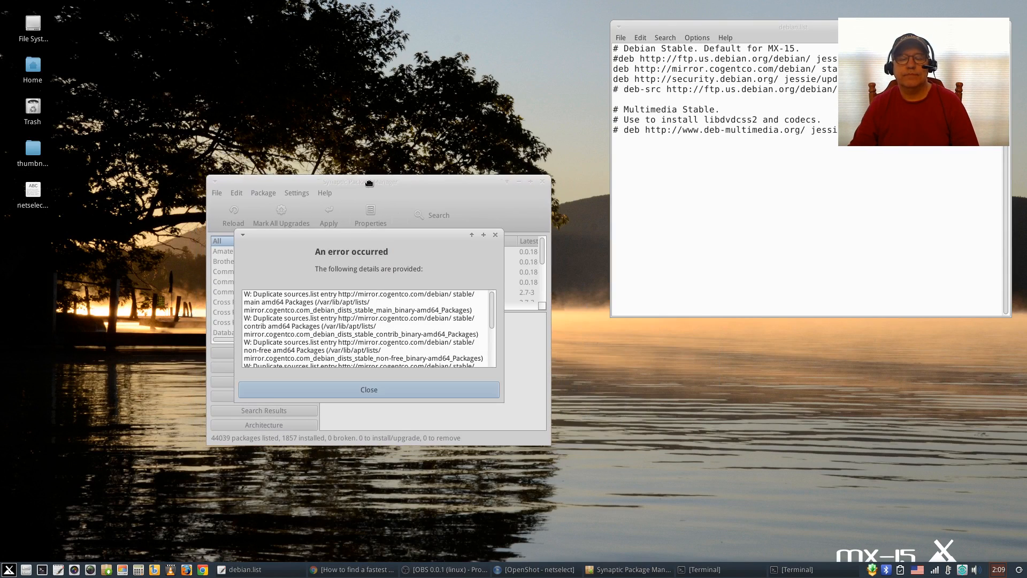
click(368, 390)
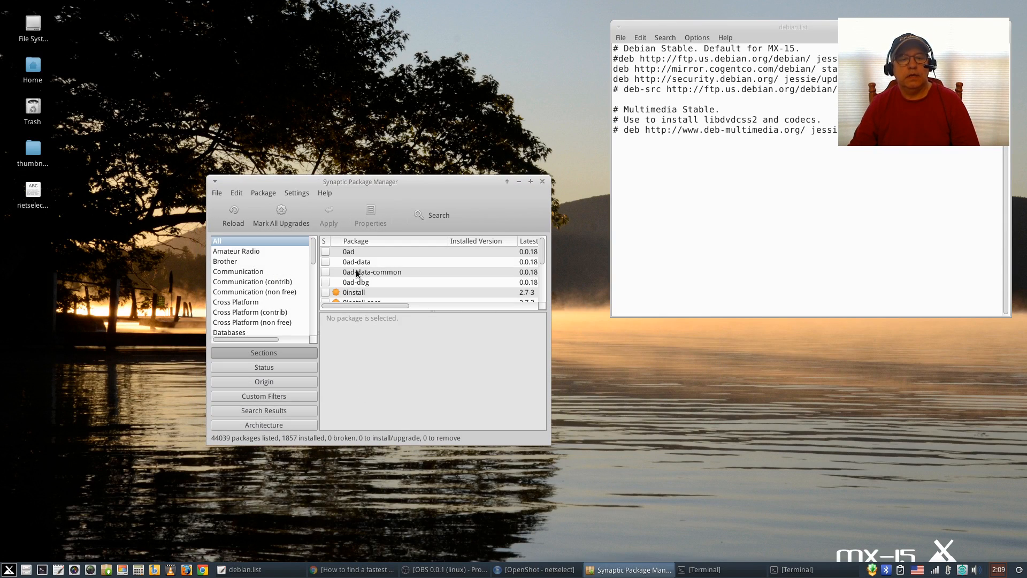
Step: Show Synaptic's Repositories list via Settings
click(297, 192)
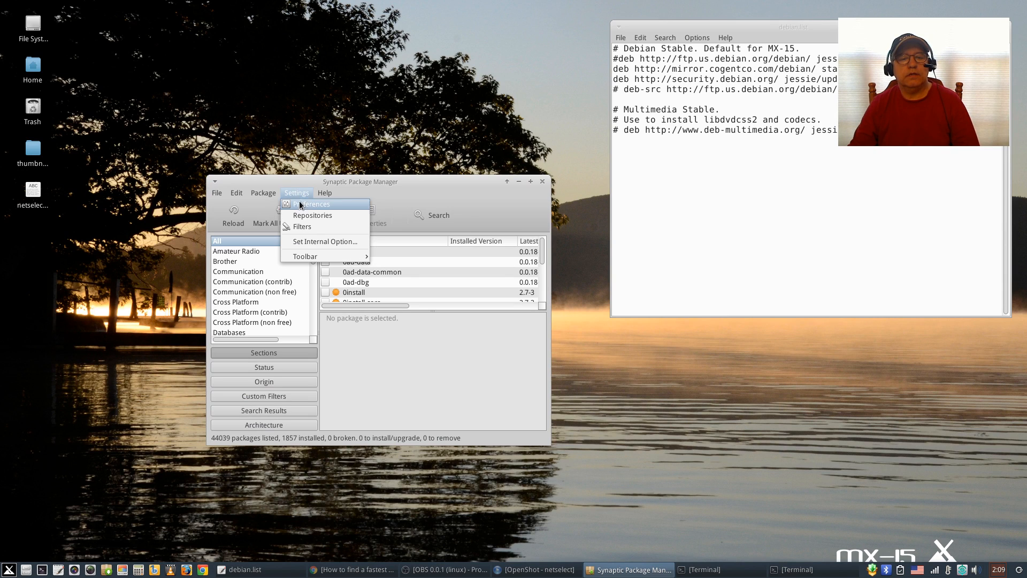
click(311, 215)
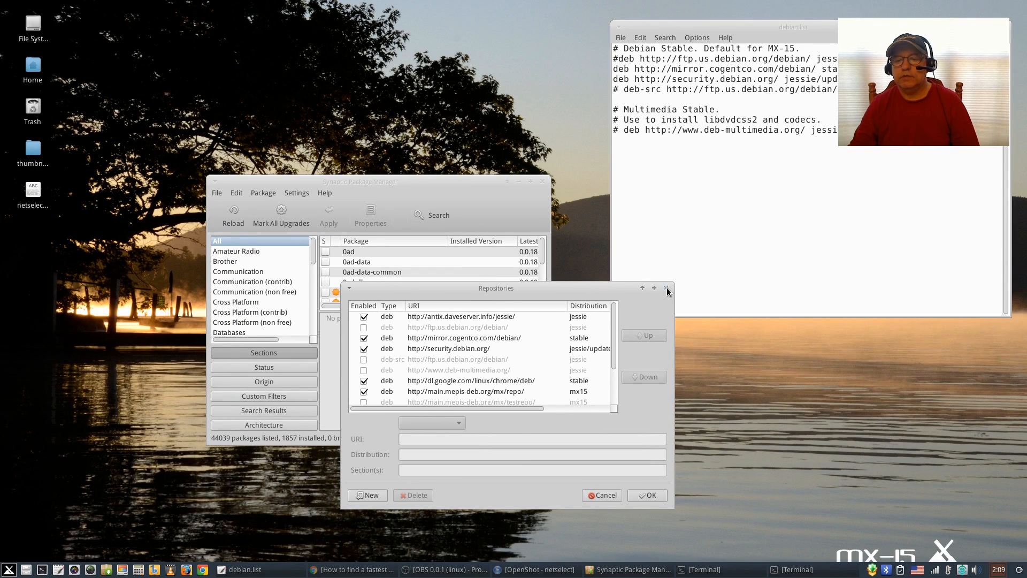
Step: Untick the older cogentco entry and the ftp.us entry, then confirm the repository changes
click(668, 289)
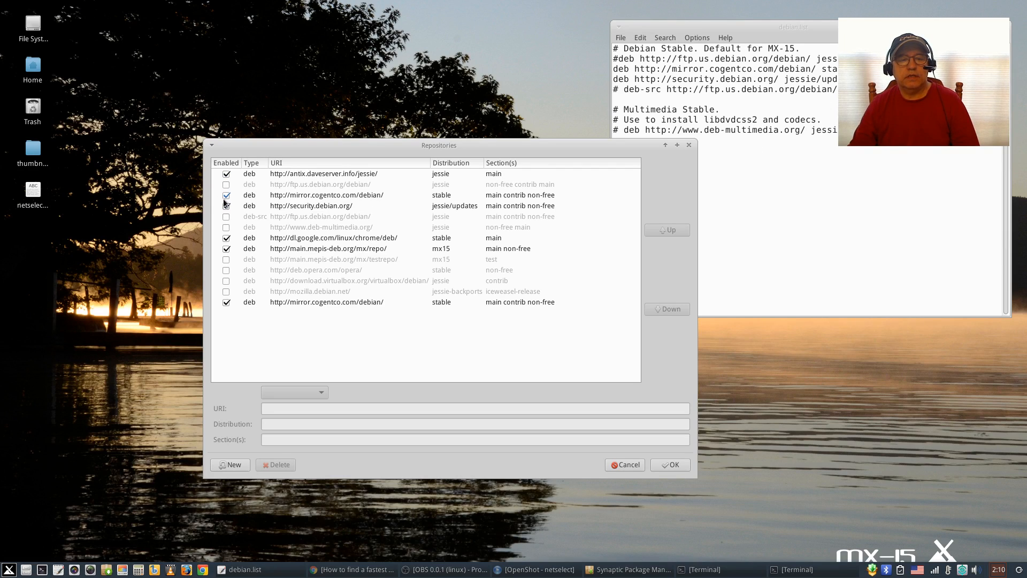
click(225, 206)
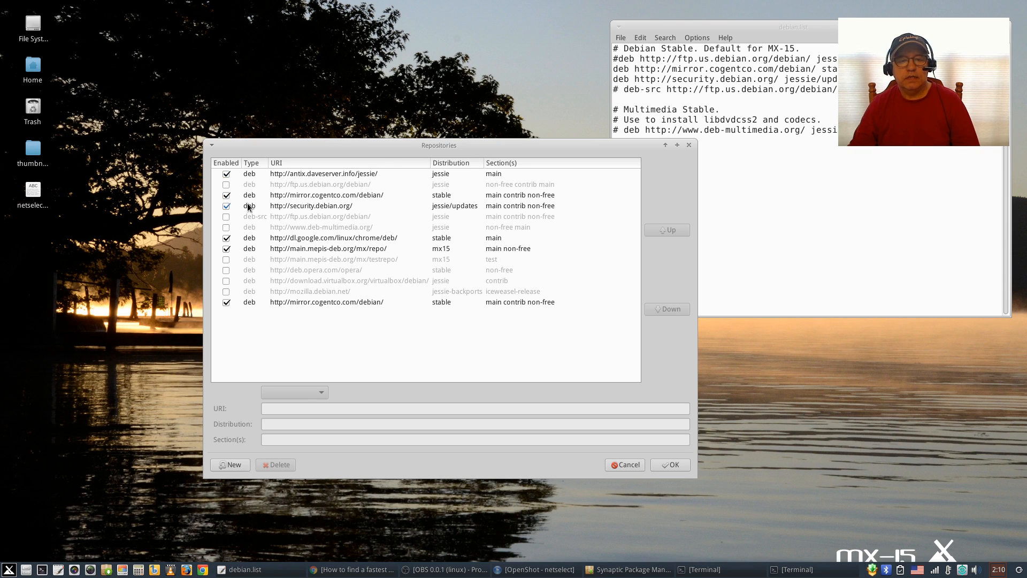
mouse_move(422, 211)
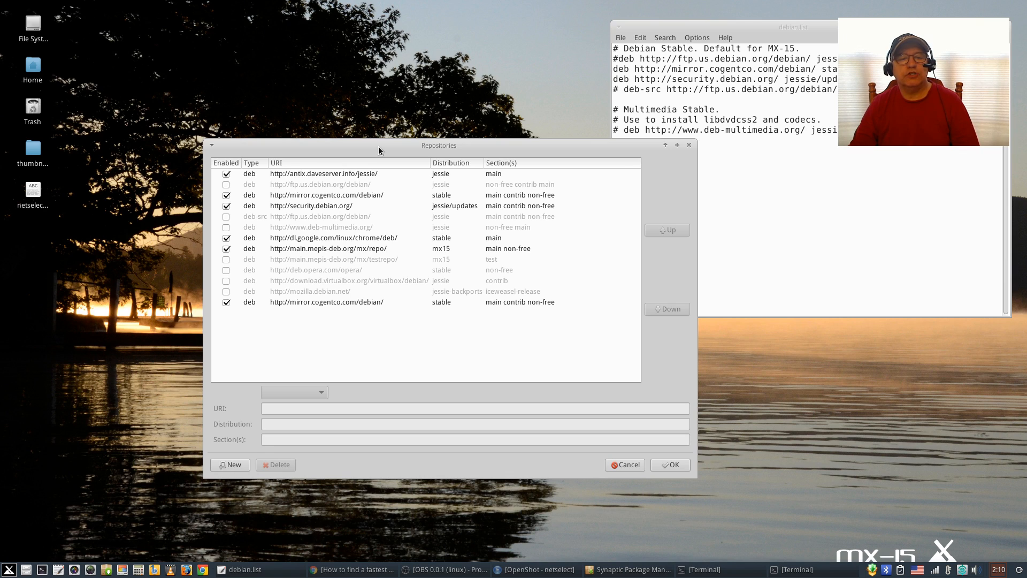
click(326, 195)
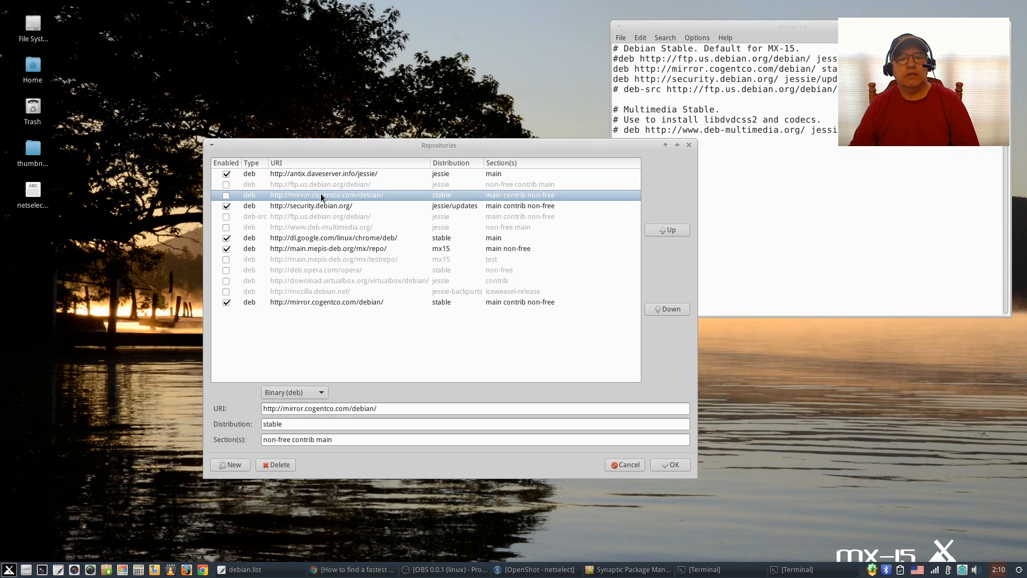
click(320, 184)
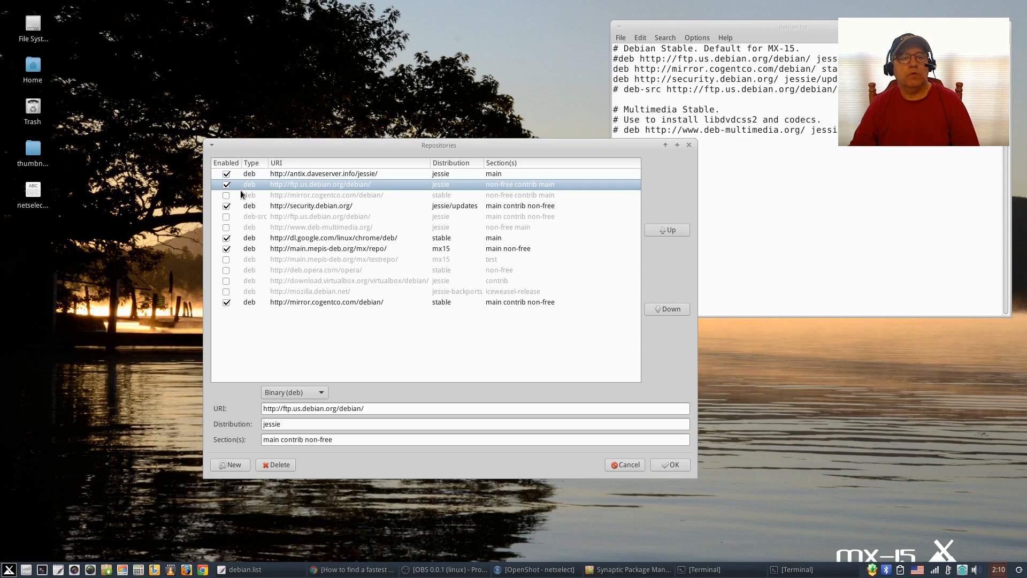
click(328, 195)
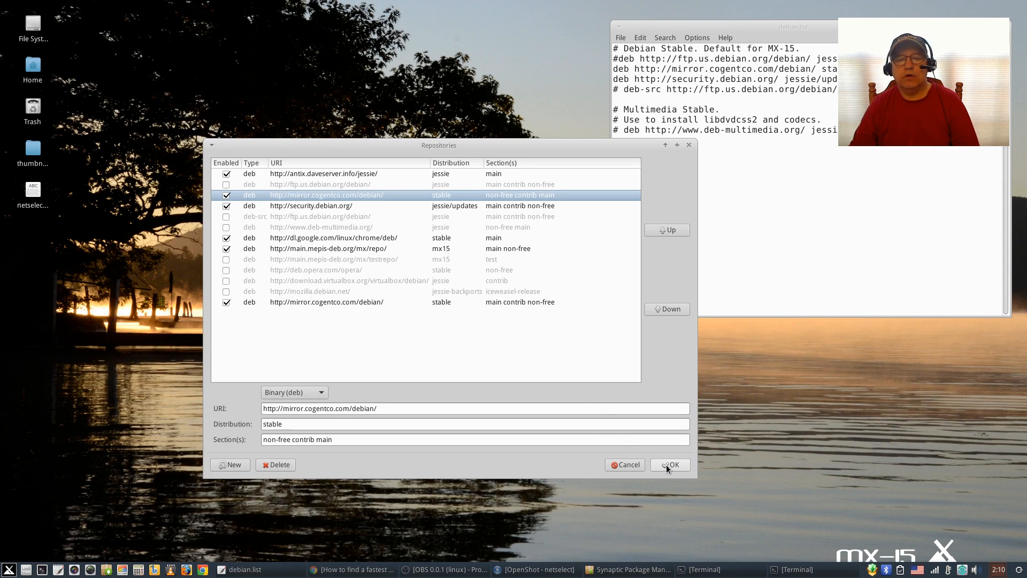
click(669, 464)
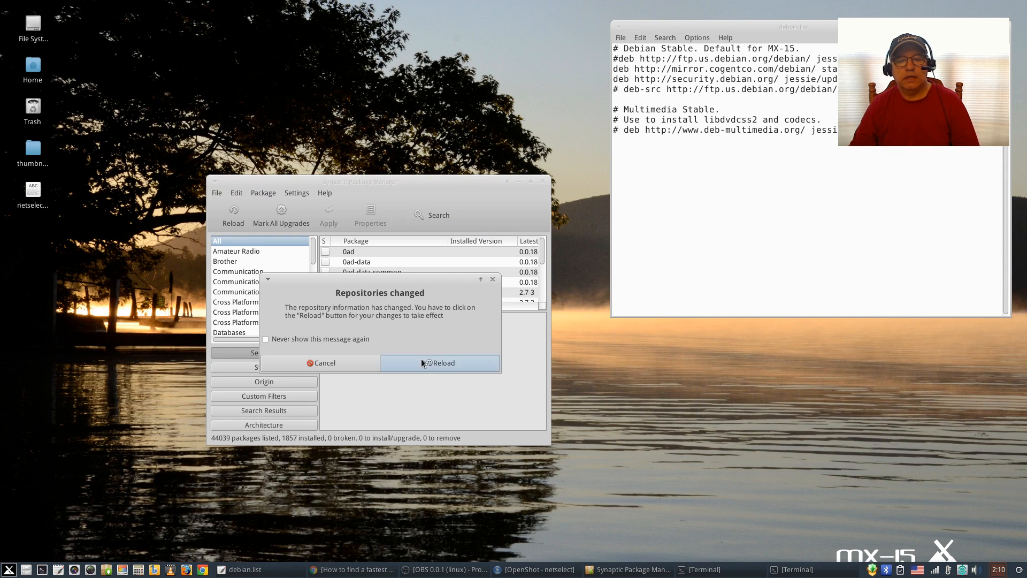
Step: Reload the package information from the 'Repositories changed' prompt
click(439, 363)
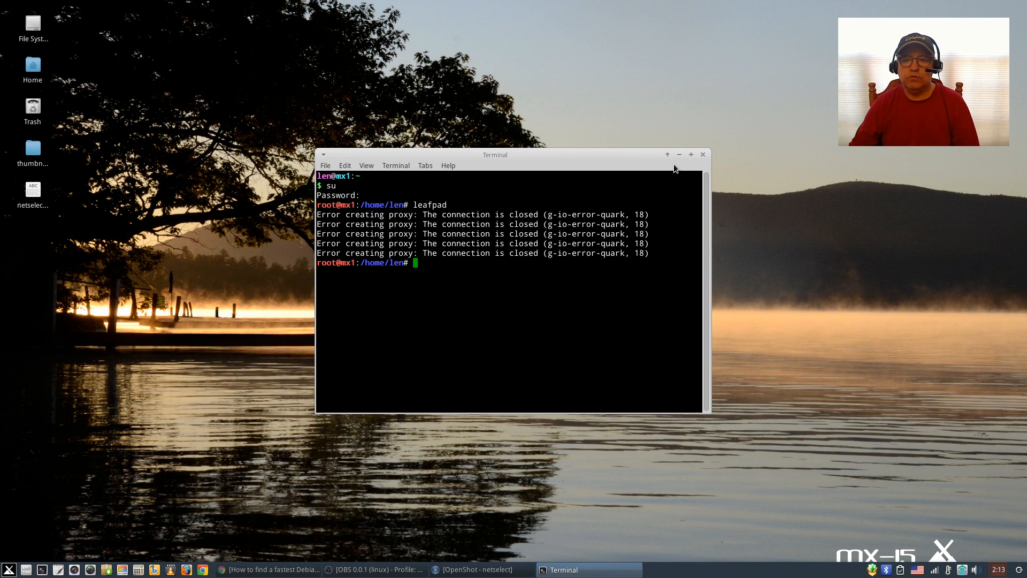
Step: Close the root terminal, leaving an empty desktop
click(702, 154)
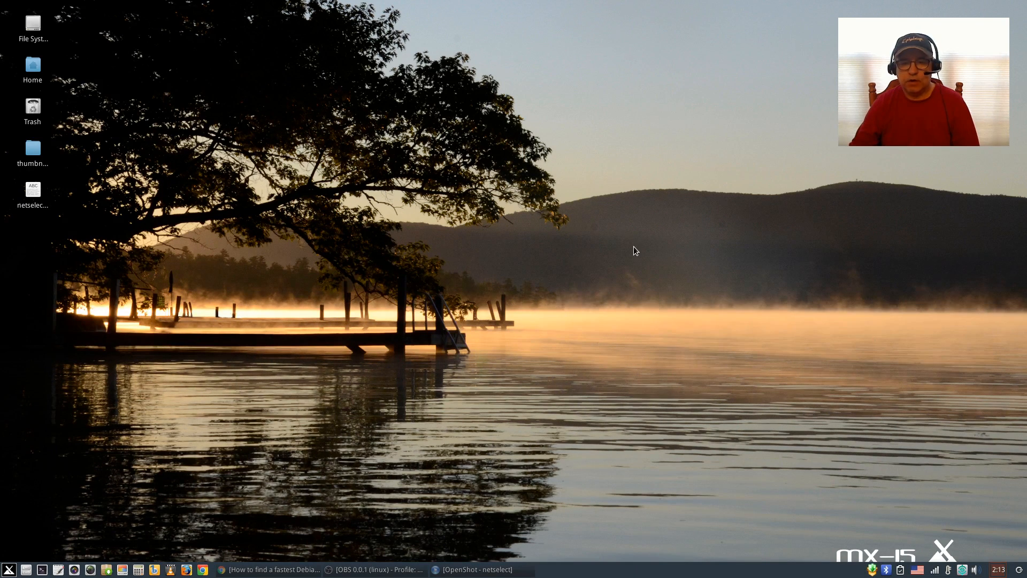
mouse_move(571, 266)
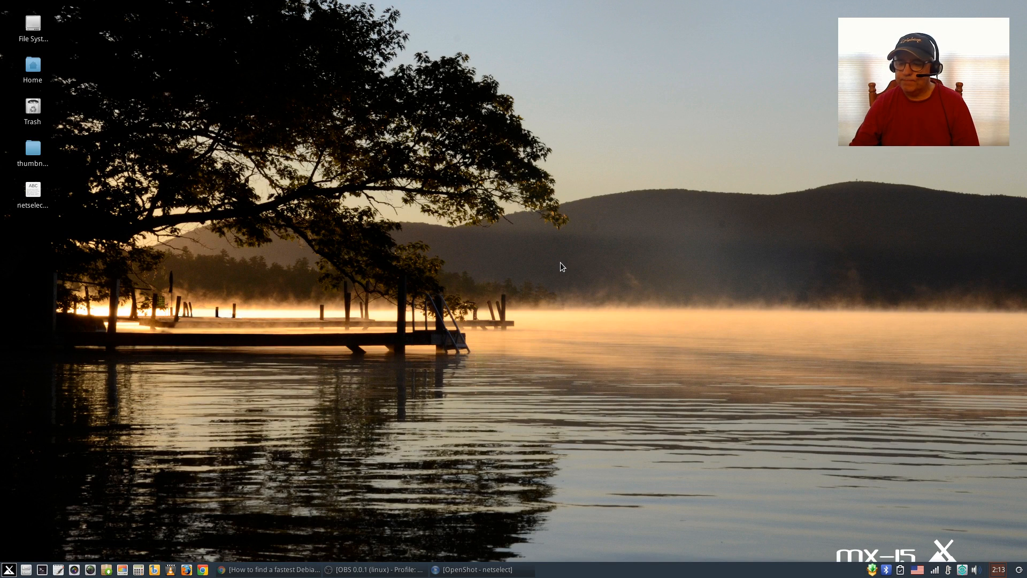
mouse_move(562, 262)
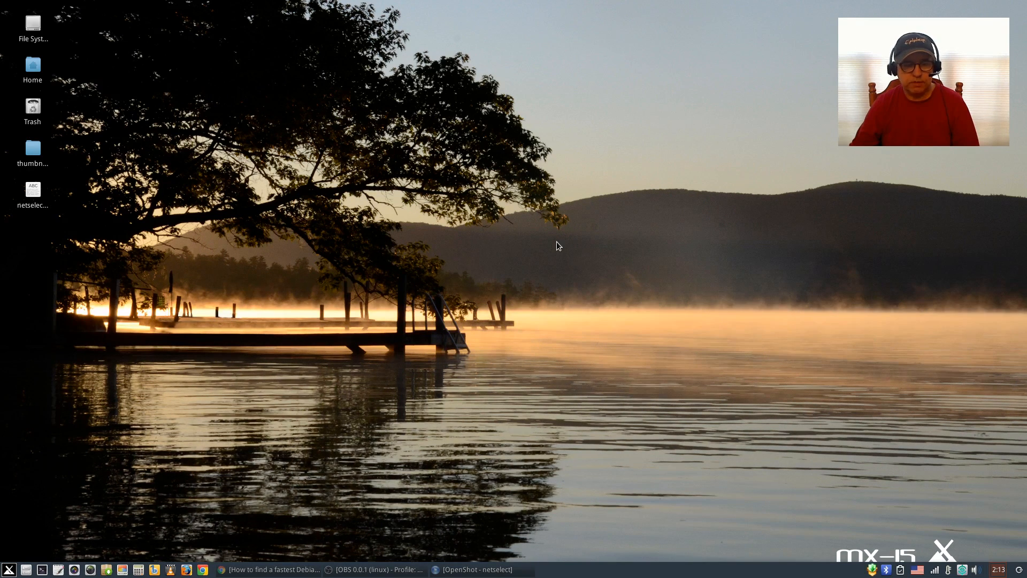
mouse_move(567, 239)
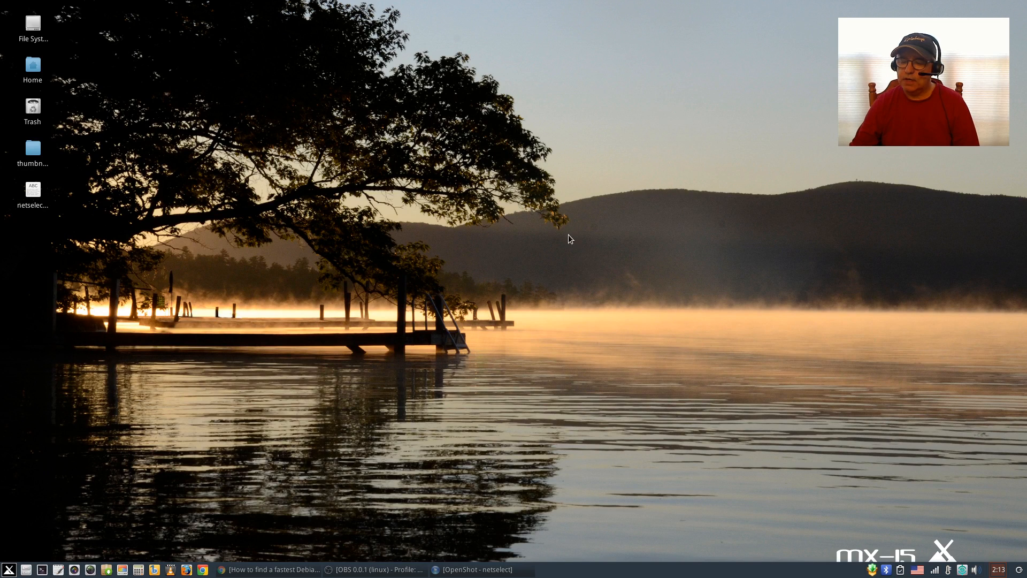
mouse_move(555, 236)
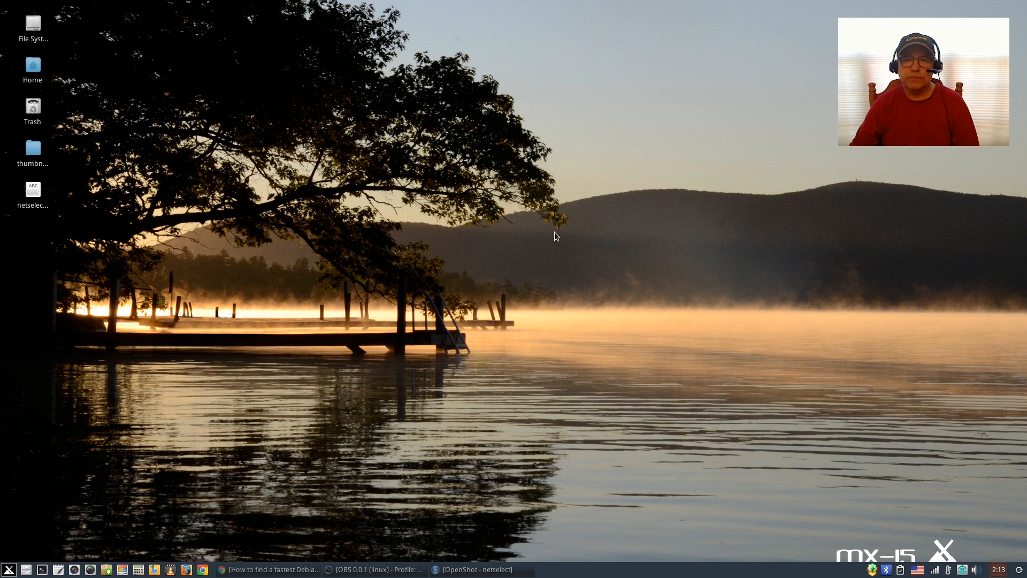